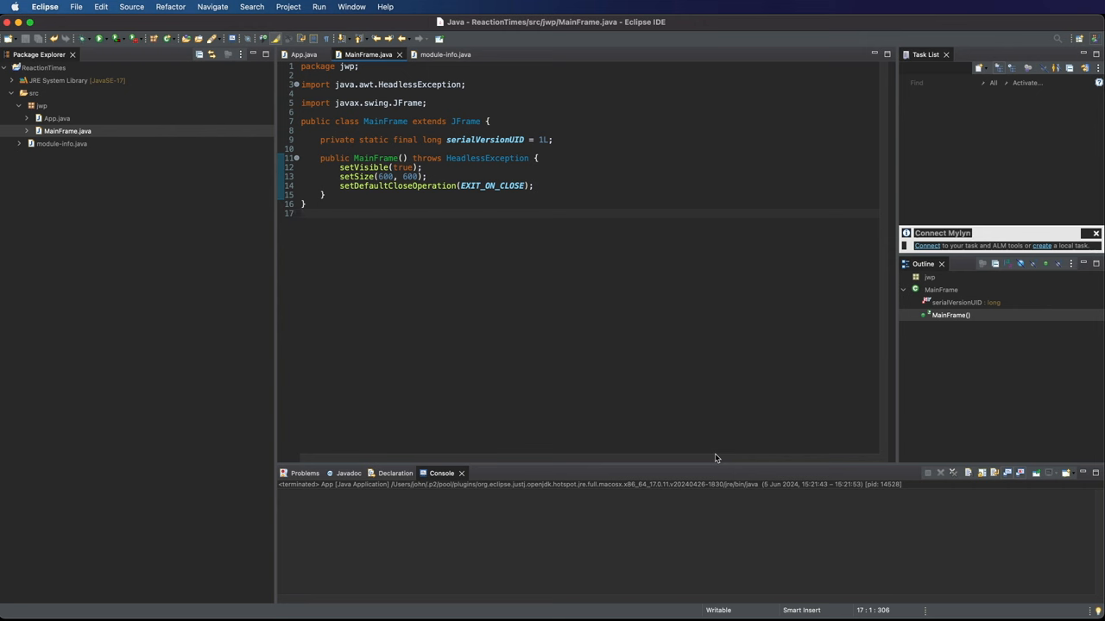
Create class ReactionPanel in package jwp and declare it as extending JPanel with its import.
click(302, 214)
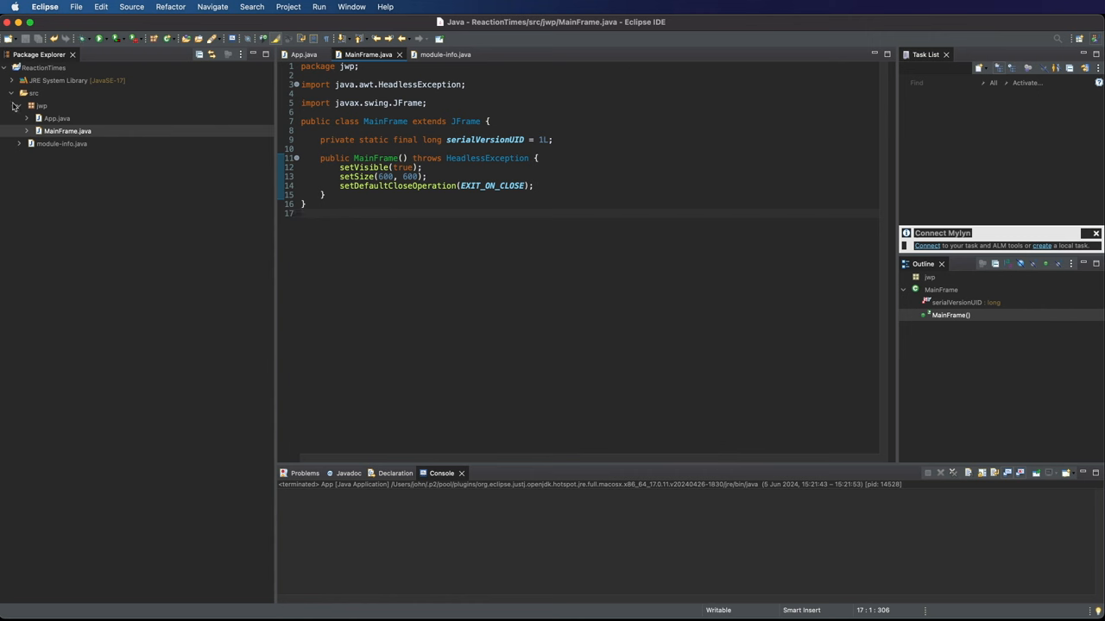
right_click(33, 93)
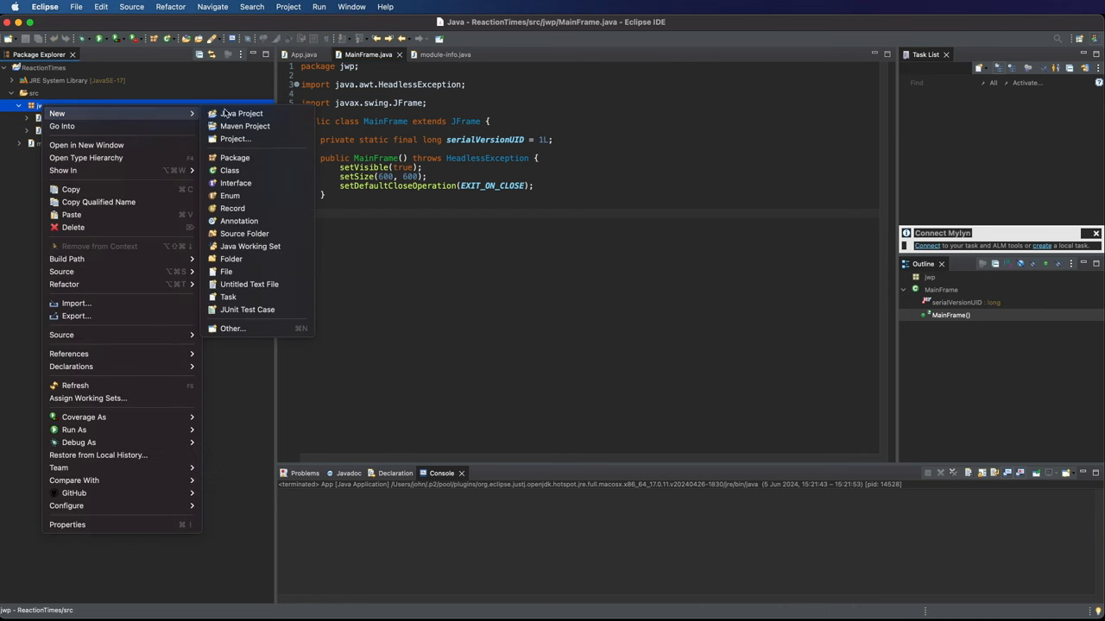
mouse_move(229, 171)
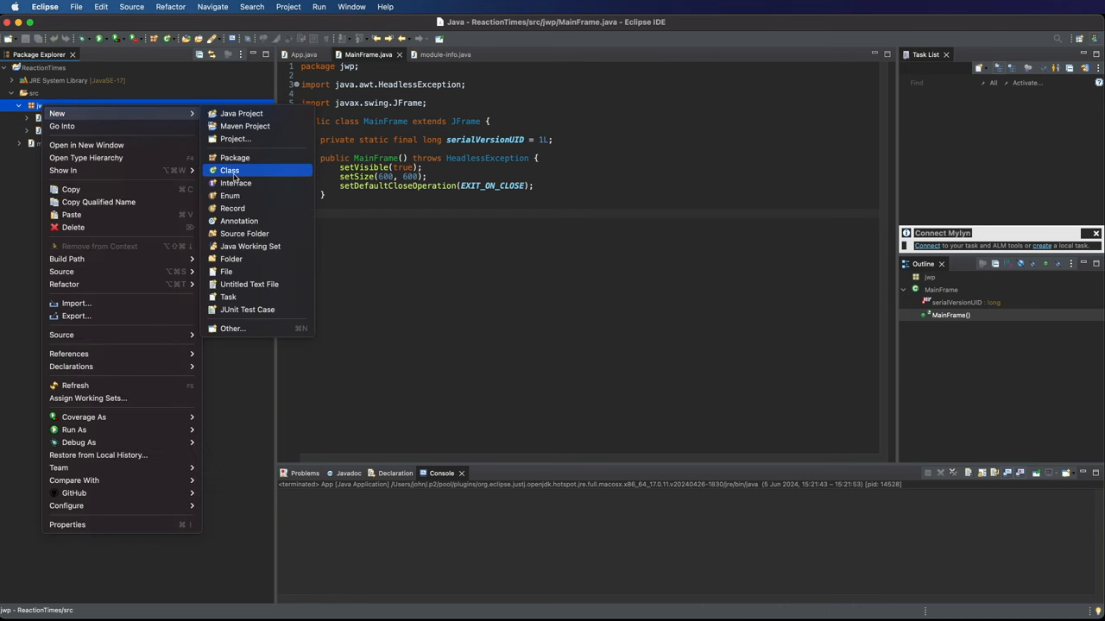
click(230, 171)
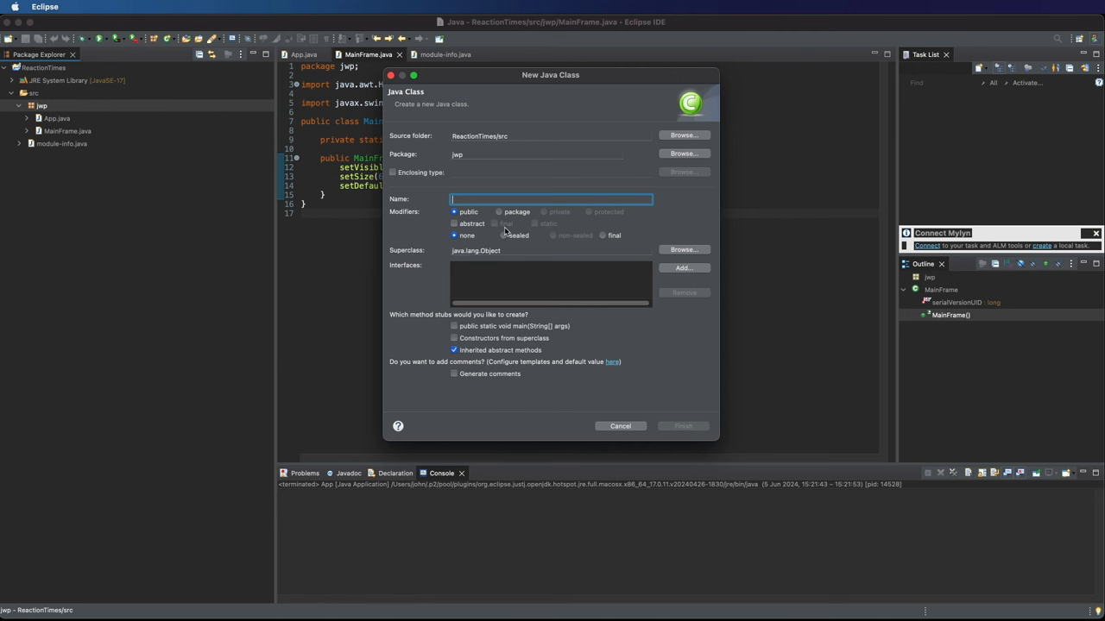
text(Reaction)
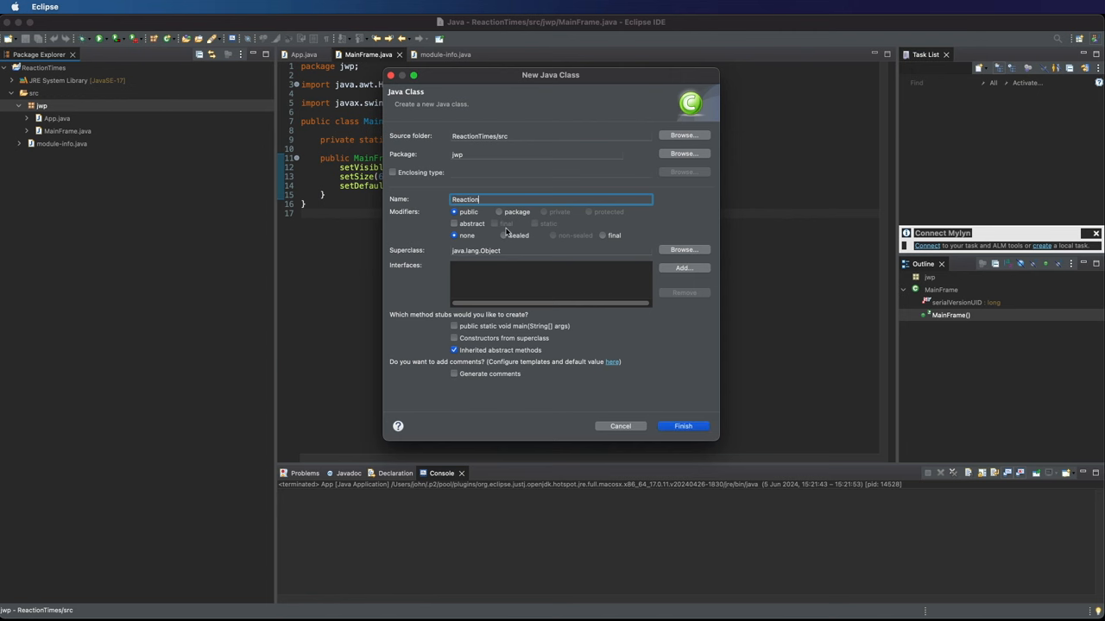
click(682, 424)
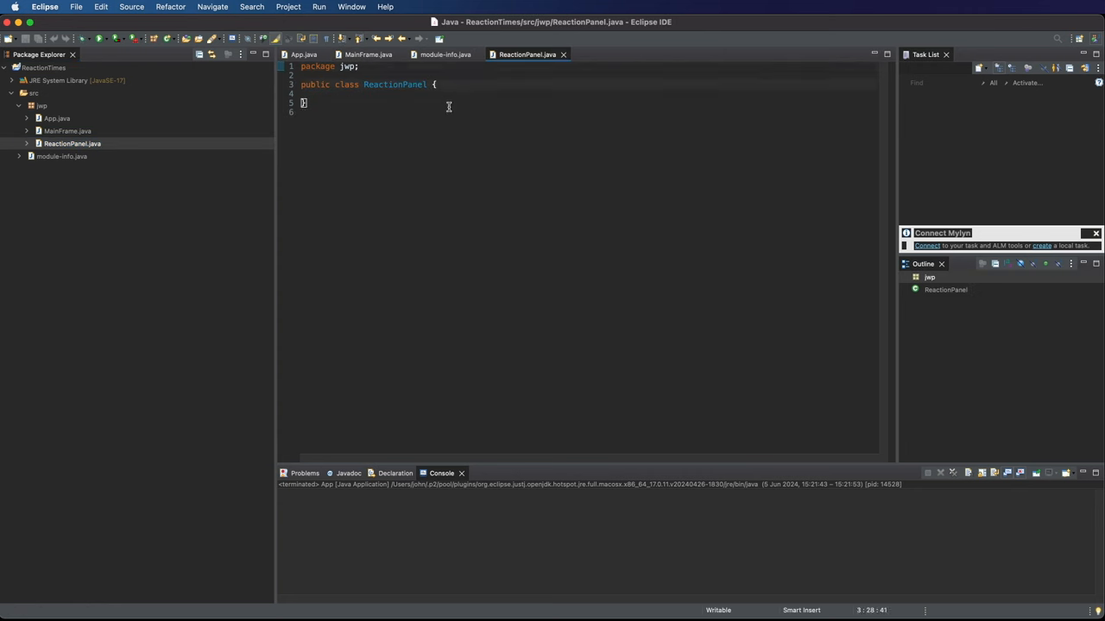
text(extends JPanel)
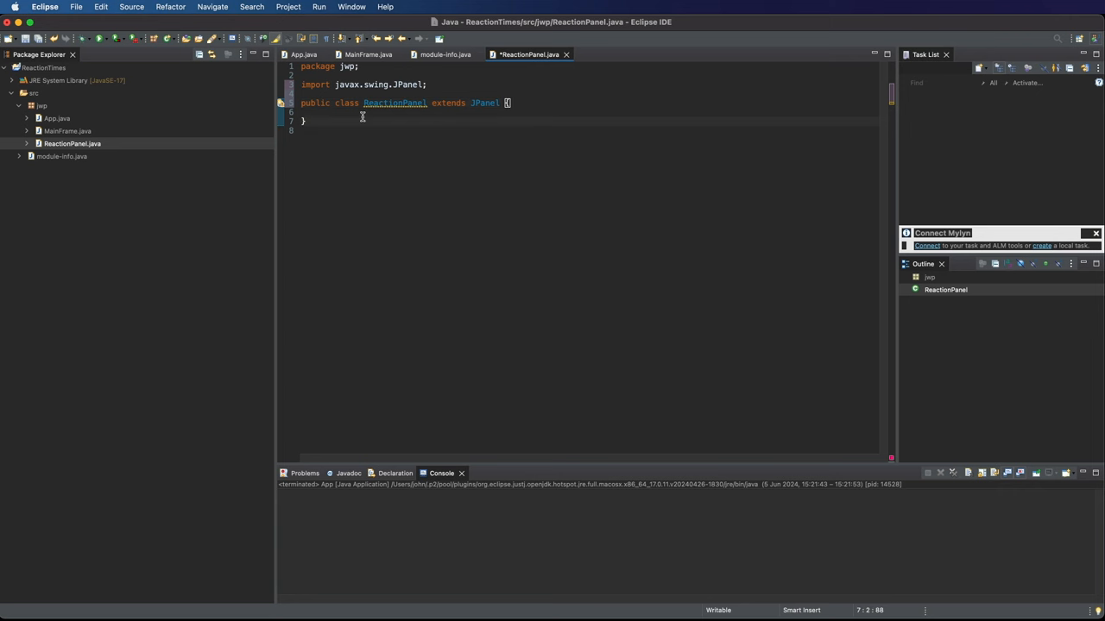
Generate an empty public no-argument constructor for ReactionPanel from the superclass.
right_click(362, 117)
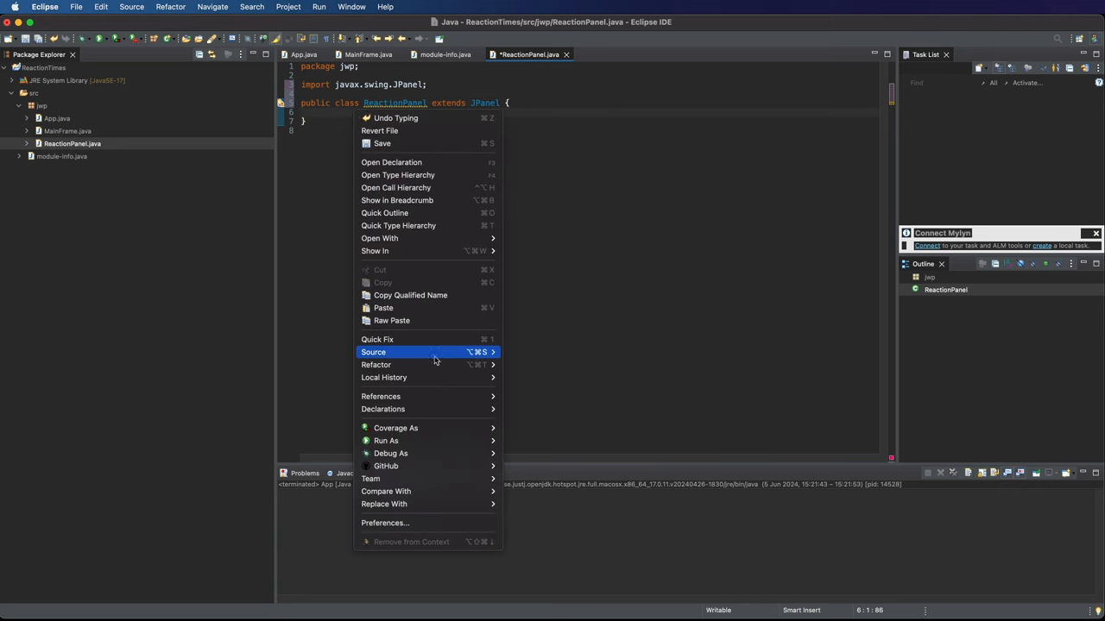
mouse_move(372, 352)
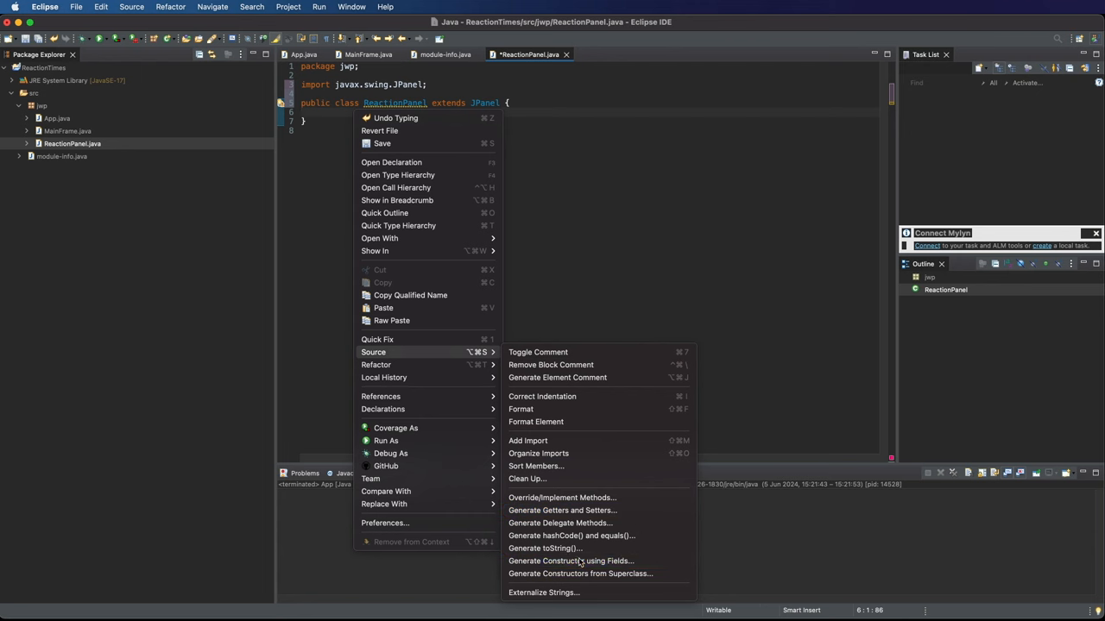
click(580, 573)
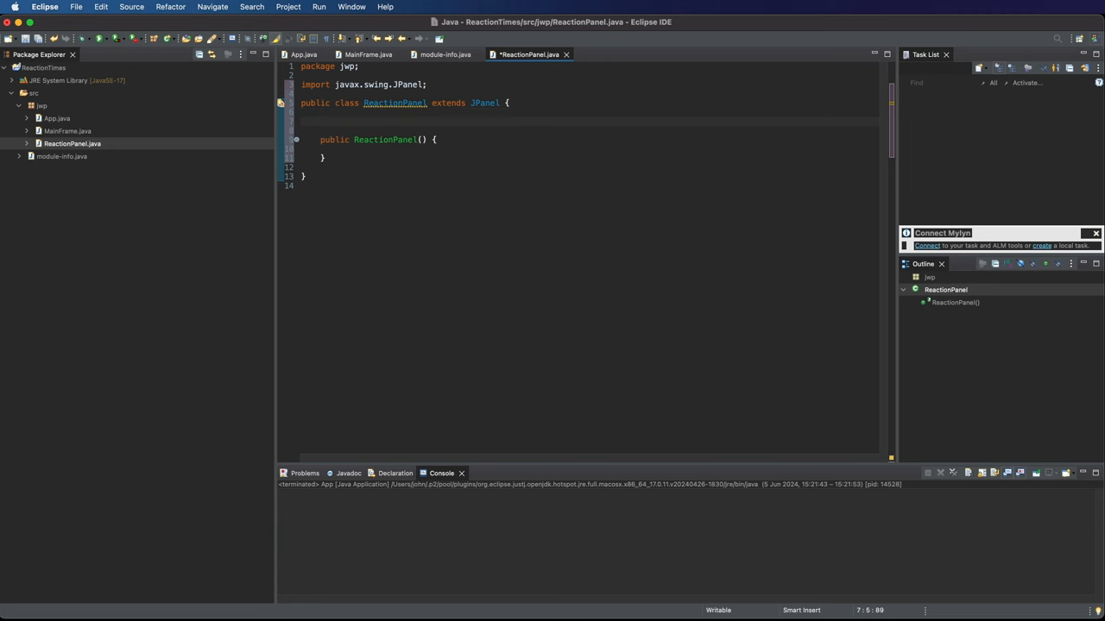
Declare the JLabel titleLabel field and instantiate it with new JLabel() in the constructor.
text(j)
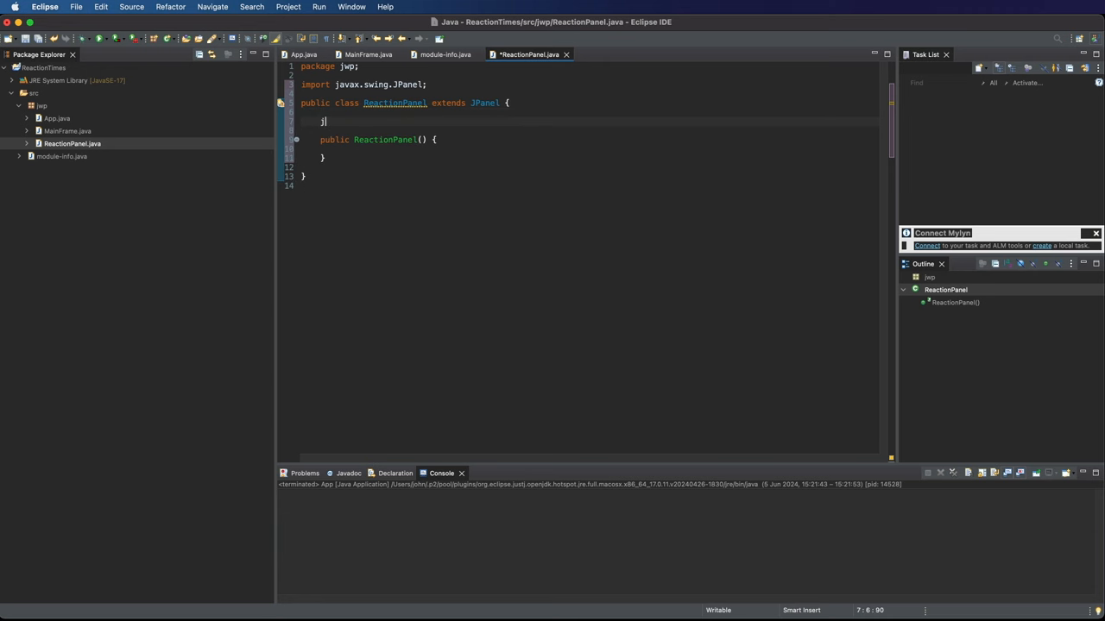
text(La)
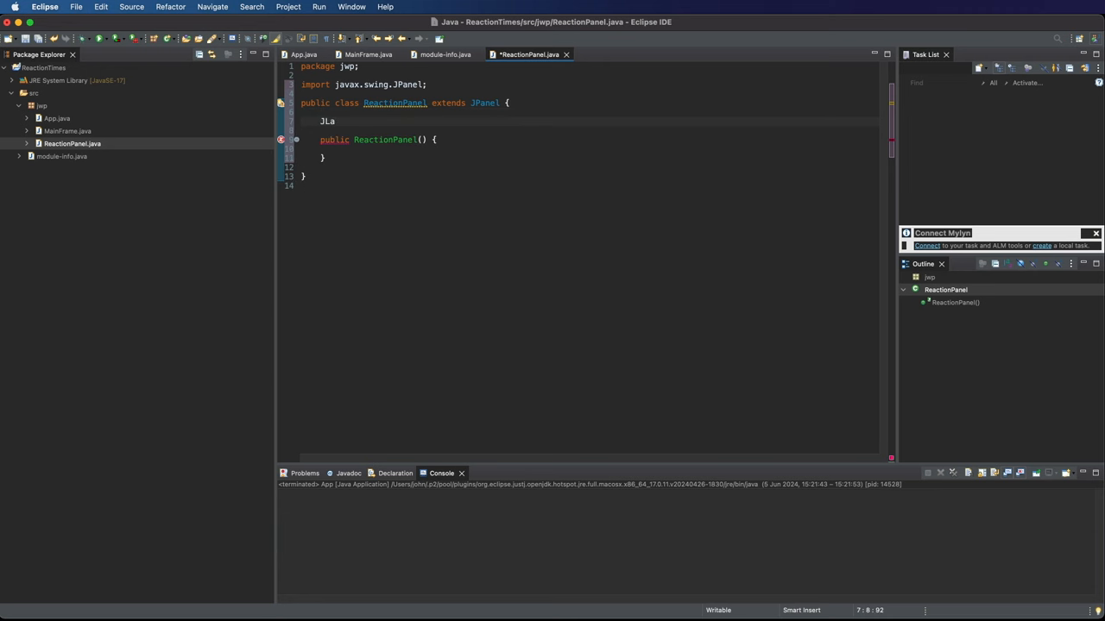
text(bel)
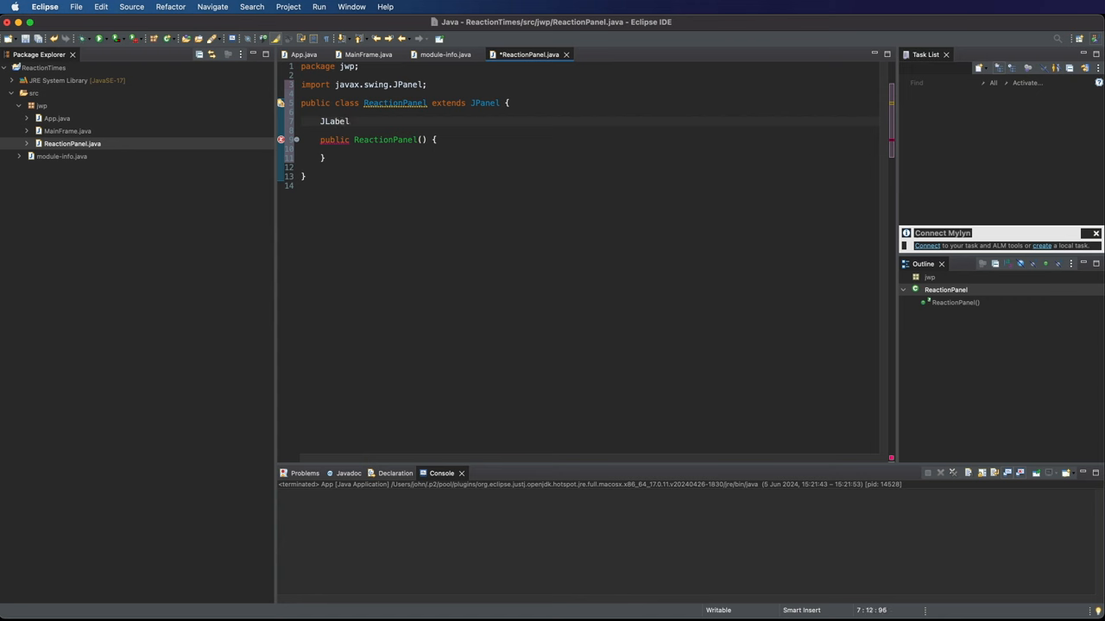
text(title)
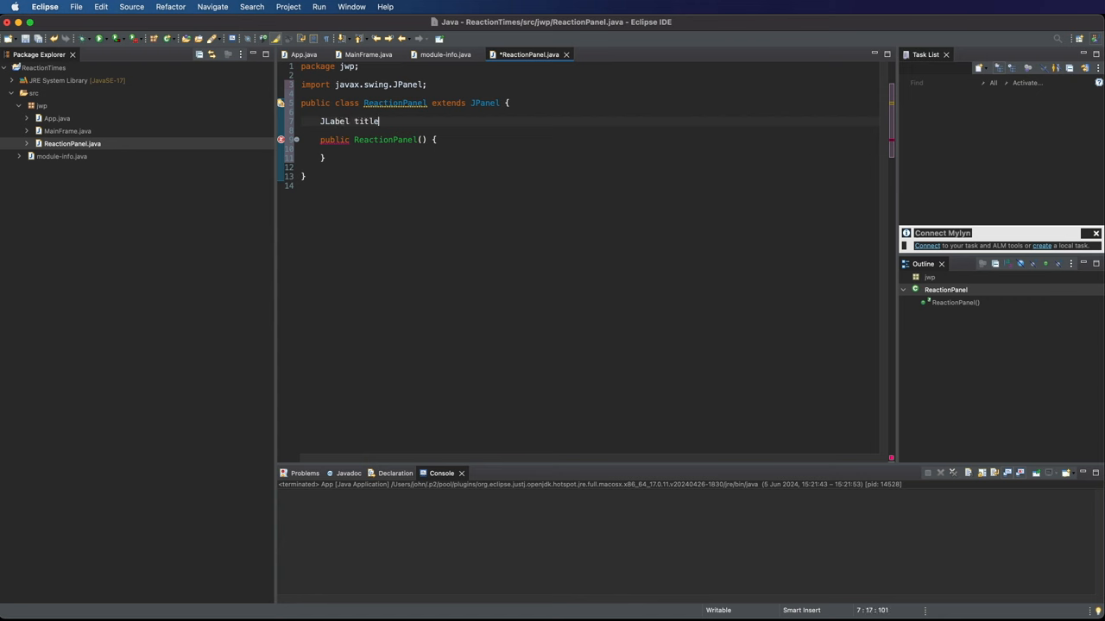
text(Lable)
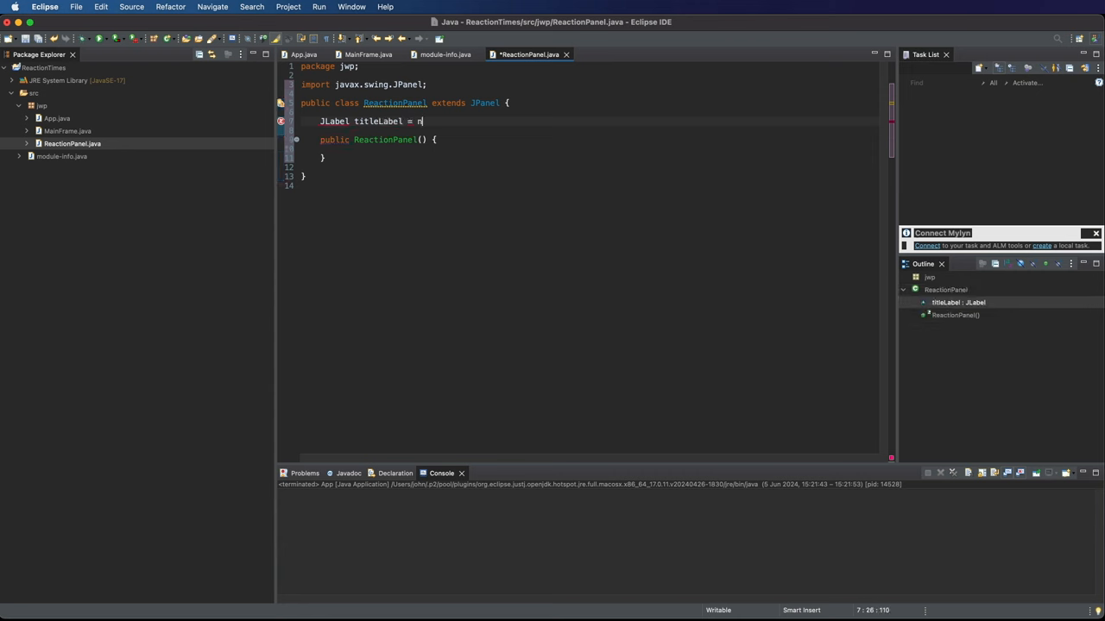
text(ew JLabel)
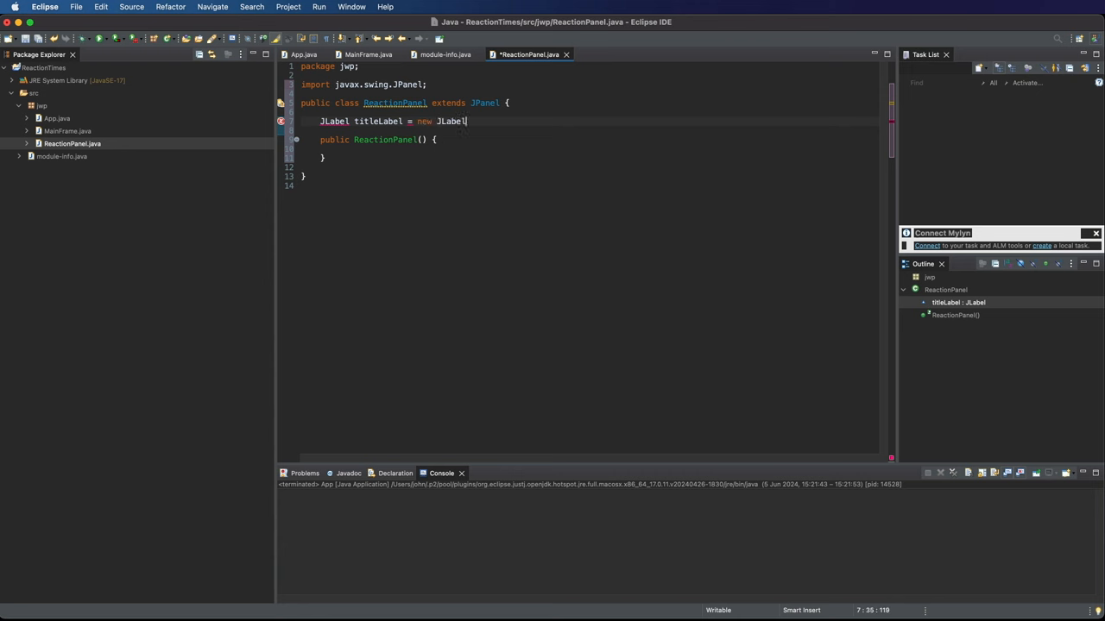
text(()
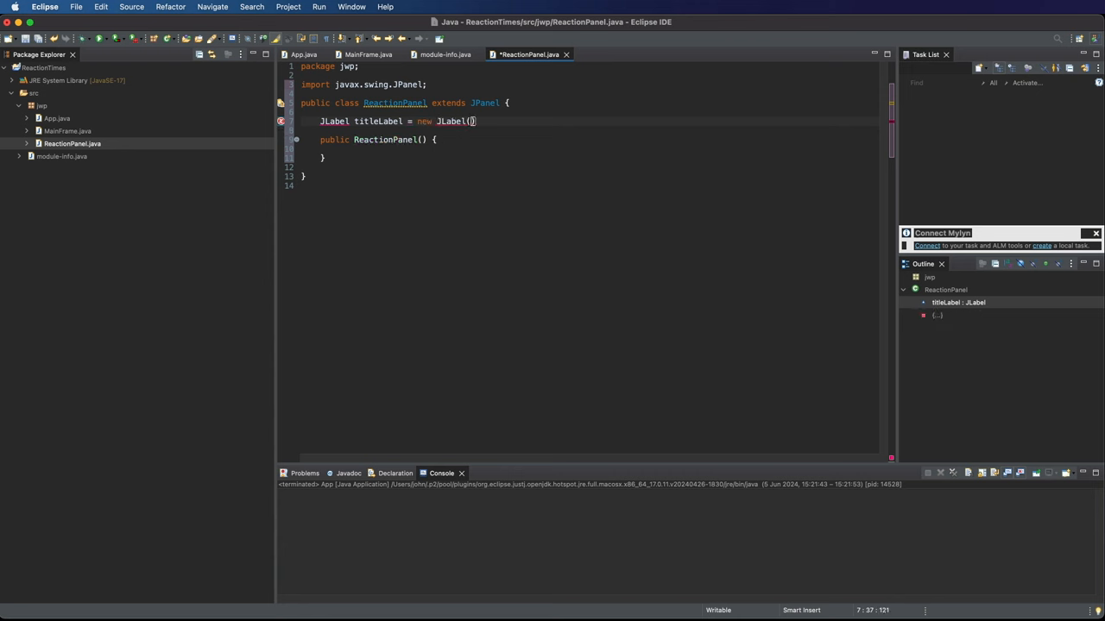
text();)
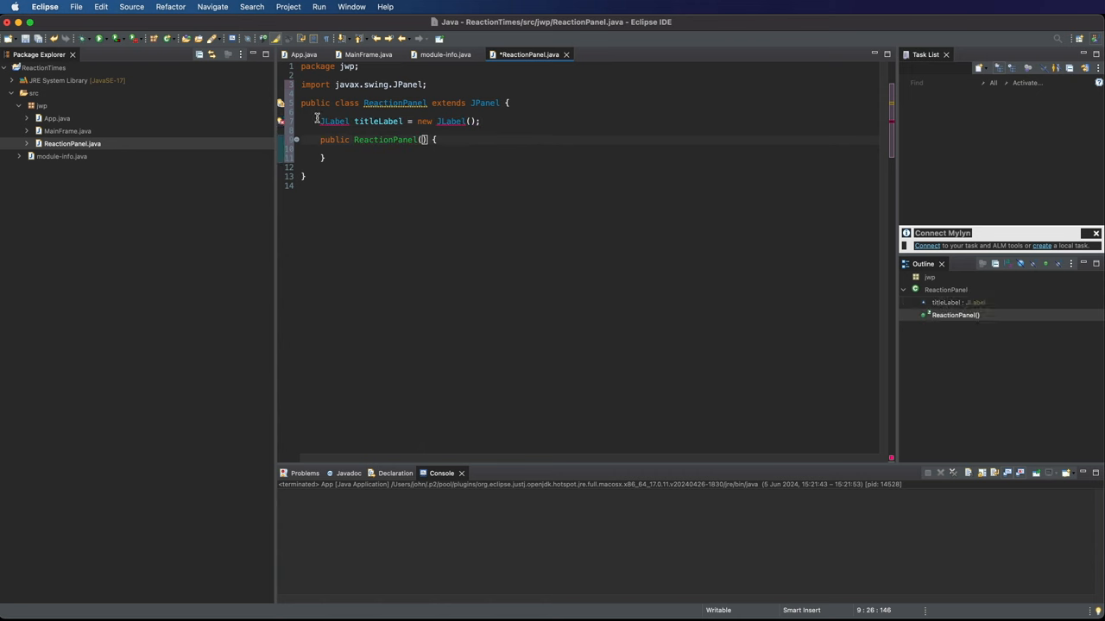
Make titleLabel private and declare a second private JLabel field subtitleLabel.
text(private)
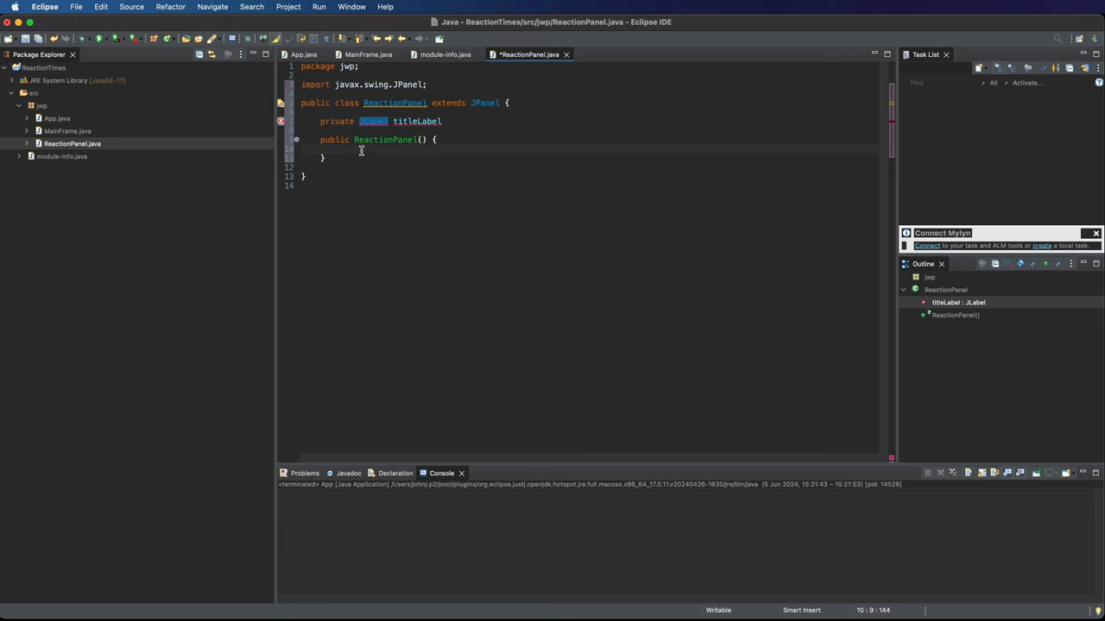
text(= new JLabel();)
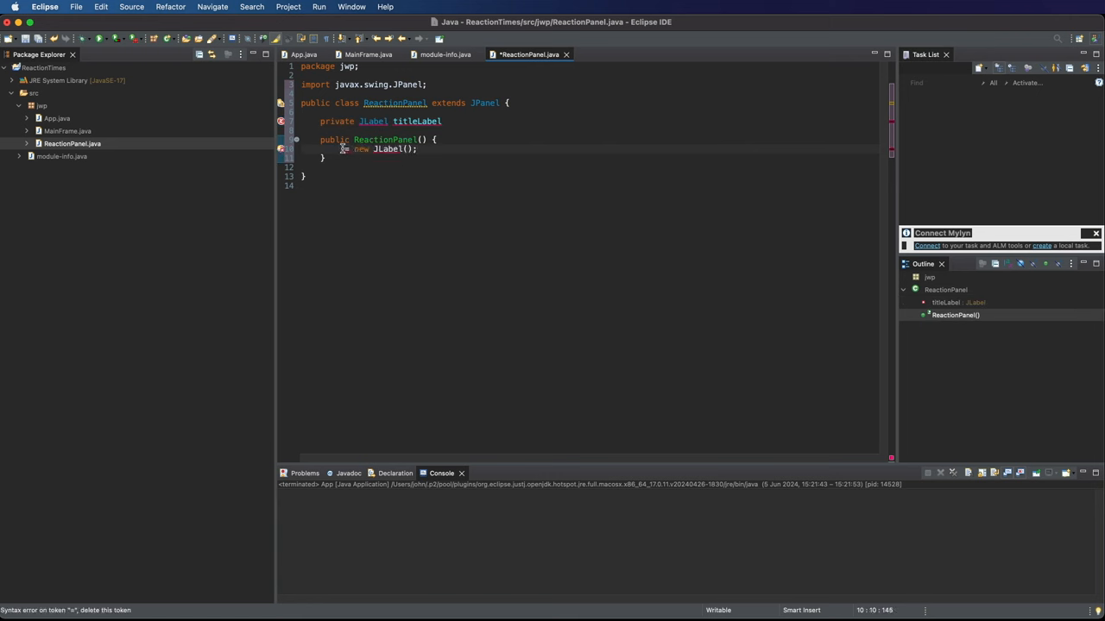
text(titleLabel)
click(381, 121)
text(;)
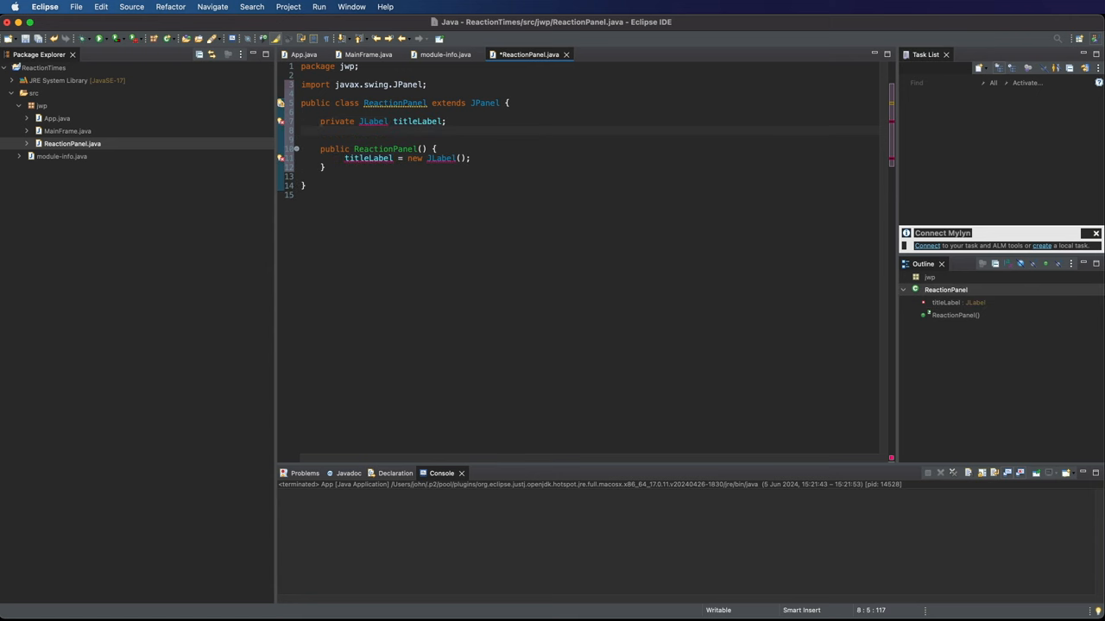
text(private JLabel sub)
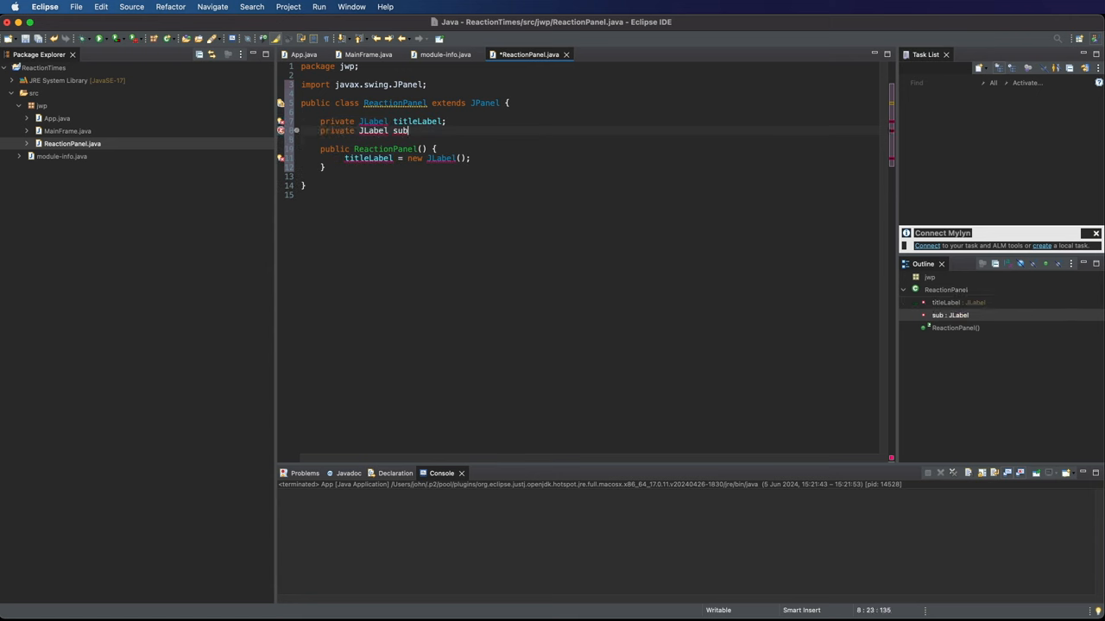
text(titleLabel;)
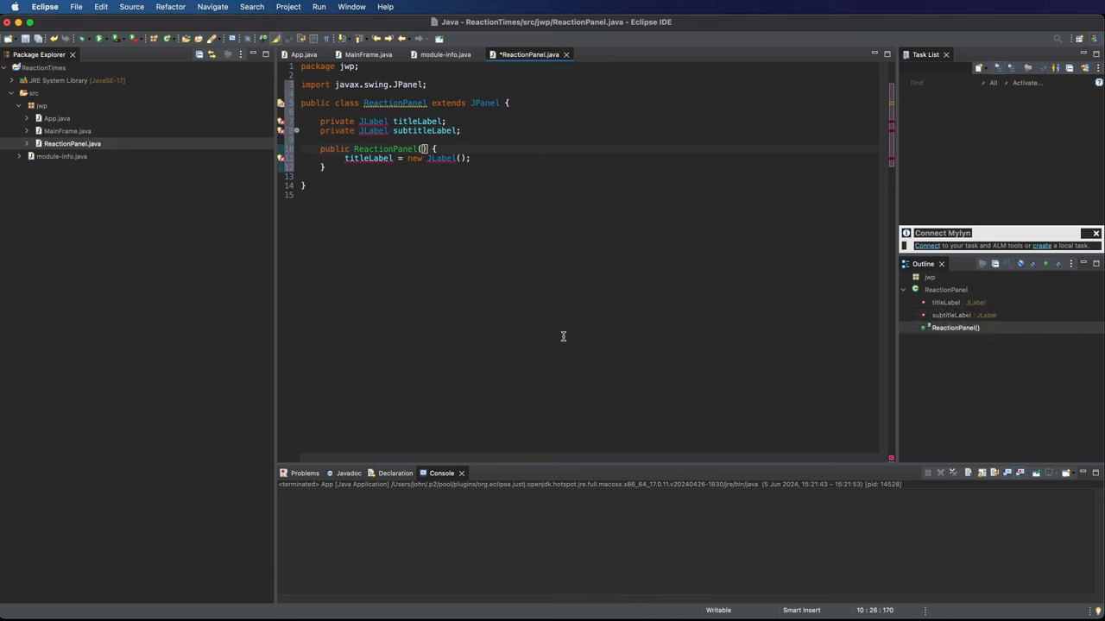
Give the constructor parameters Color font, Color background, String title and String subtitle.
text(Color font,)
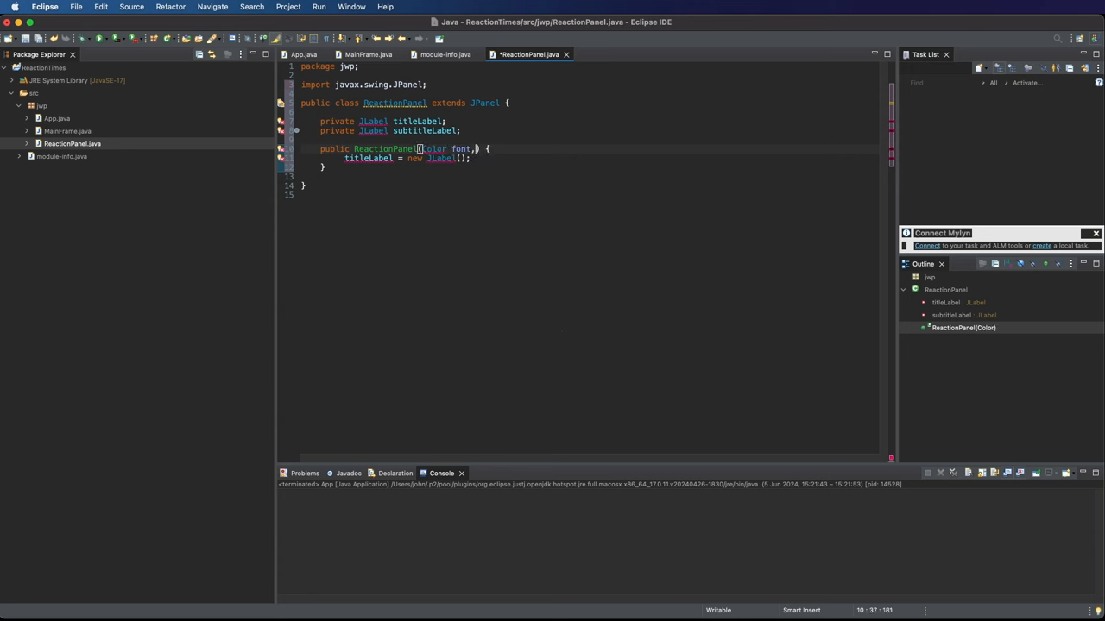
text(Color)
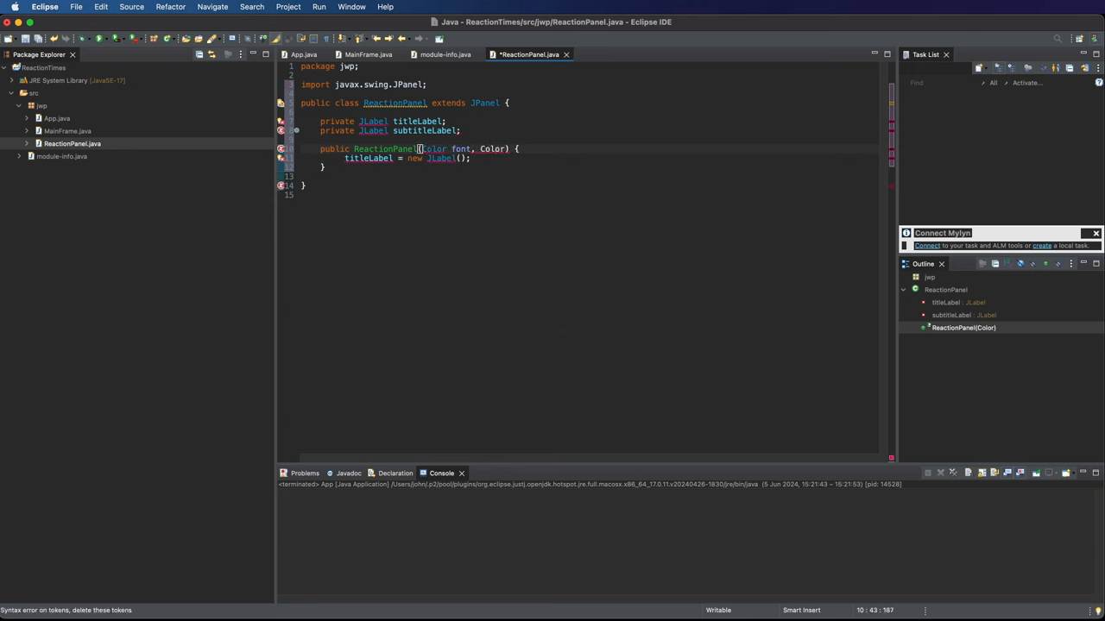
text(b)
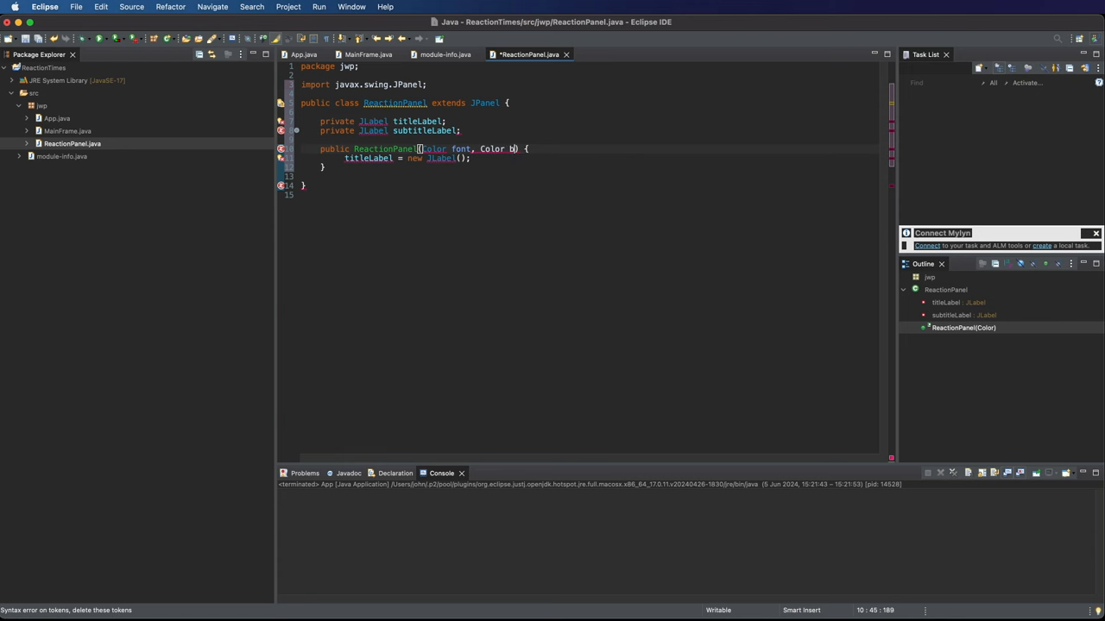
text(ackground)
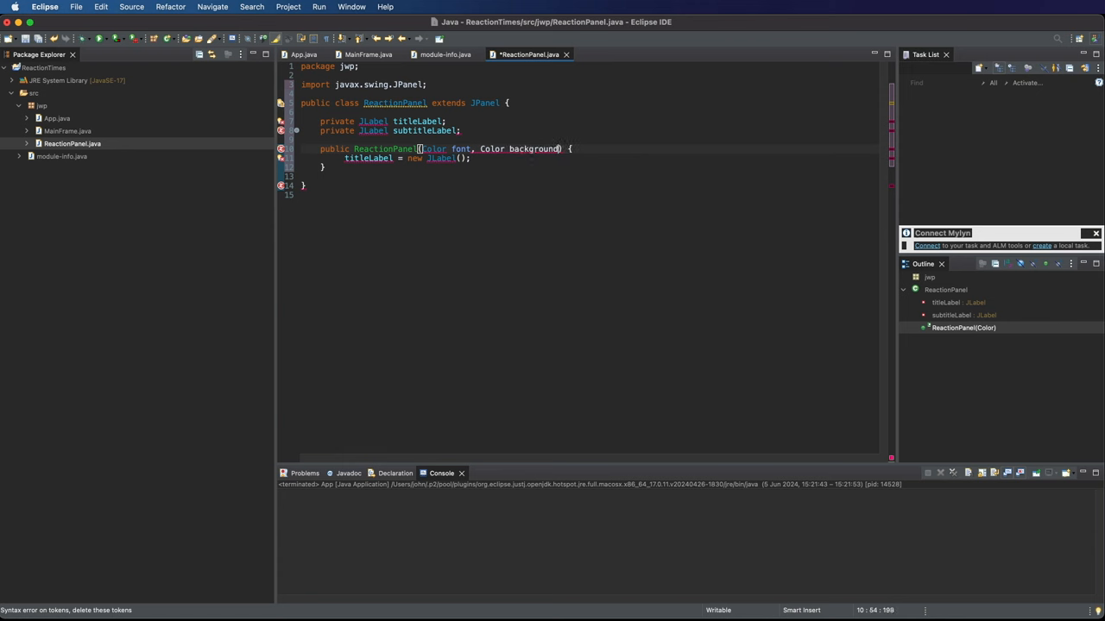
text(, String)
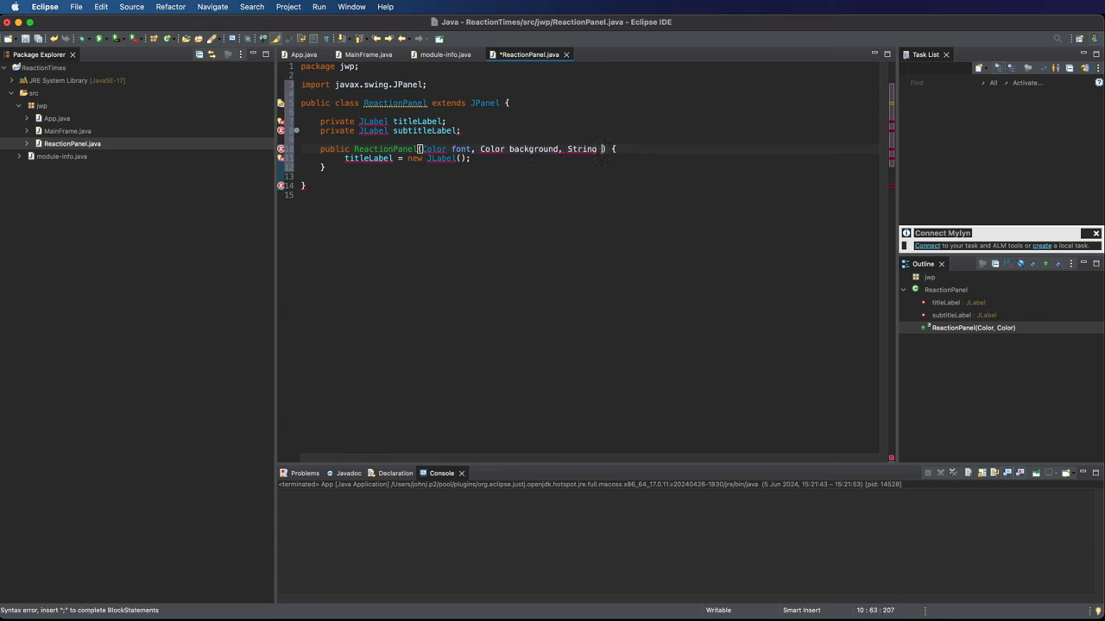
text(title, String subtitle)
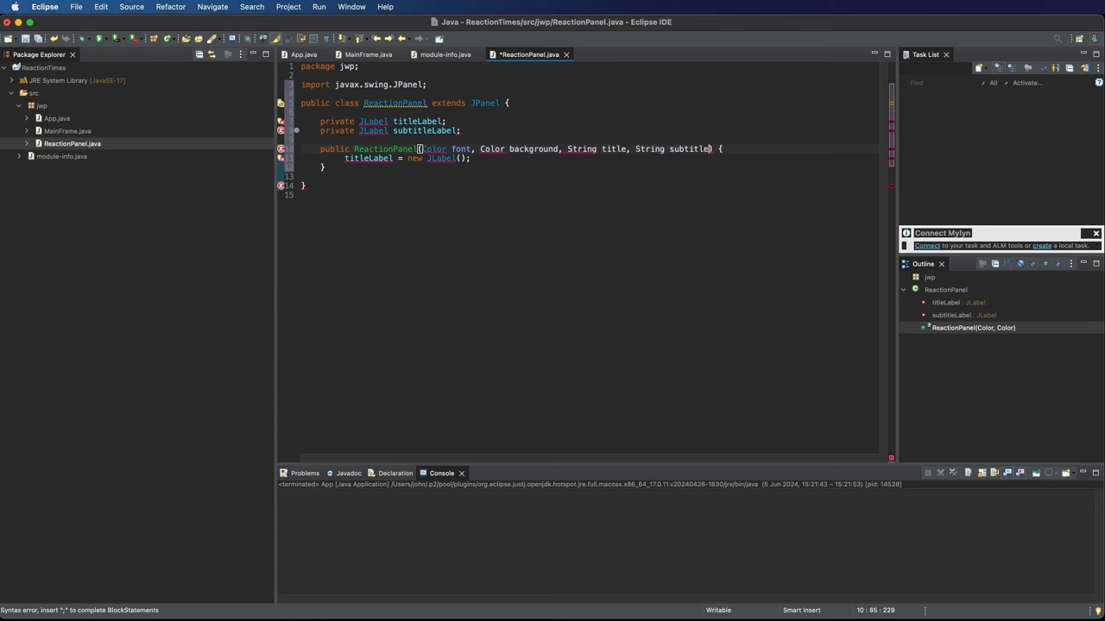
double_click(687, 148)
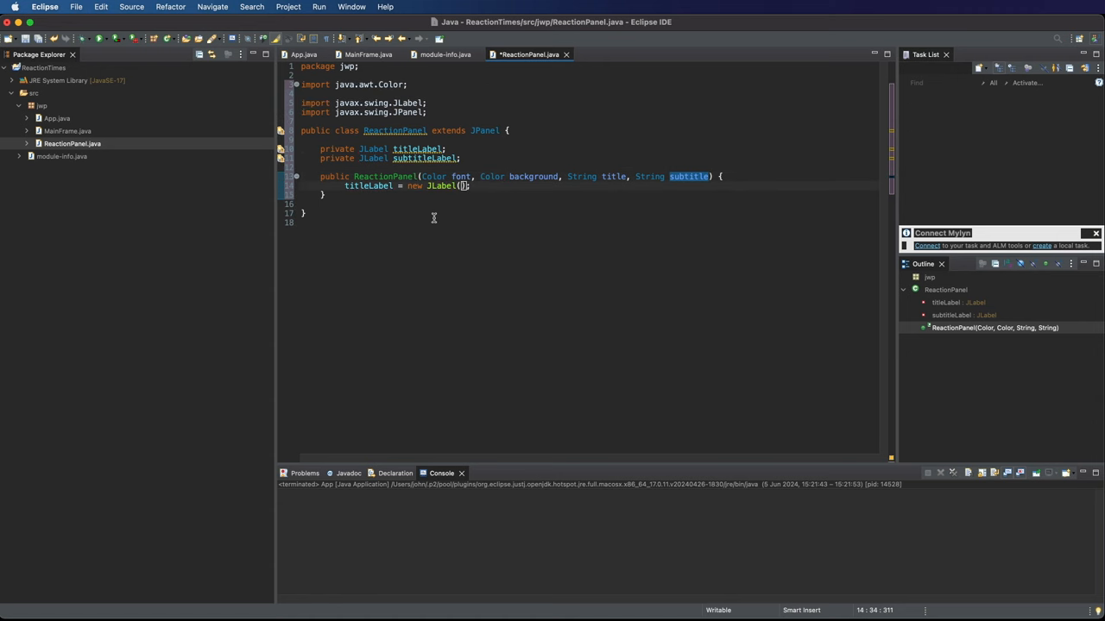
mouse_move(504, 260)
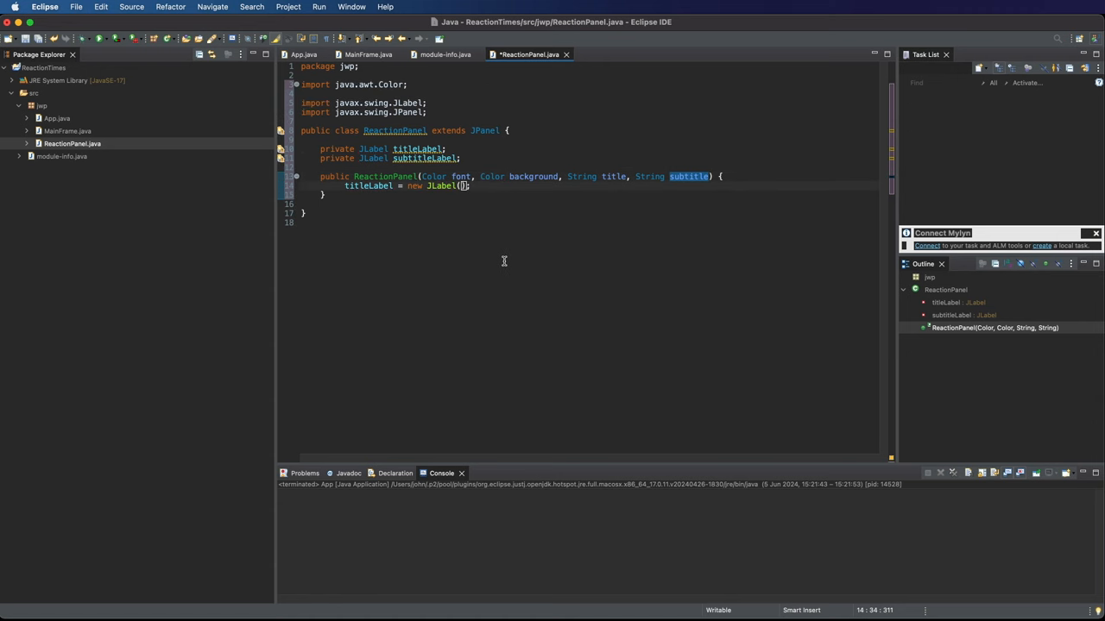
Create titleLabel from title and subtitleLabel from subtitle in the constructor.
text(title)
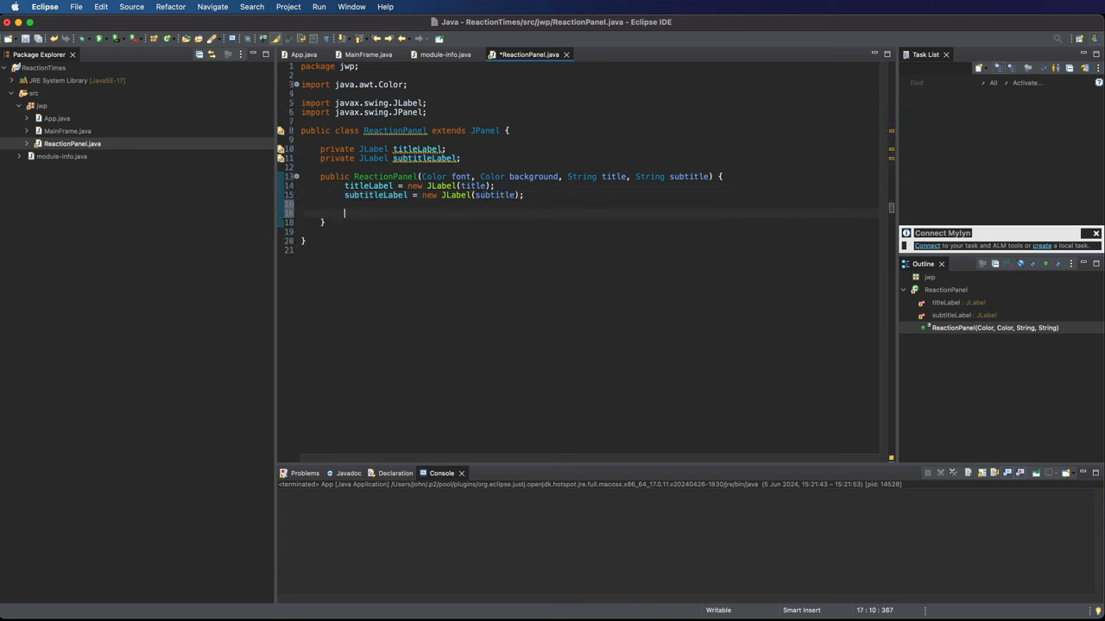
Call setForeground(fontColour) on both labels, renaming the font parameter to fontColour, and save.
text(t)
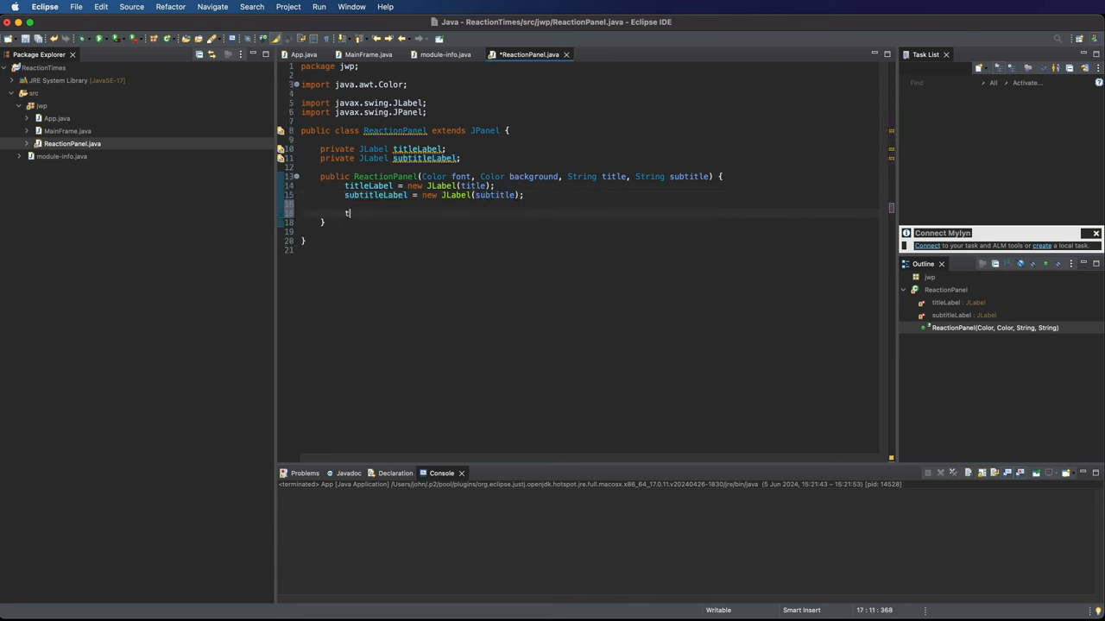
text(itleLable)
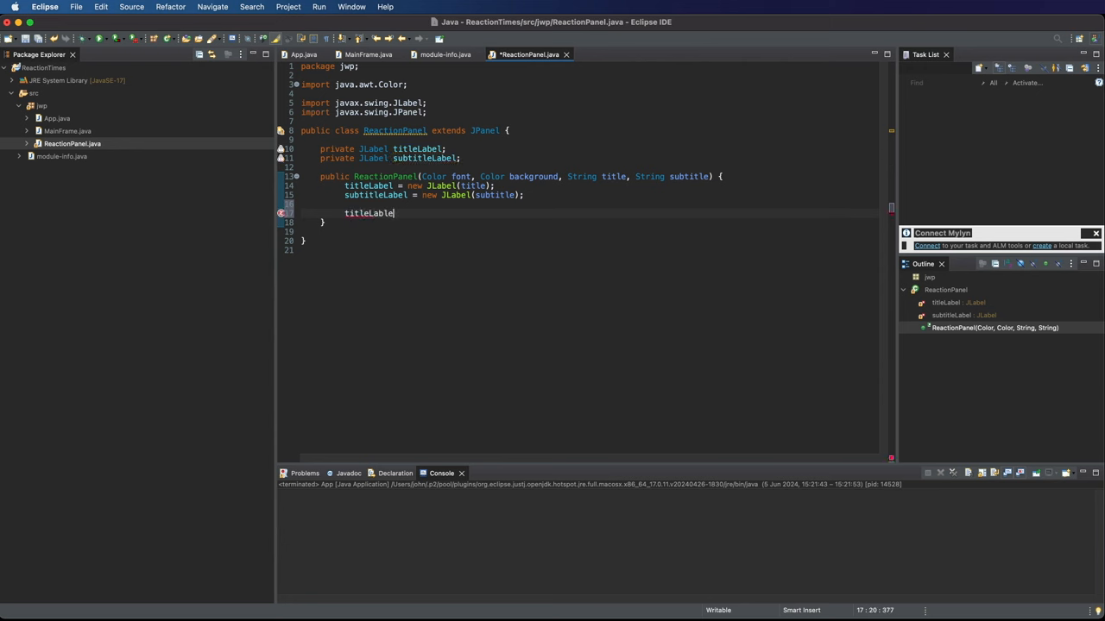
text(.)
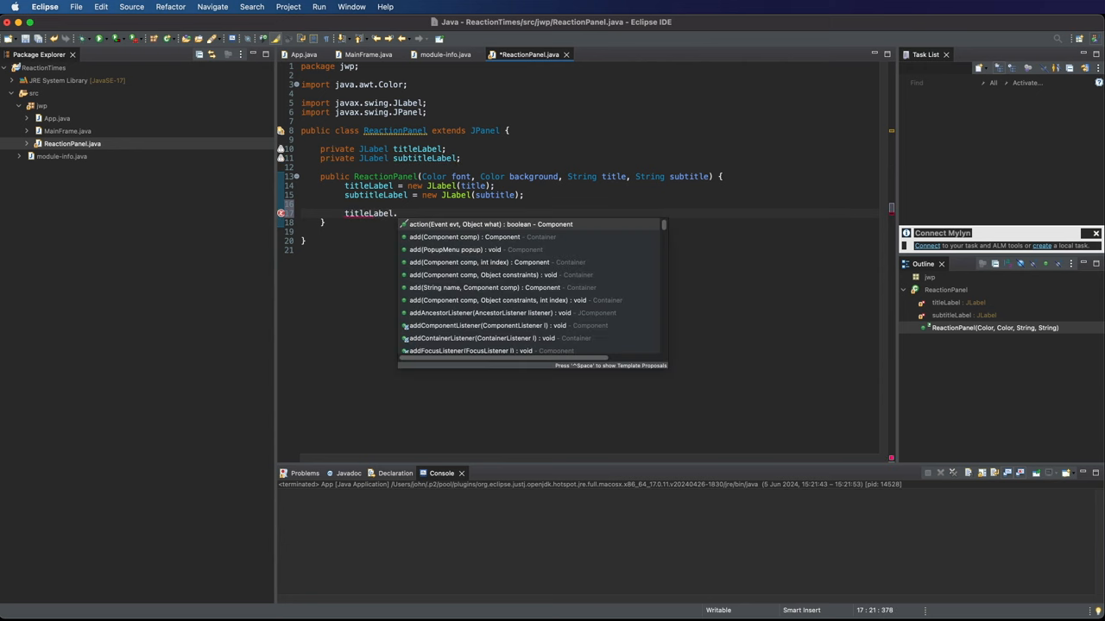
text(setForeground(f);)
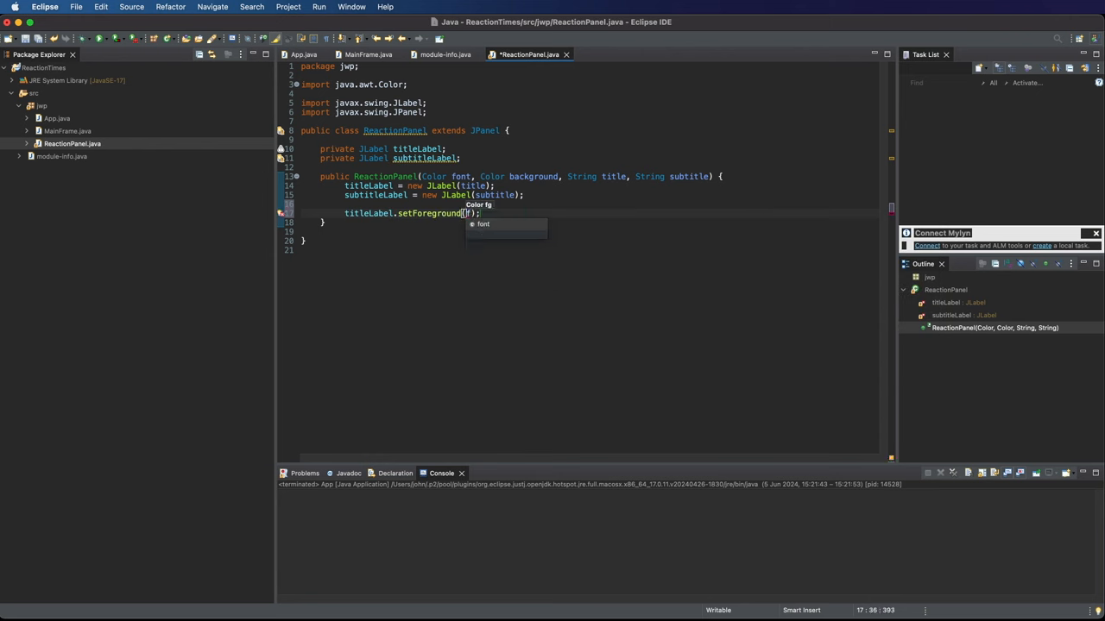
text(font)
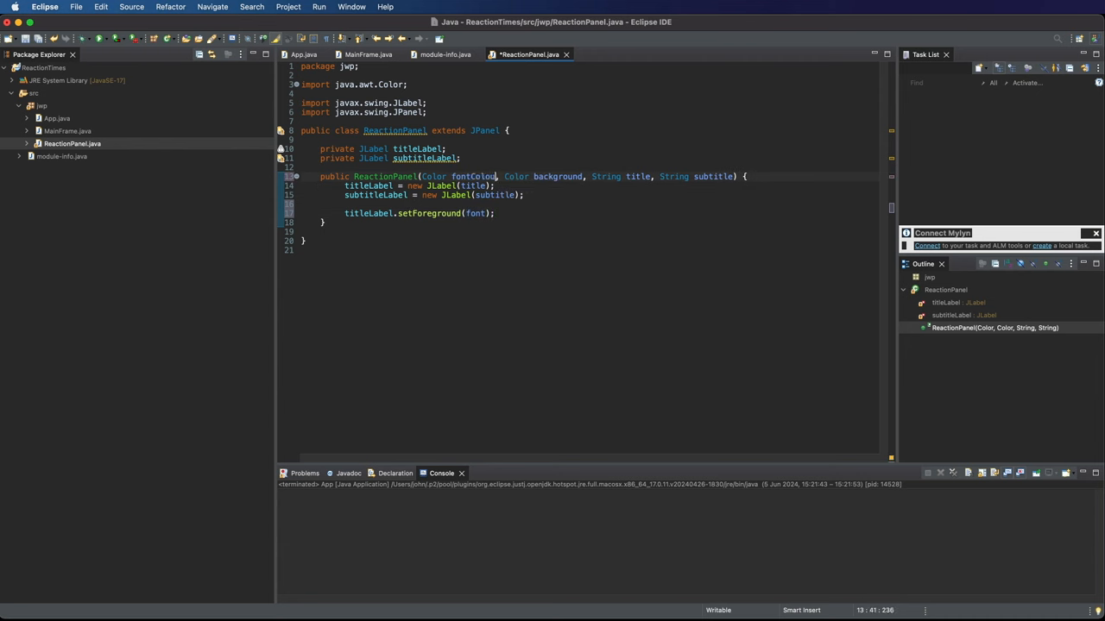
double_click(473, 176)
text(subtitleLabel.setForeground(fontColour);)
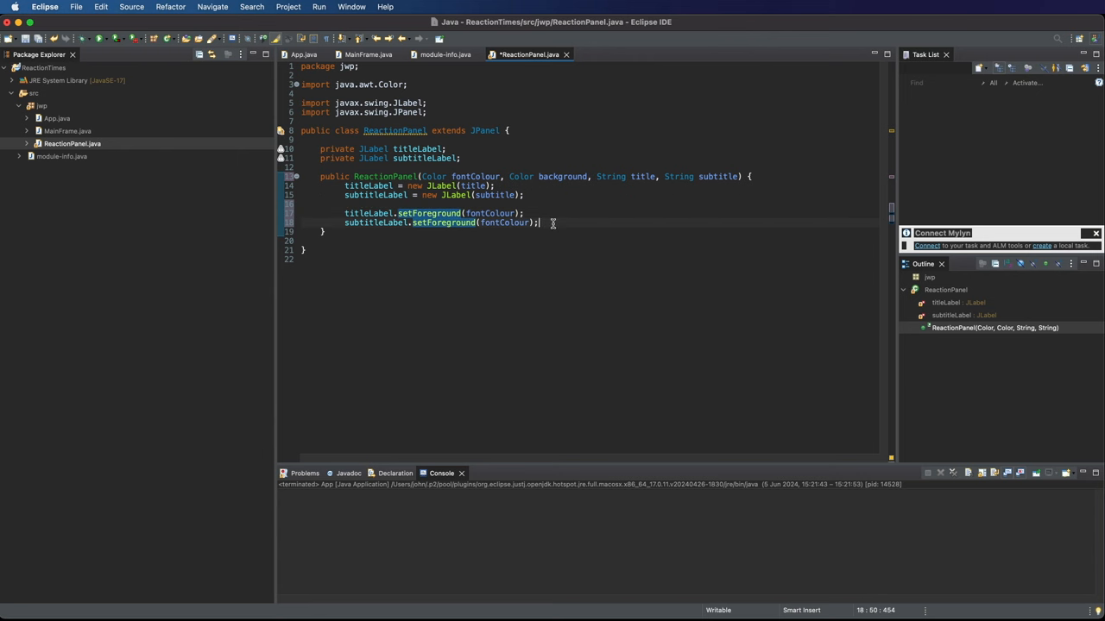
key(cmd+s)
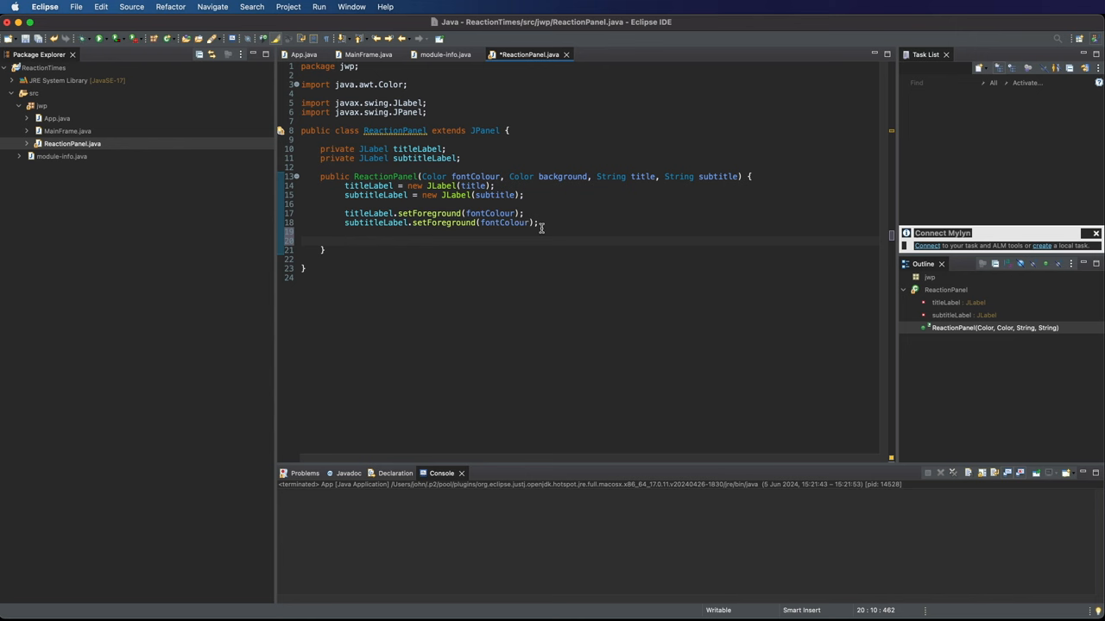
Set the panel's layout to a new GridBagLayout with the class imported.
text(setLaz)
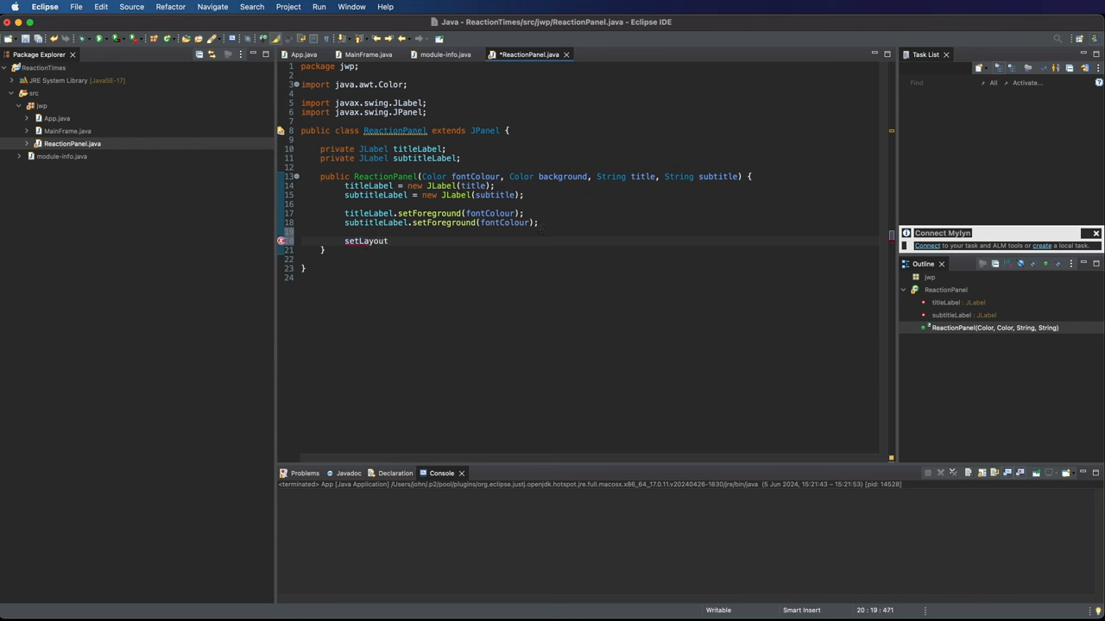
text(())
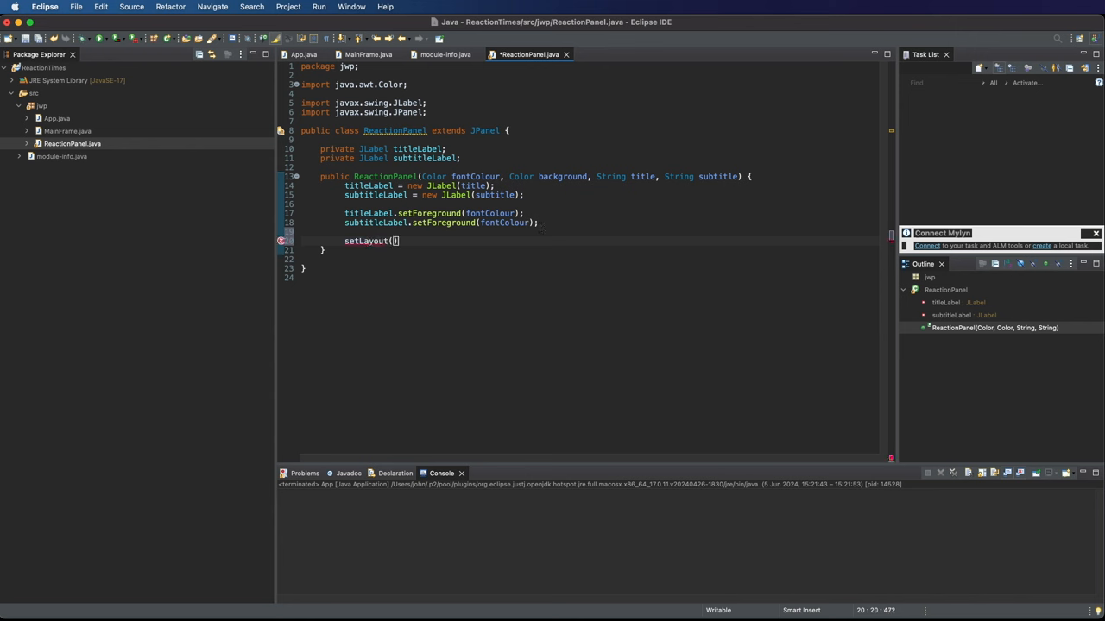
text(new G)
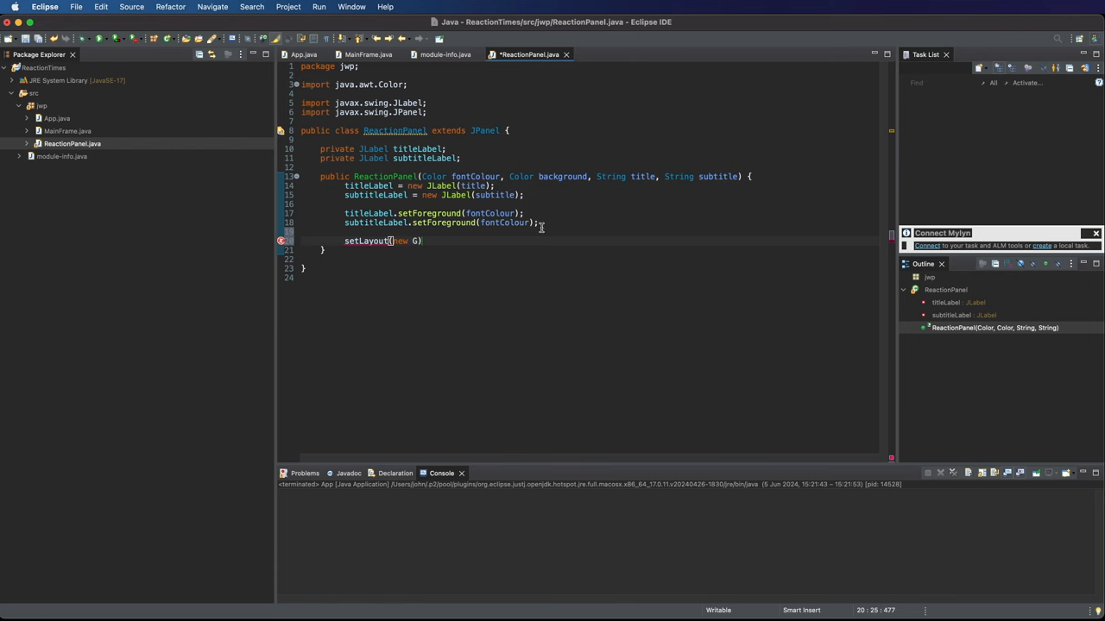
text(ridBag)
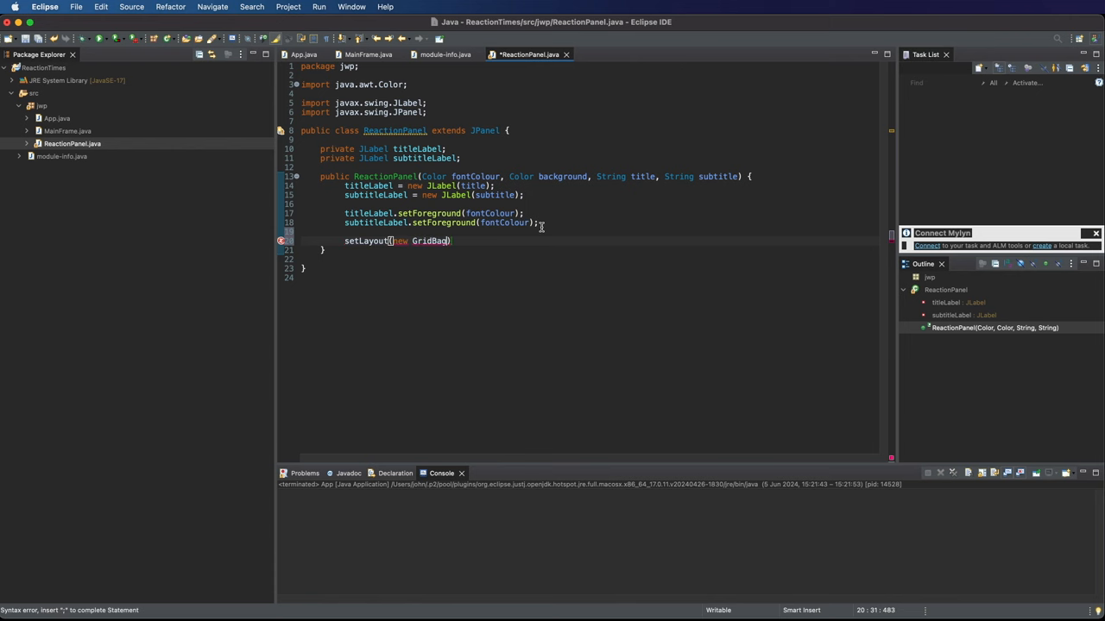
text(GridBagLayout())
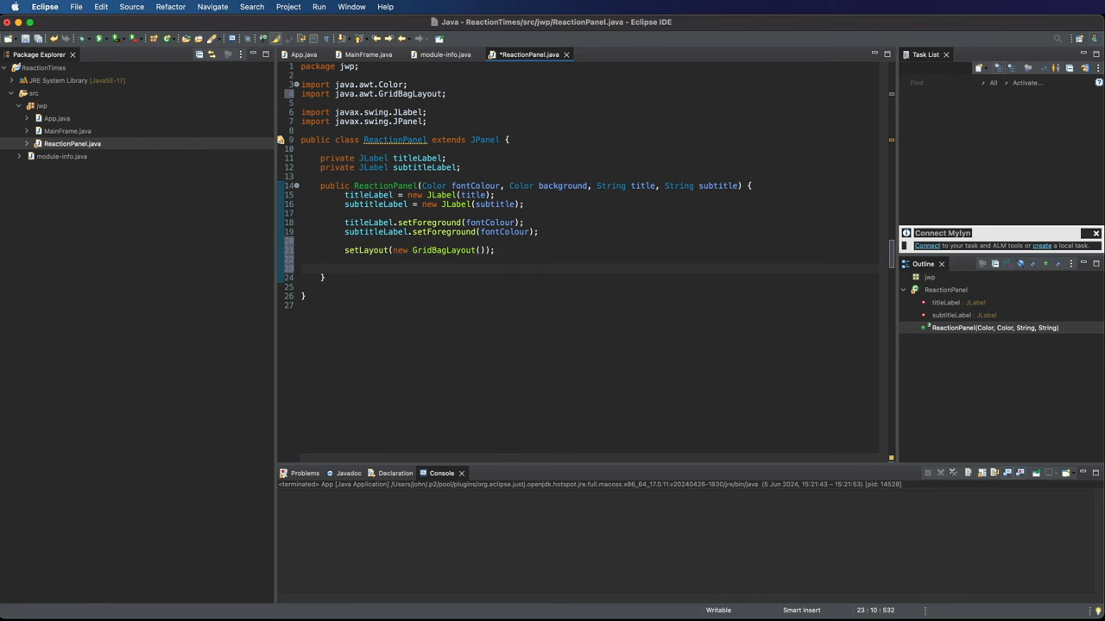
Declare GridBagConstraints gc = new GridBagConstraints() with the class imported.
text(GridBa)
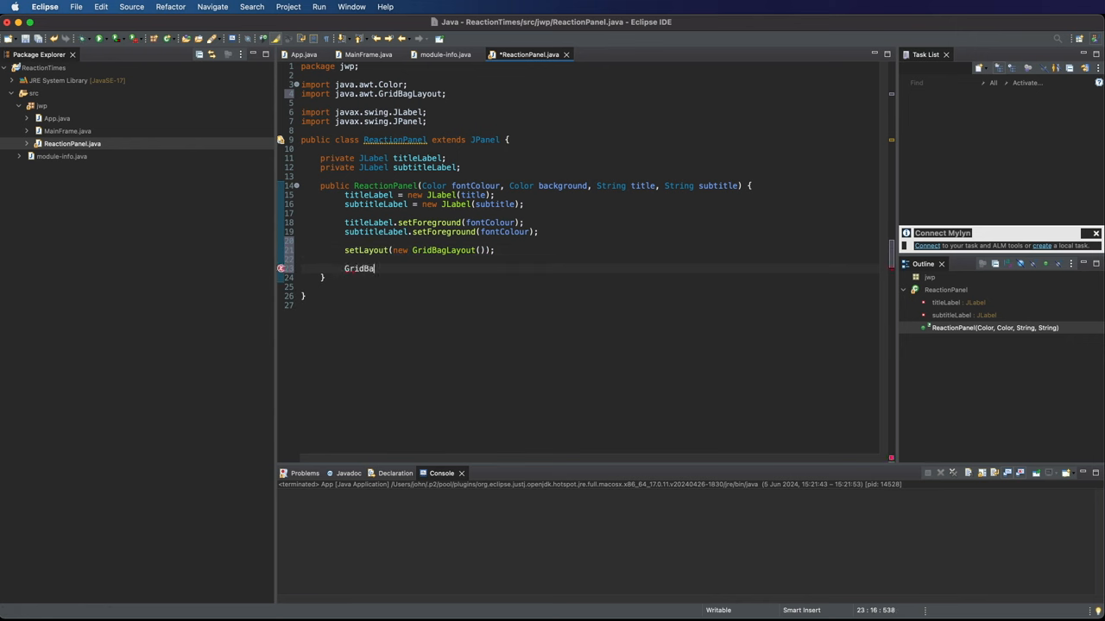
text(gCon)
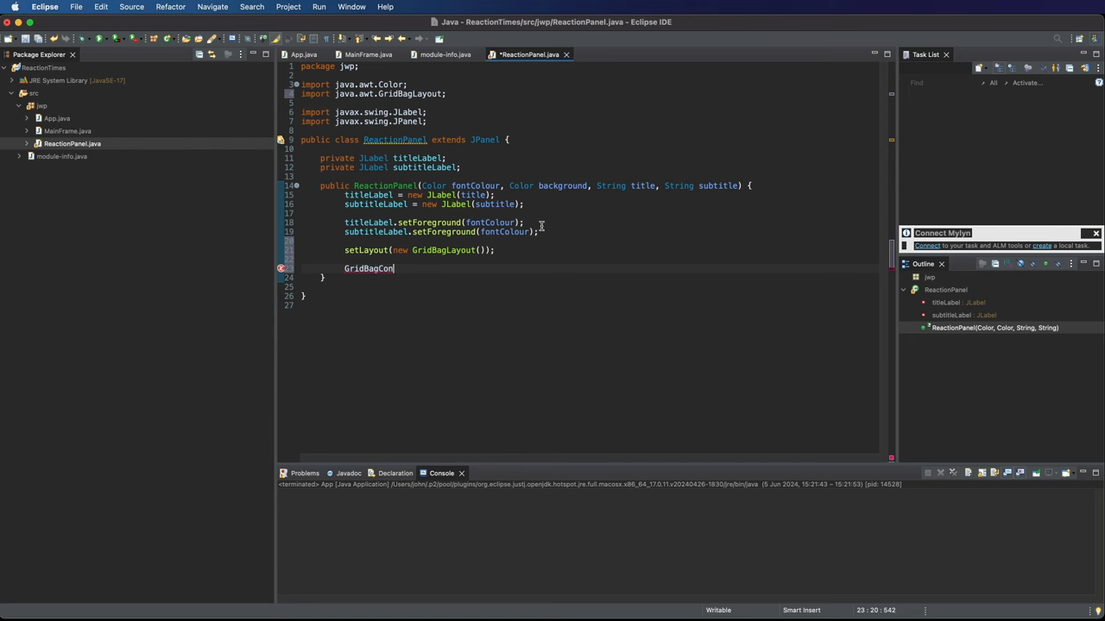
text(straints)
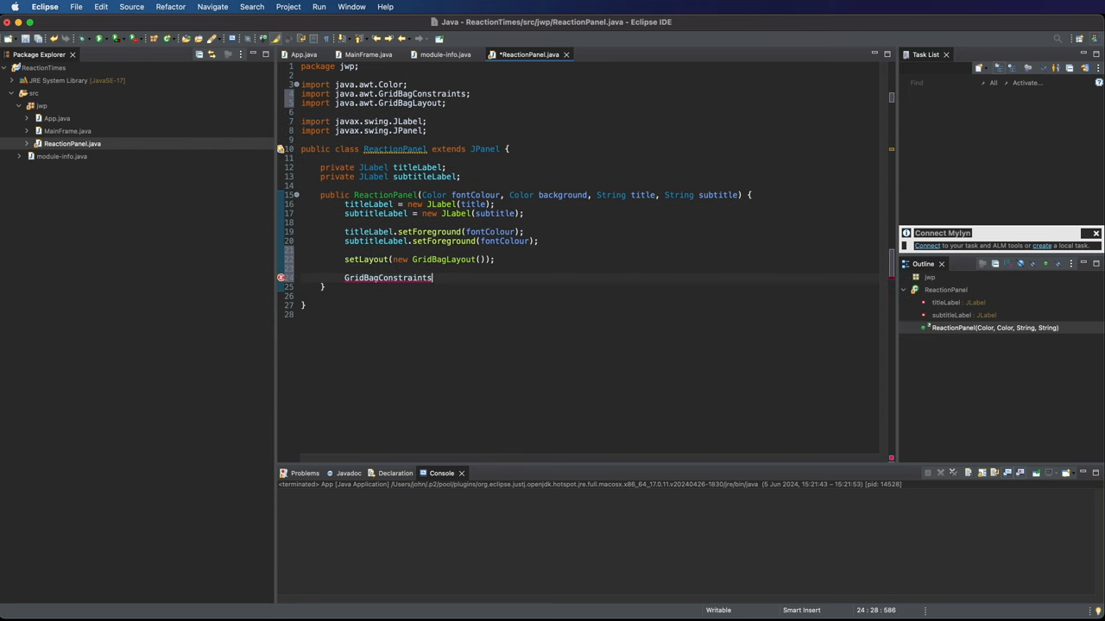
double_click(386, 276)
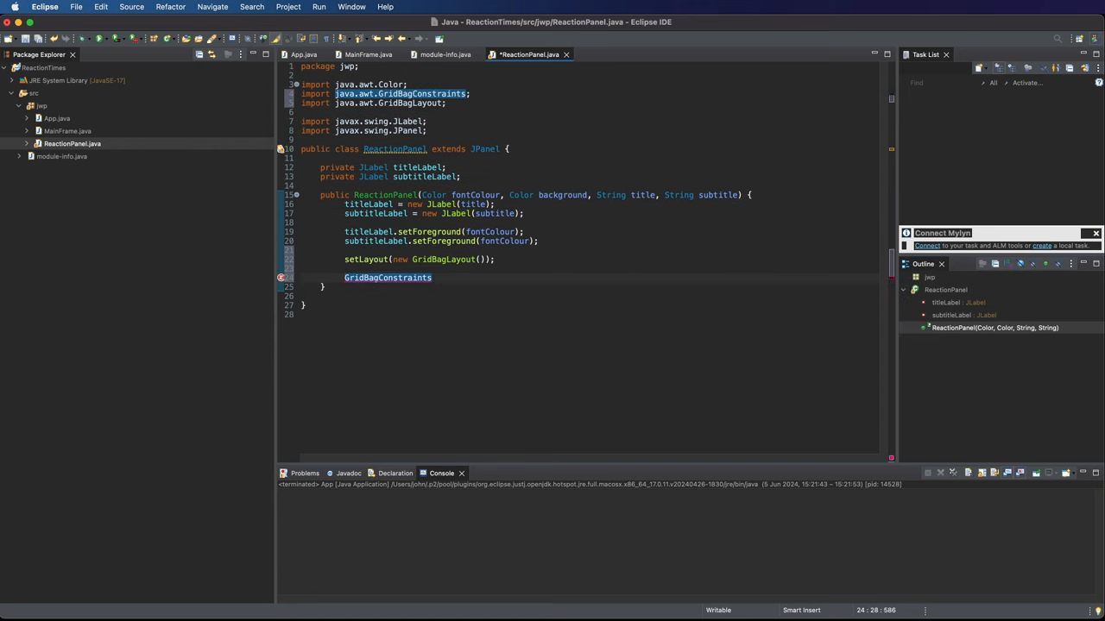
text(gc)
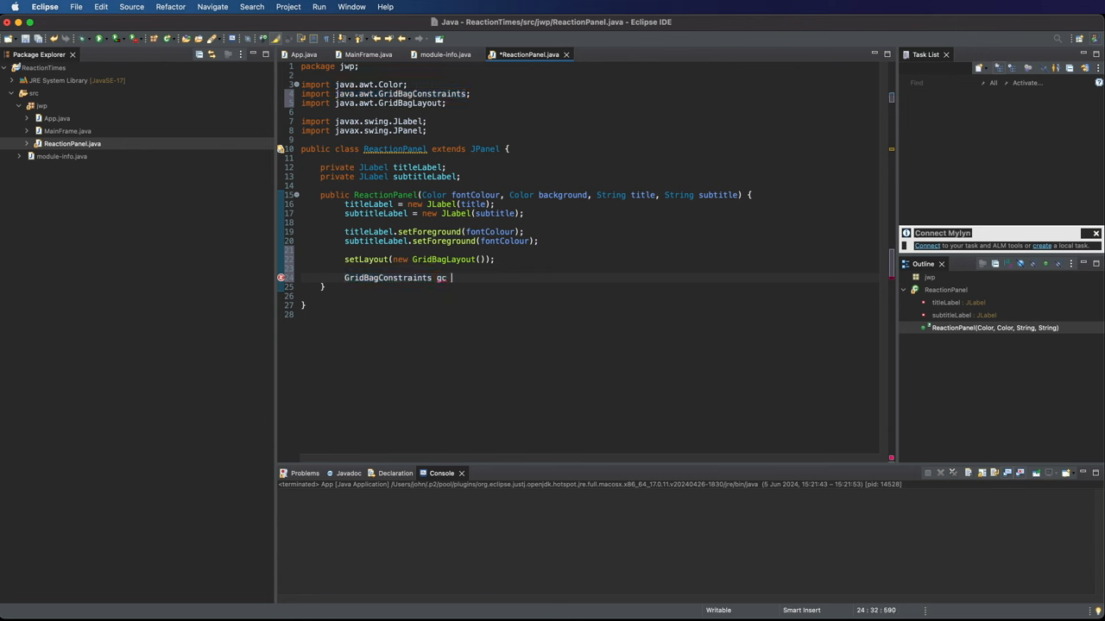
text(= new)
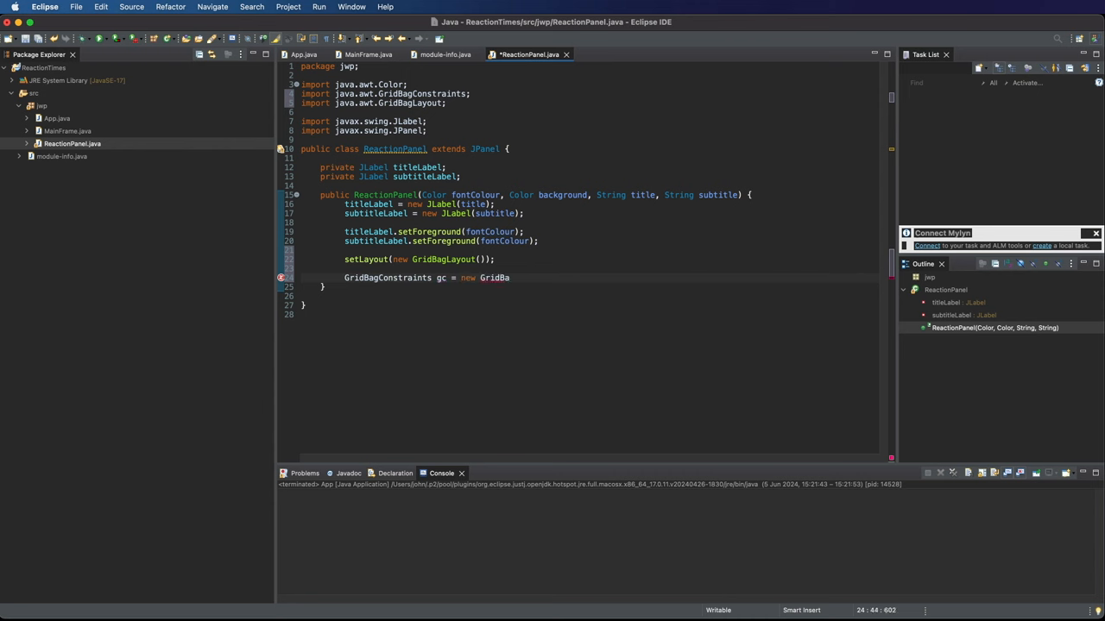
text(GridBagConstraints();)
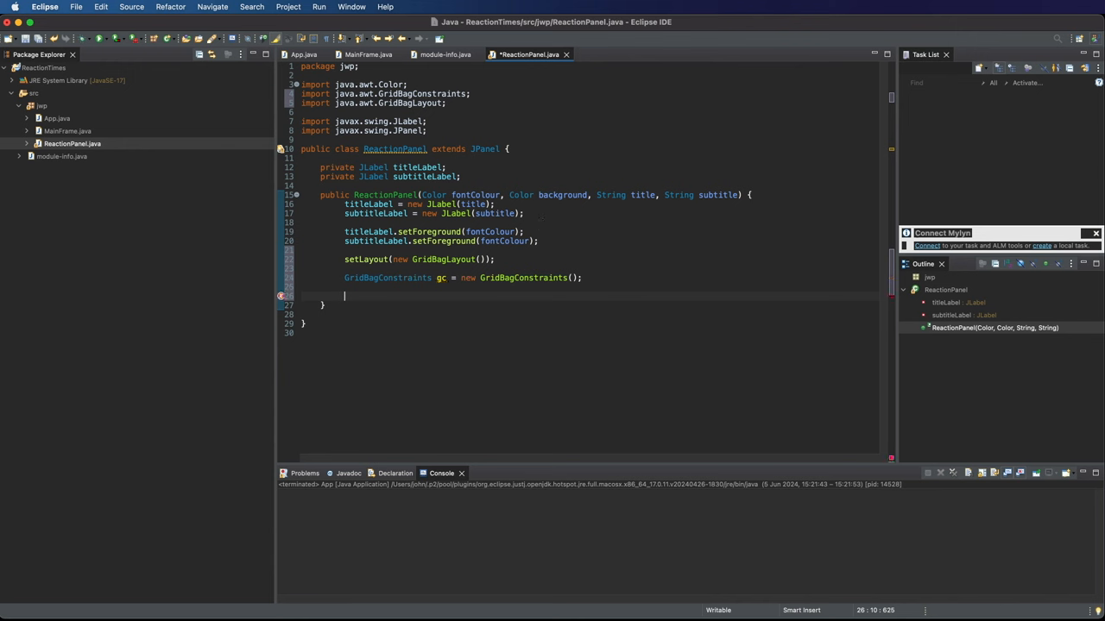
Set gc.gridx = 0 and gc.gridy = 0 for the first grid cell.
text(gc.)
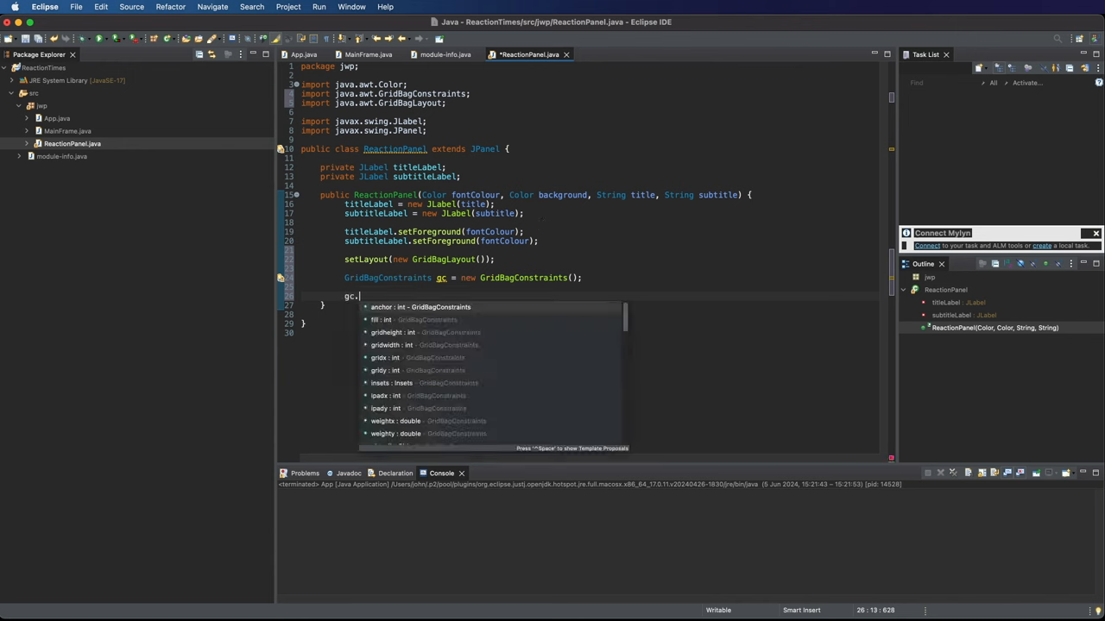
text(gridx)
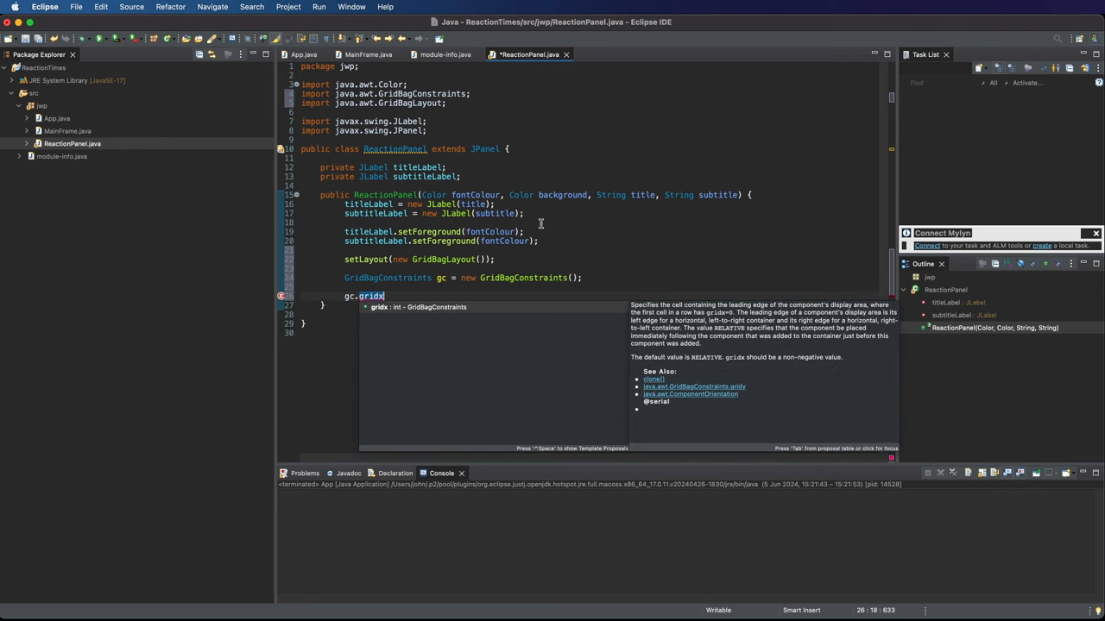
text(= 0)
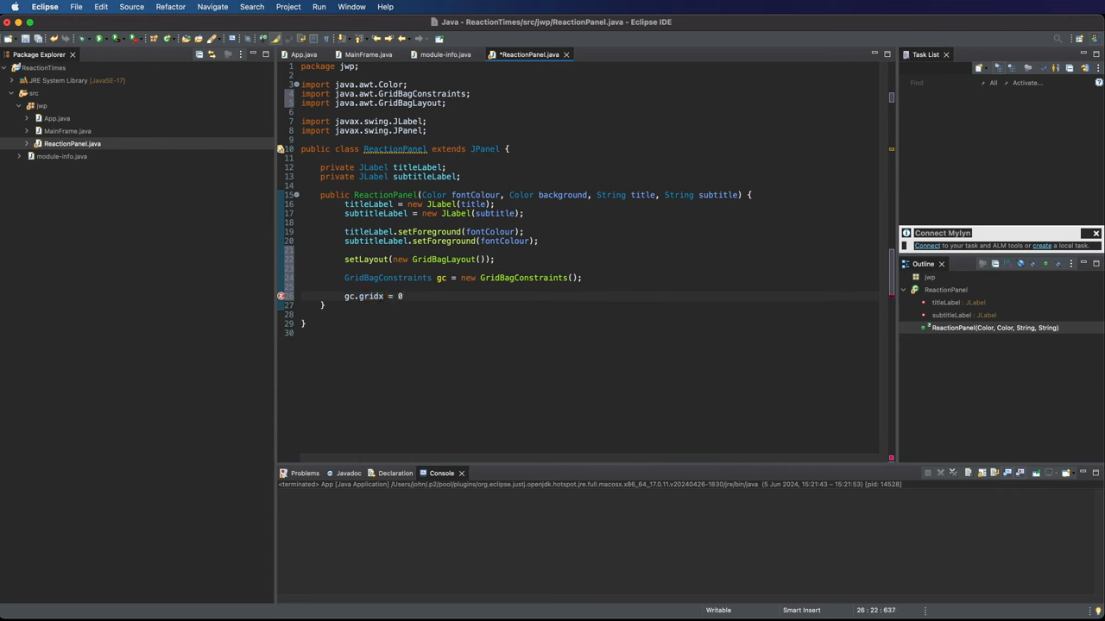
text(;)
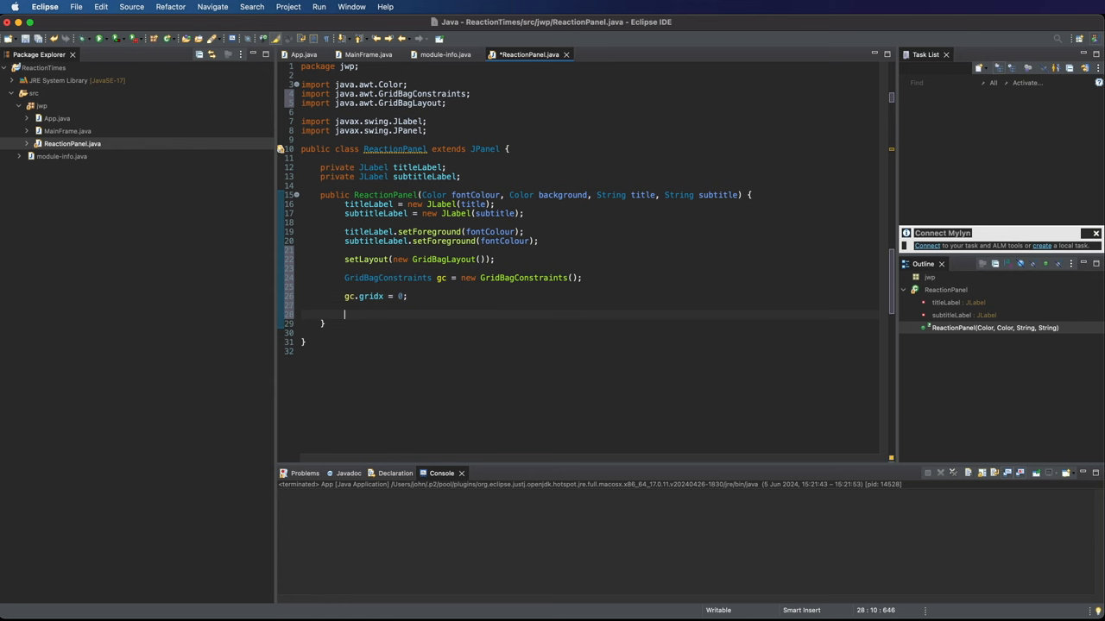
text(gc.gridy)
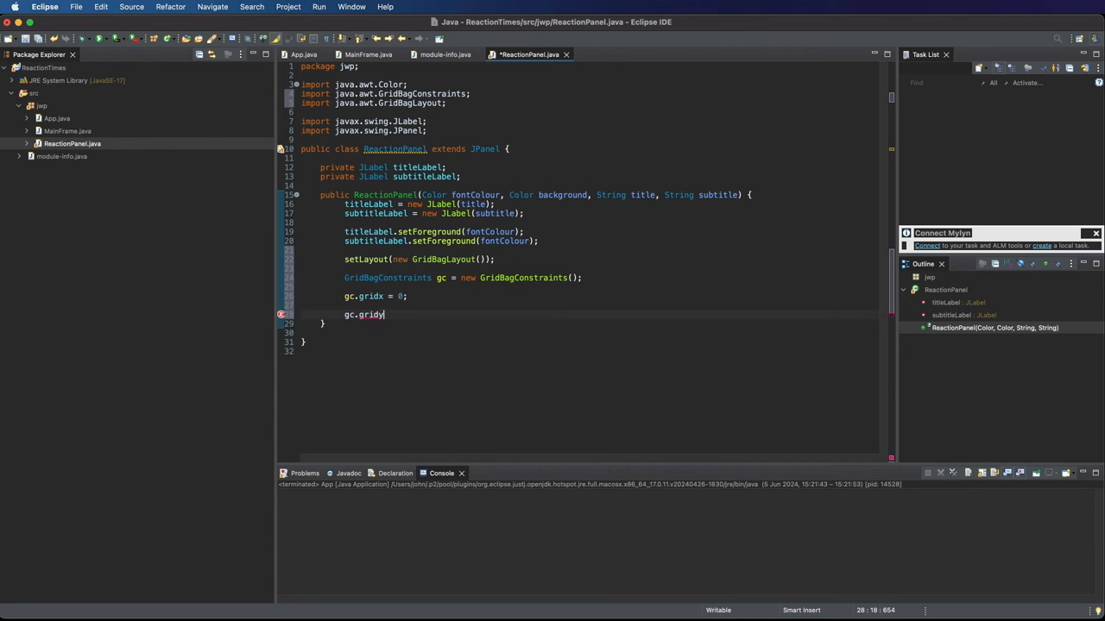
text(= 0)
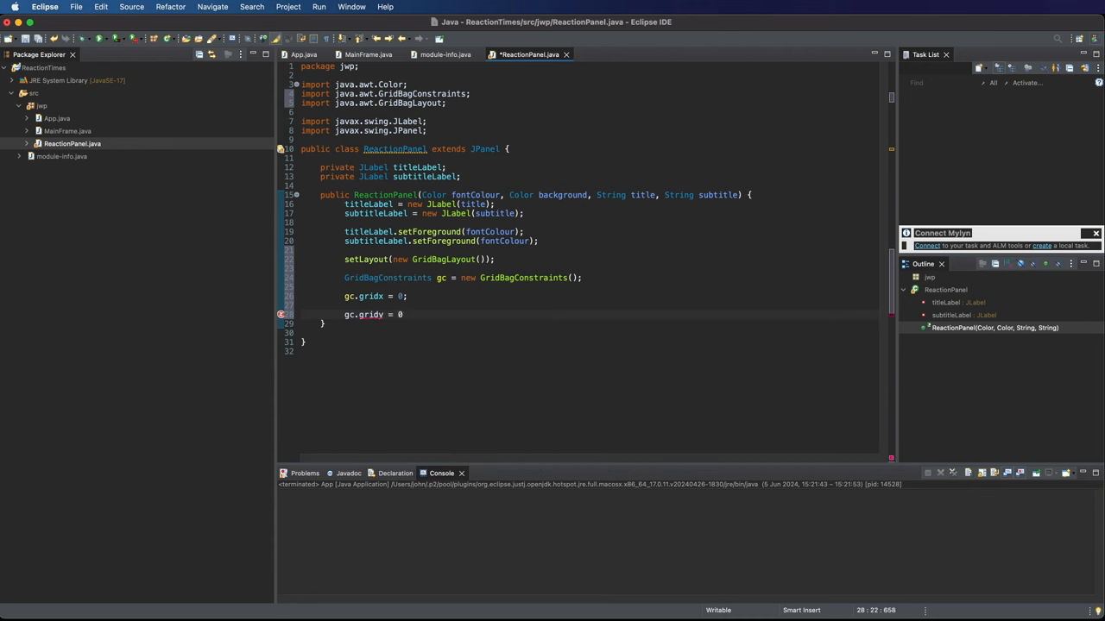
text(;)
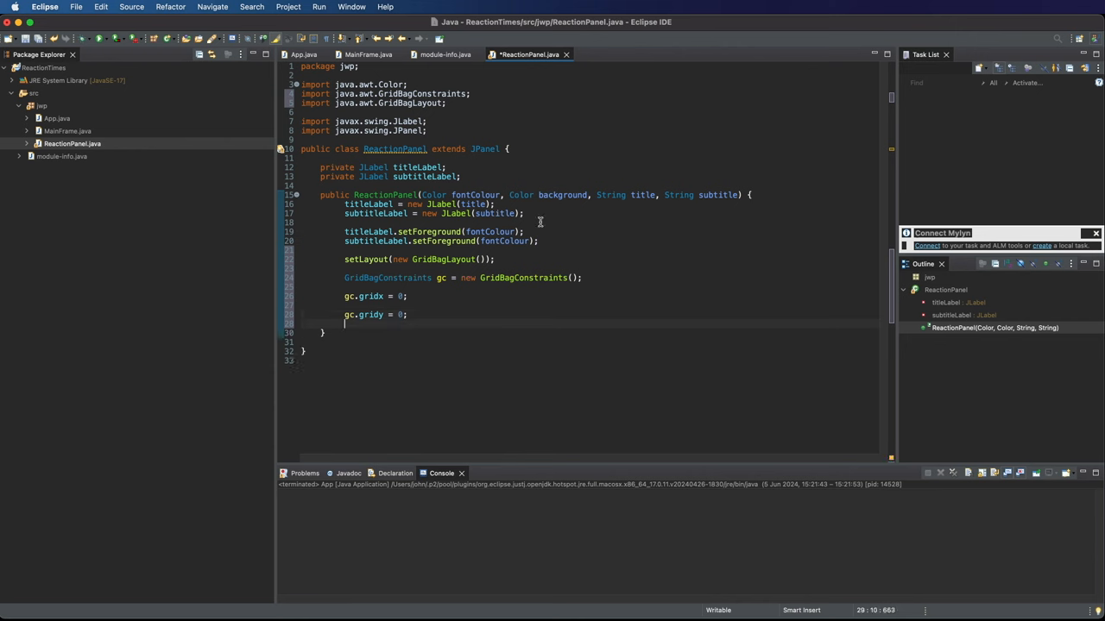
Add titleLabel to the panel with add(titleLabel);.
text(add)
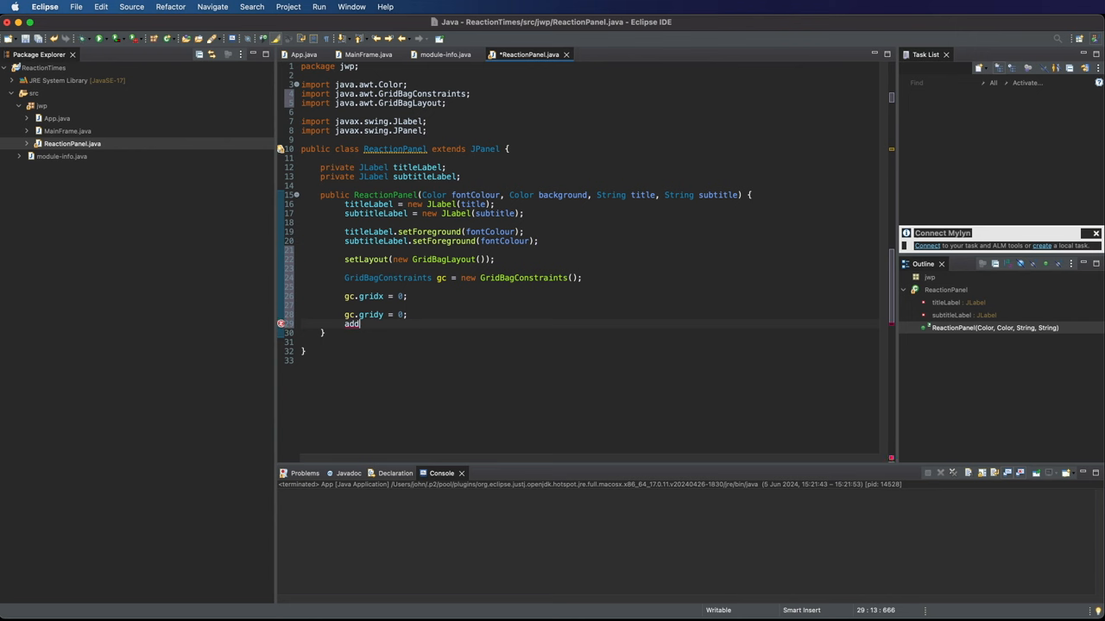
text(())
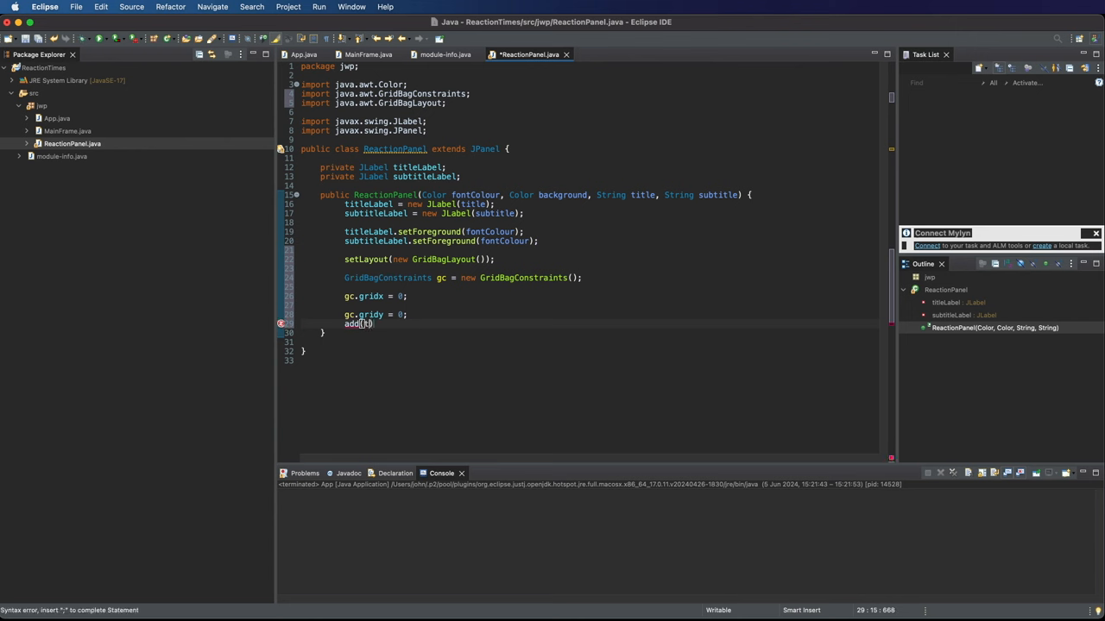
text(titleLabel)
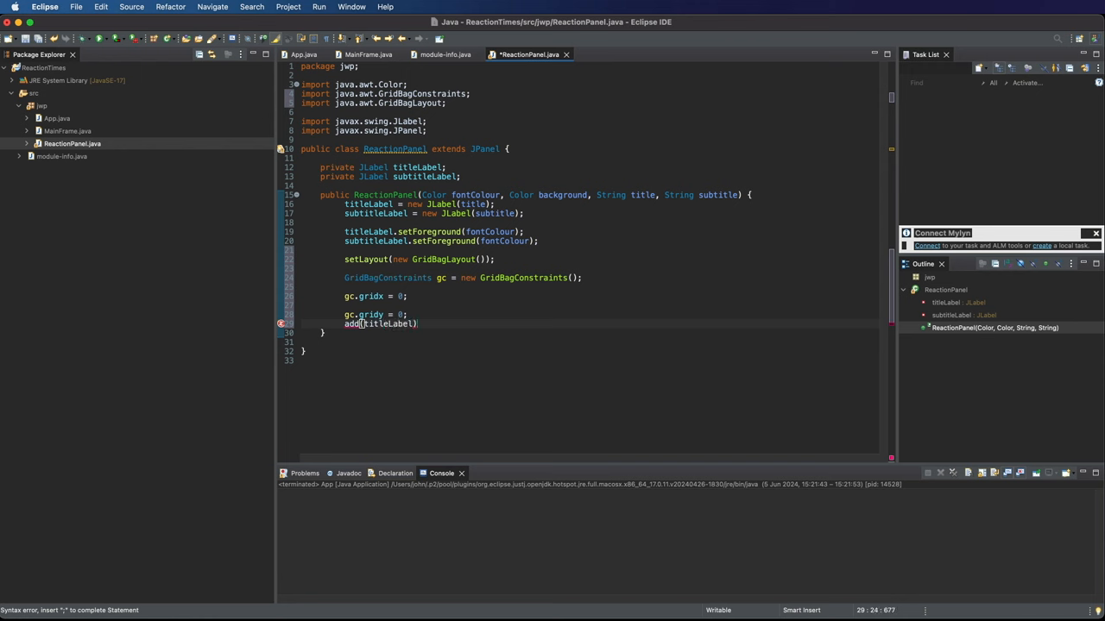
text(;)
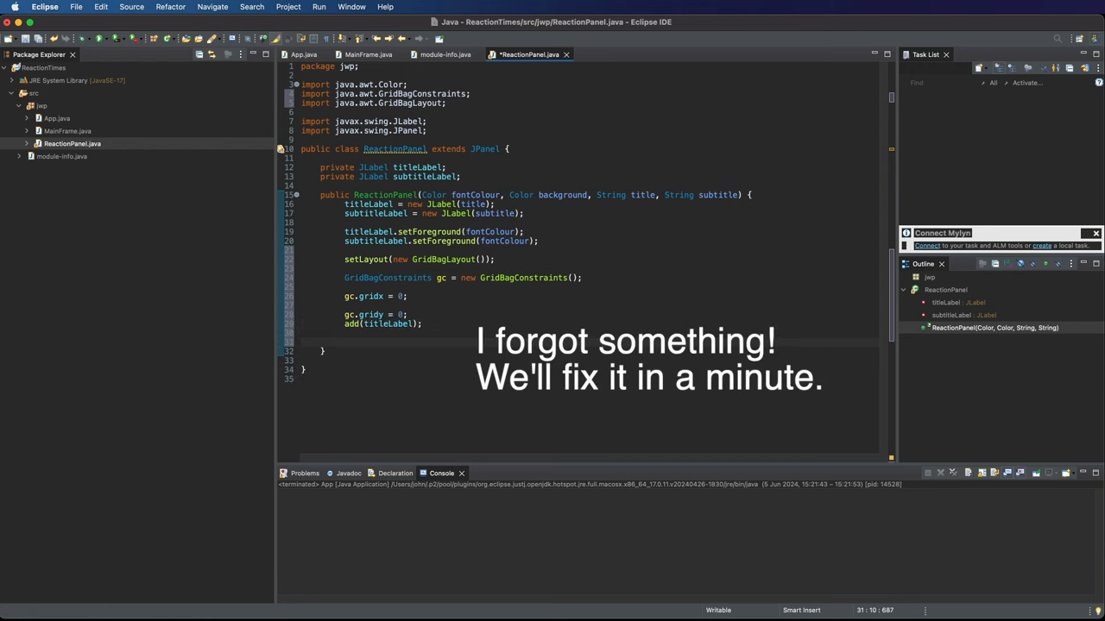
Set gc.gridy = 1 for the second row and write add(subtitleLabel for the subtitle.
text(gc.g)
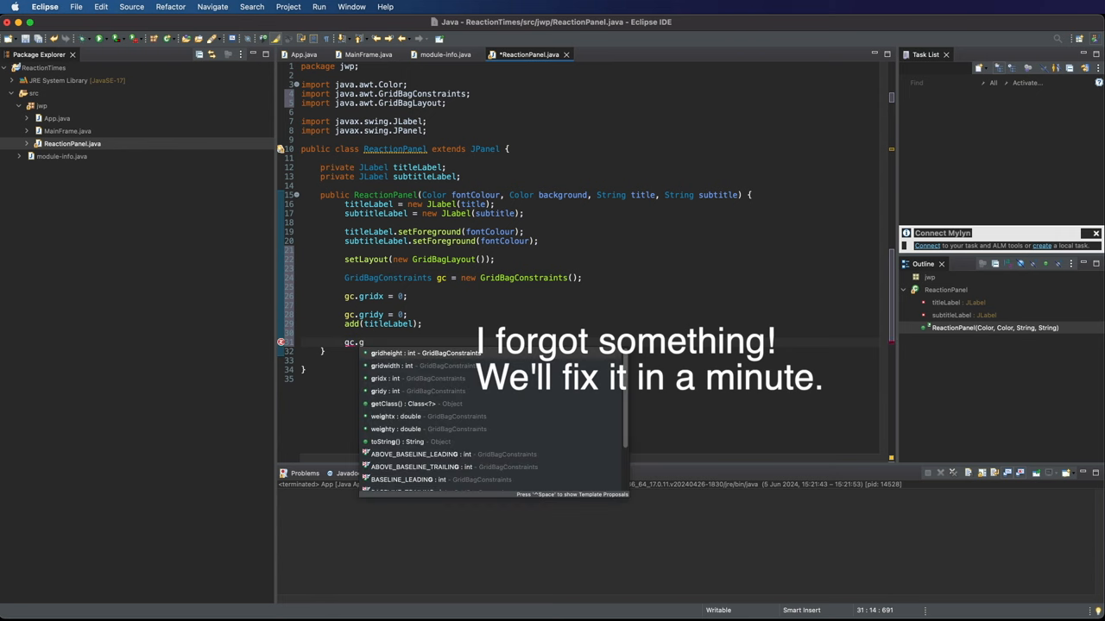
text(ridy)
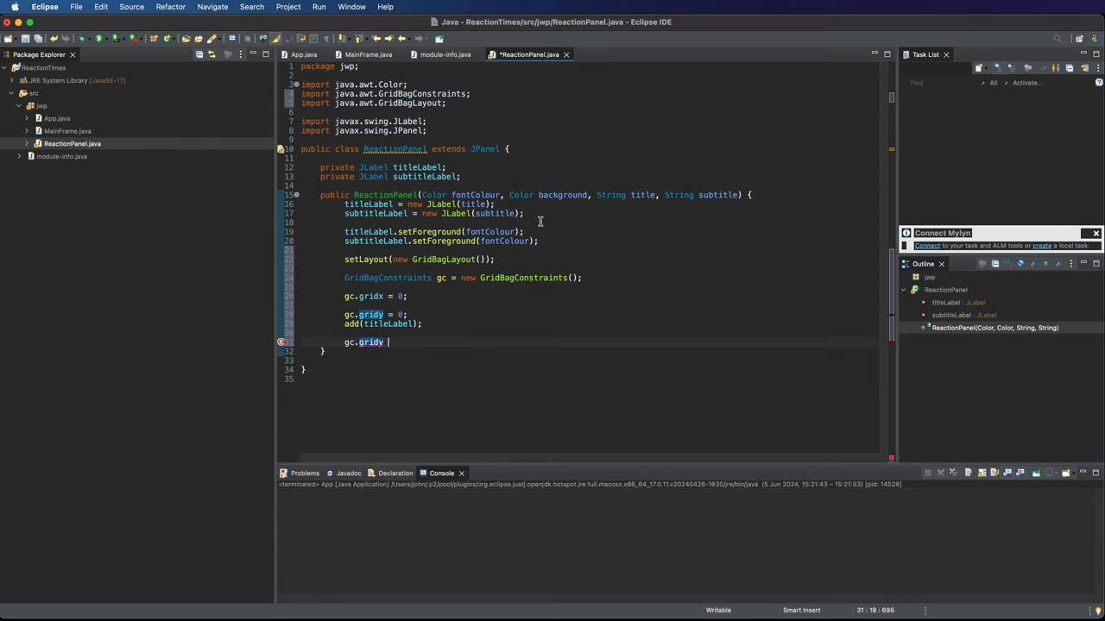
text(= 1;)
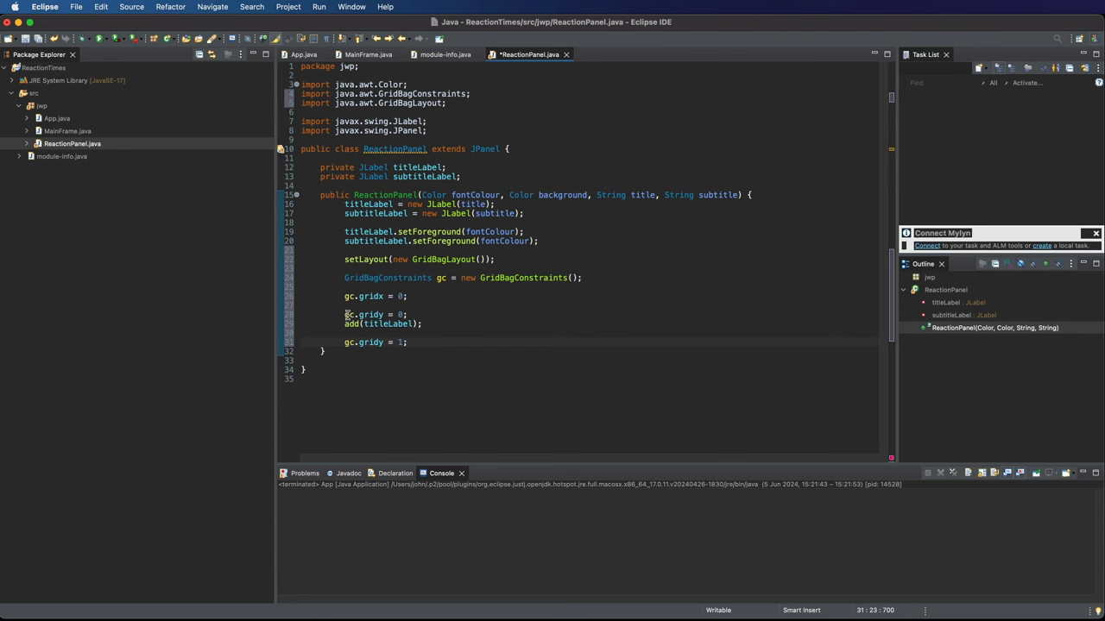
mouse_move(396, 314)
text(a)
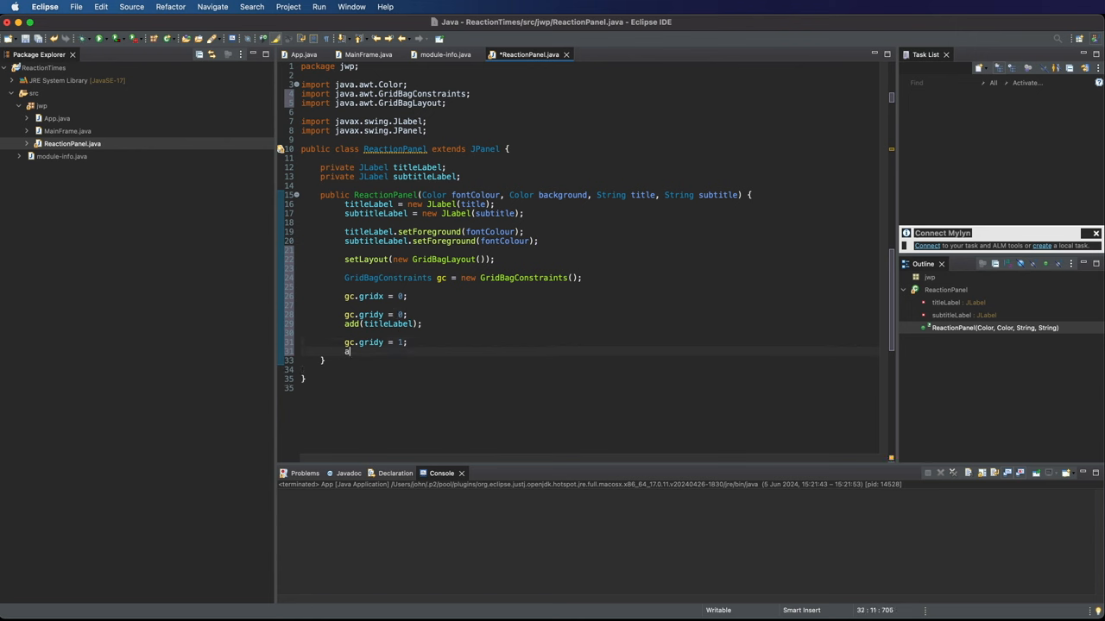
text(dd()
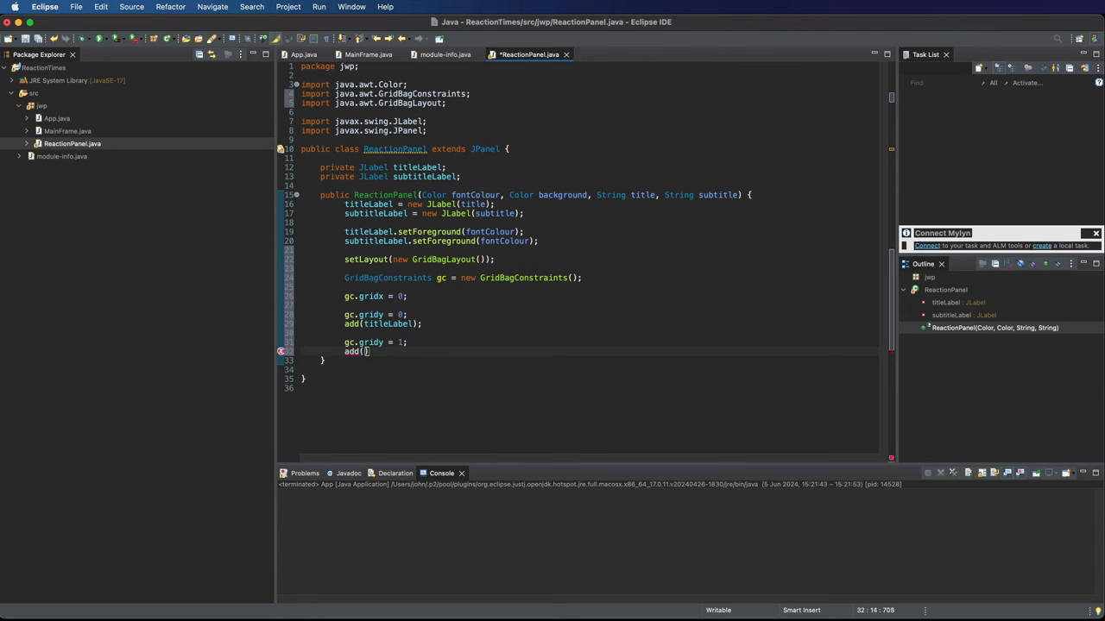
text(subtitleLabel)
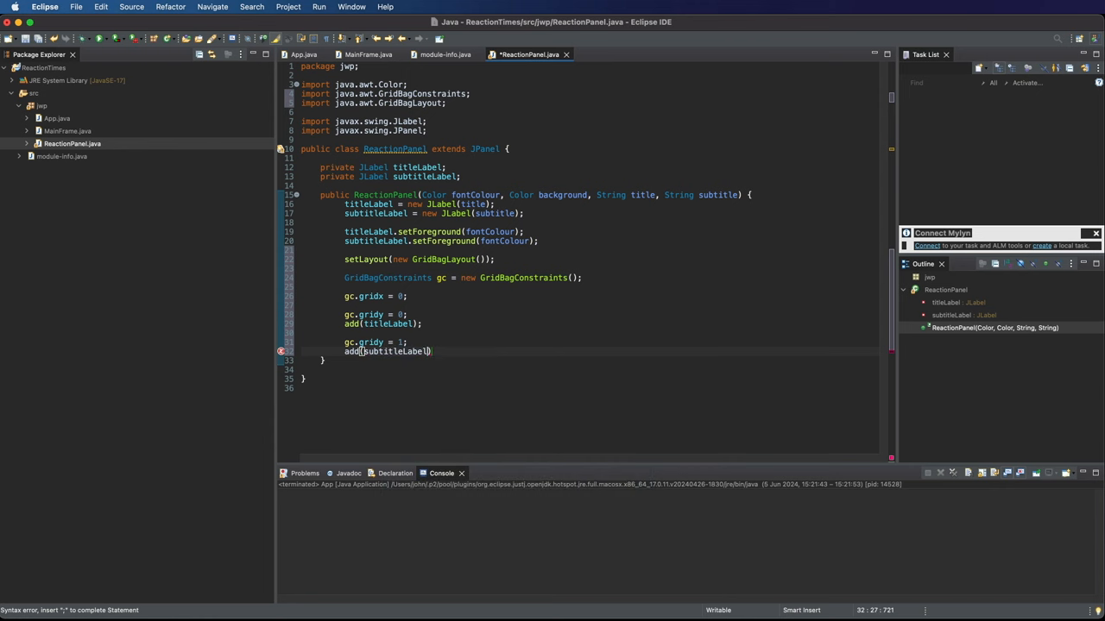
Pass gc in both add calls, add(titleLabel, gc) and add(subtitleLabel, gc), and save.
text(;)
click(611, 323)
text(, )
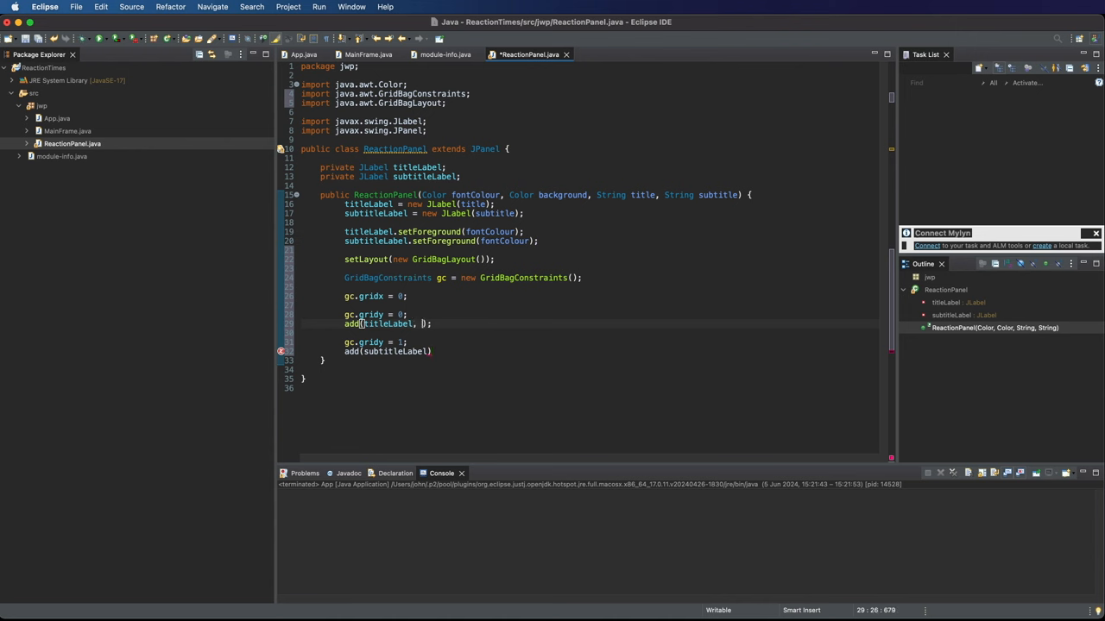
text(gc)
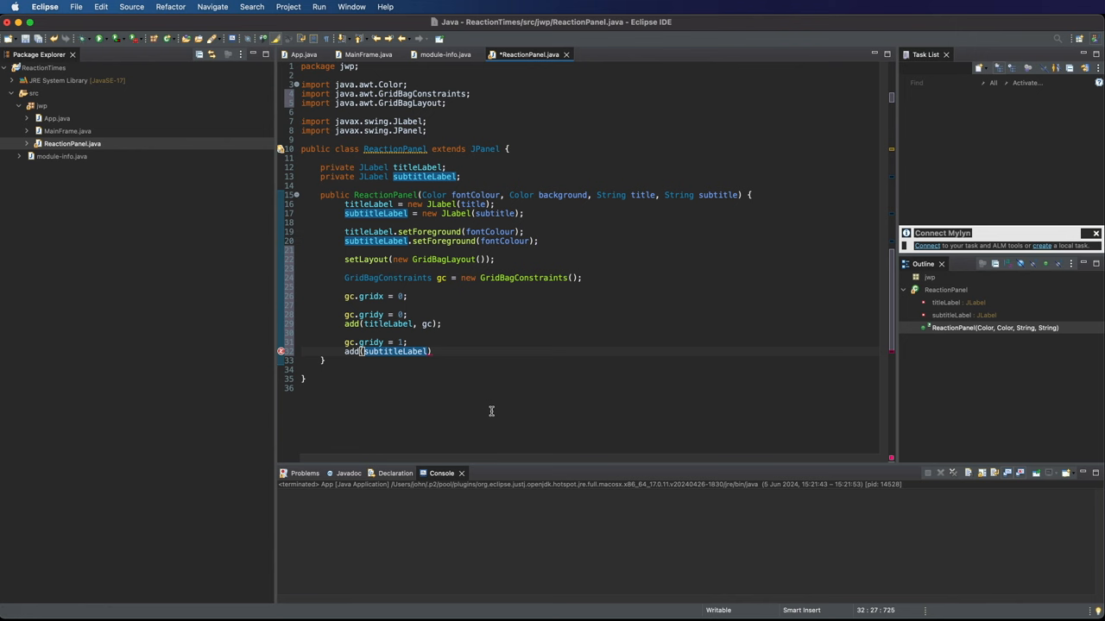
text(, gc)
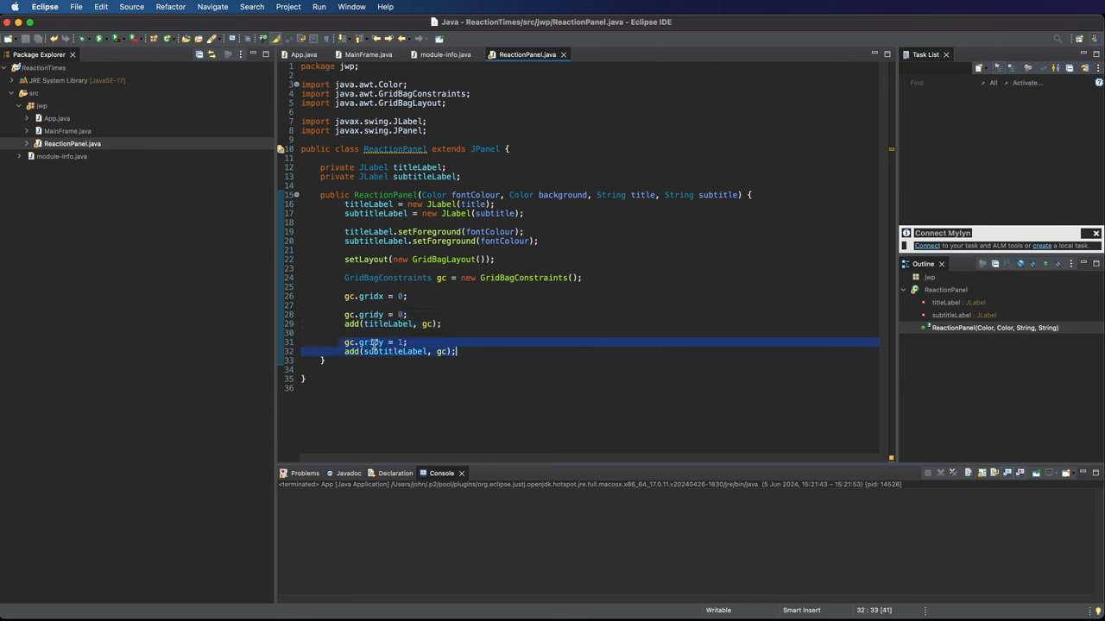
click(411, 378)
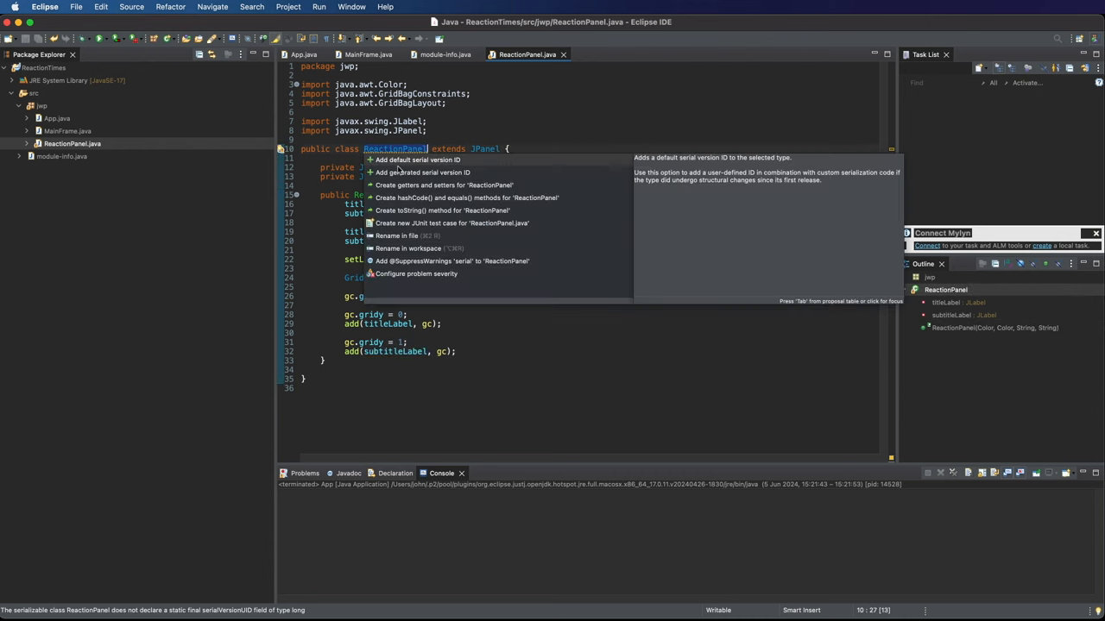
Apply the Quick Fix adding a default serialVersionUID of 1L to ReactionPanel.
click(418, 158)
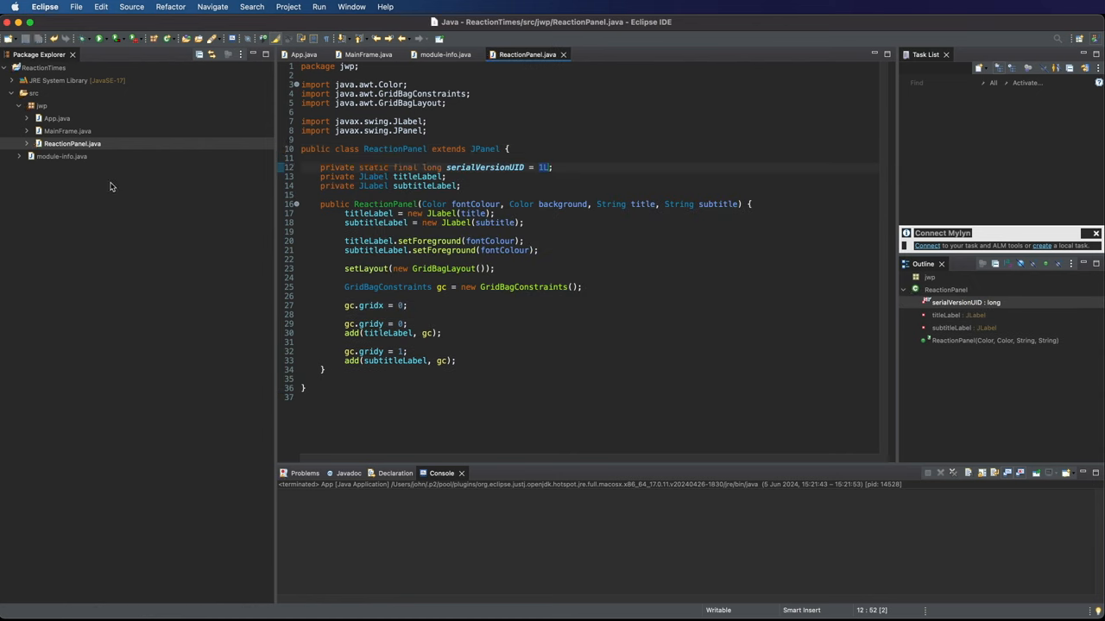
click(366, 54)
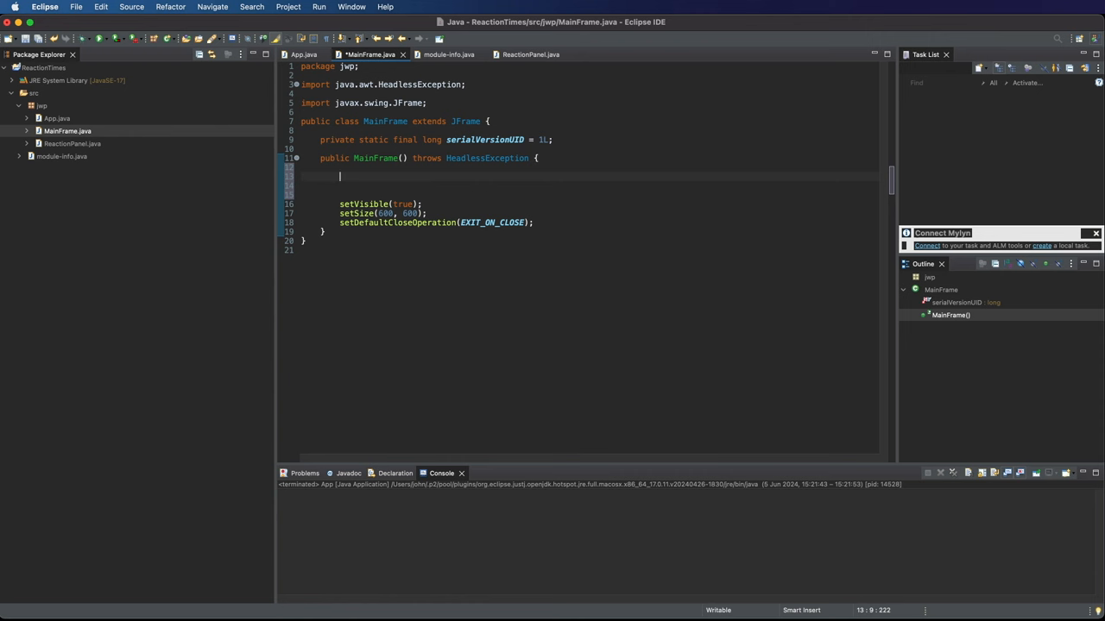
Declare var reactionPanel = new ReactionPanel(Color.white, Color.blue, ...) in MainFrame's constructor.
text(var rea)
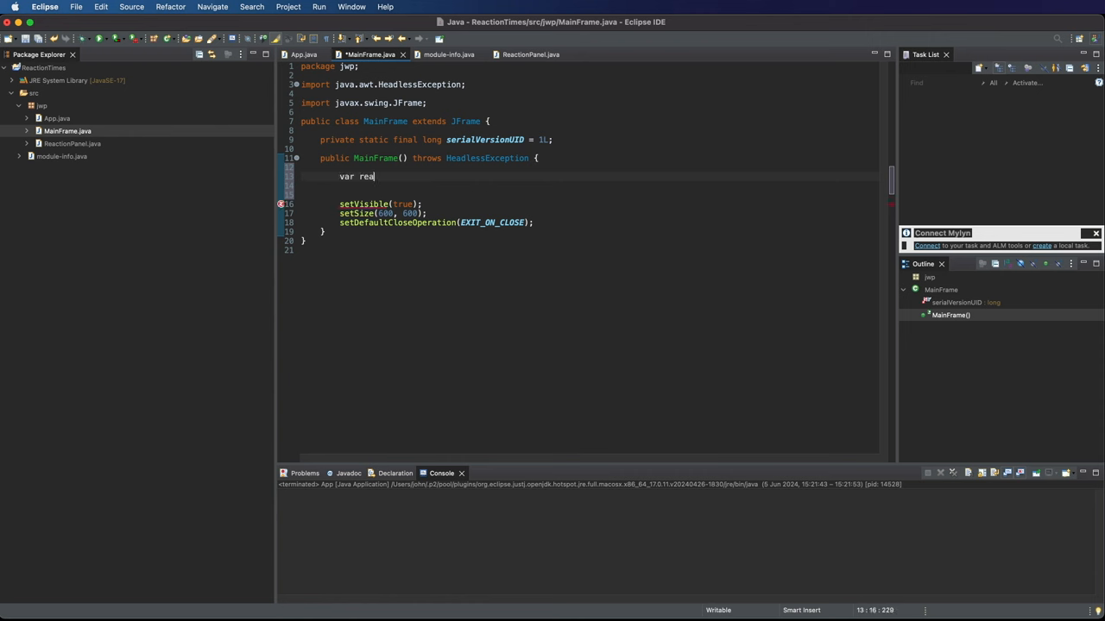
text(ctionPanel)
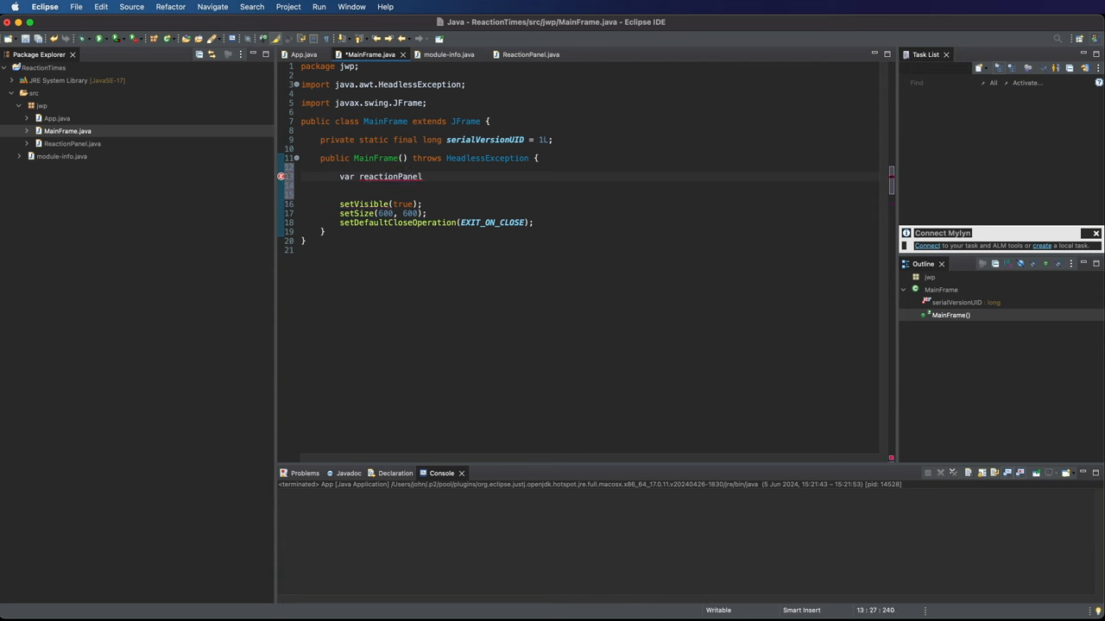
text(= n)
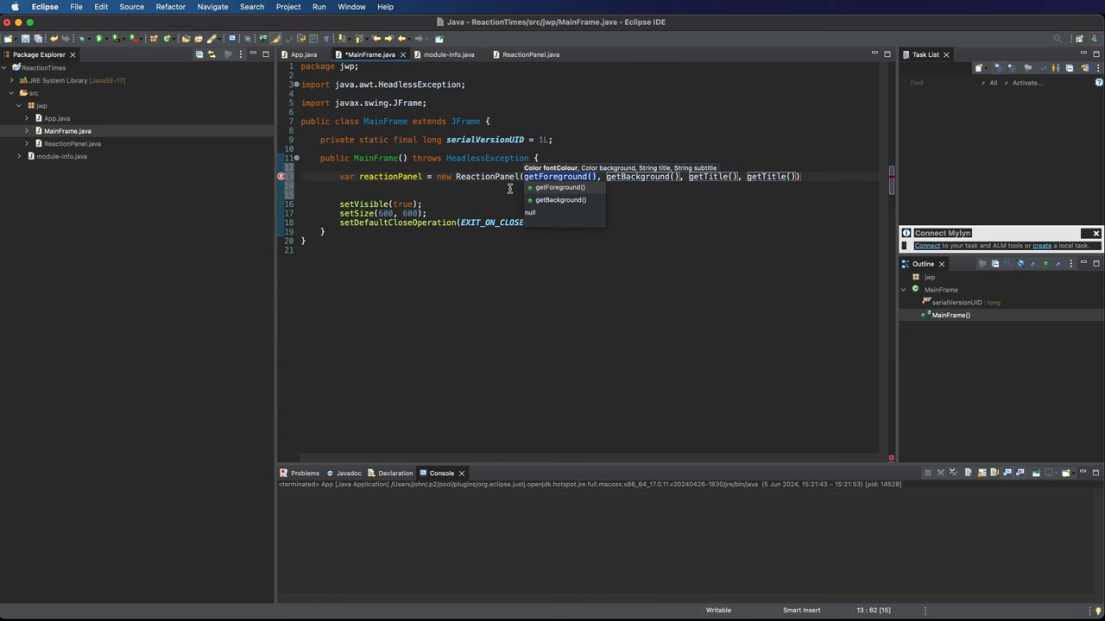
text(Color.white, Color.blue, ")
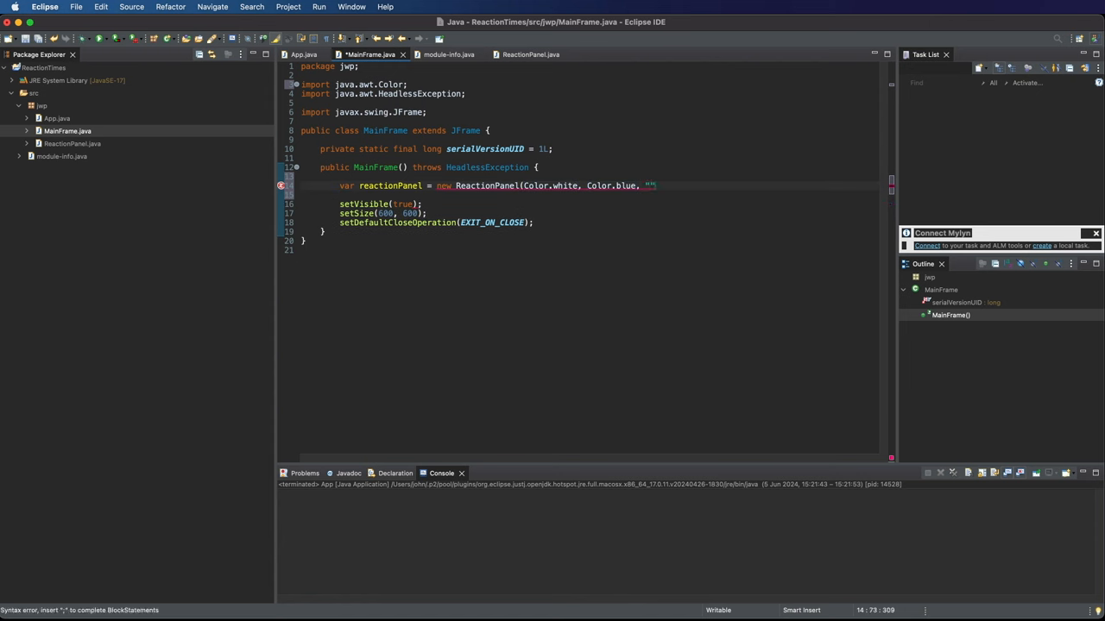
Pass the title "Reaction Times" and subtitle "Hello" and close the constructor call.
text(Reaction)
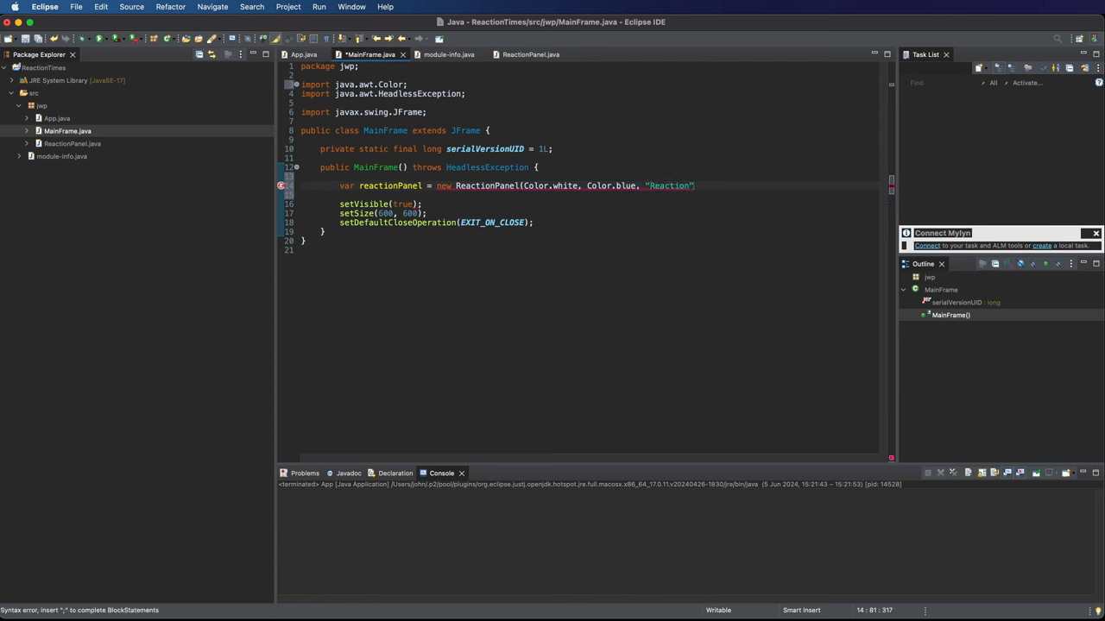
text(Times)
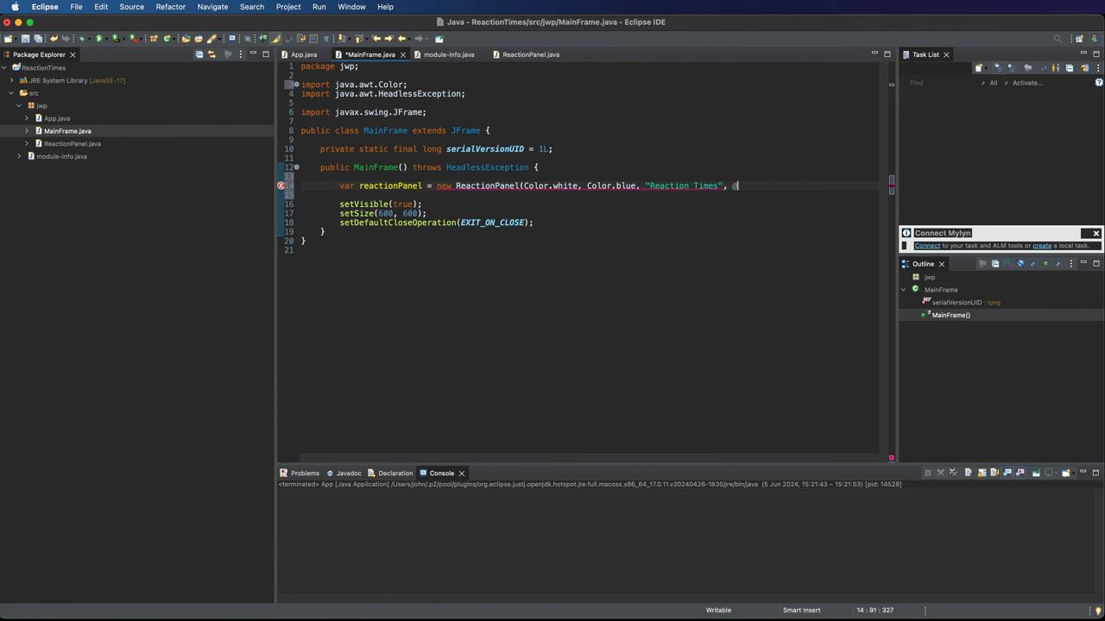
text("")
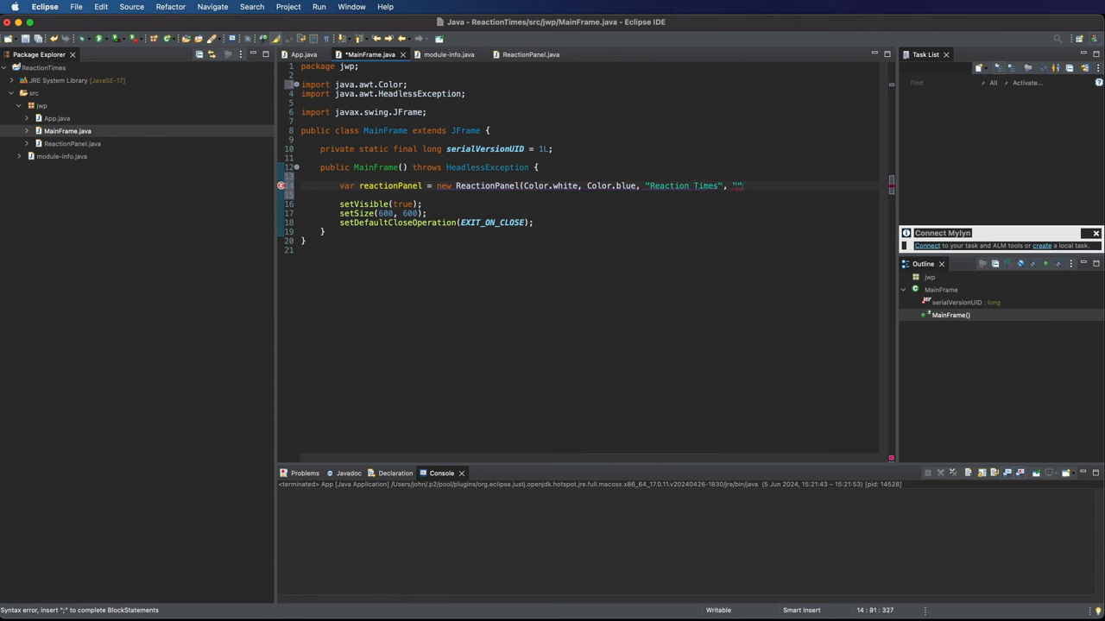
text(Hello)
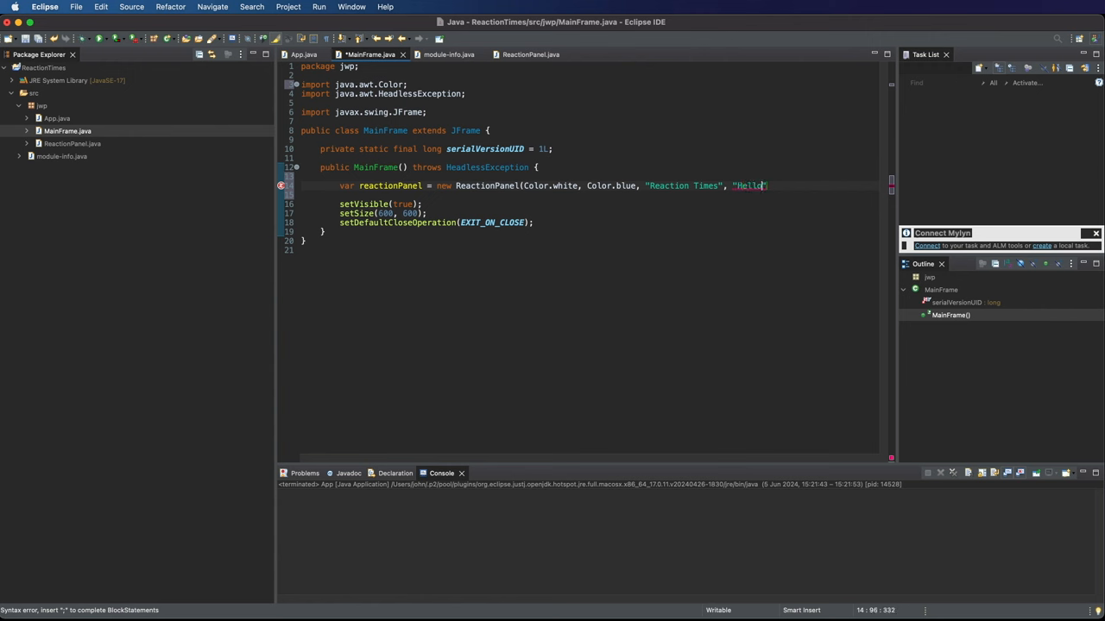
text())
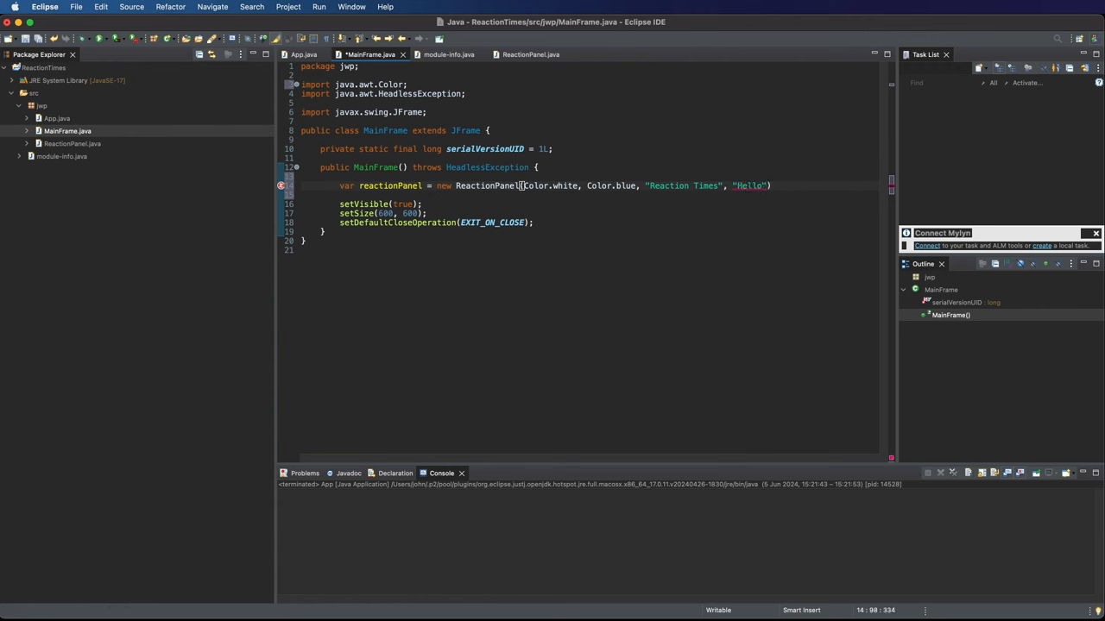
text())
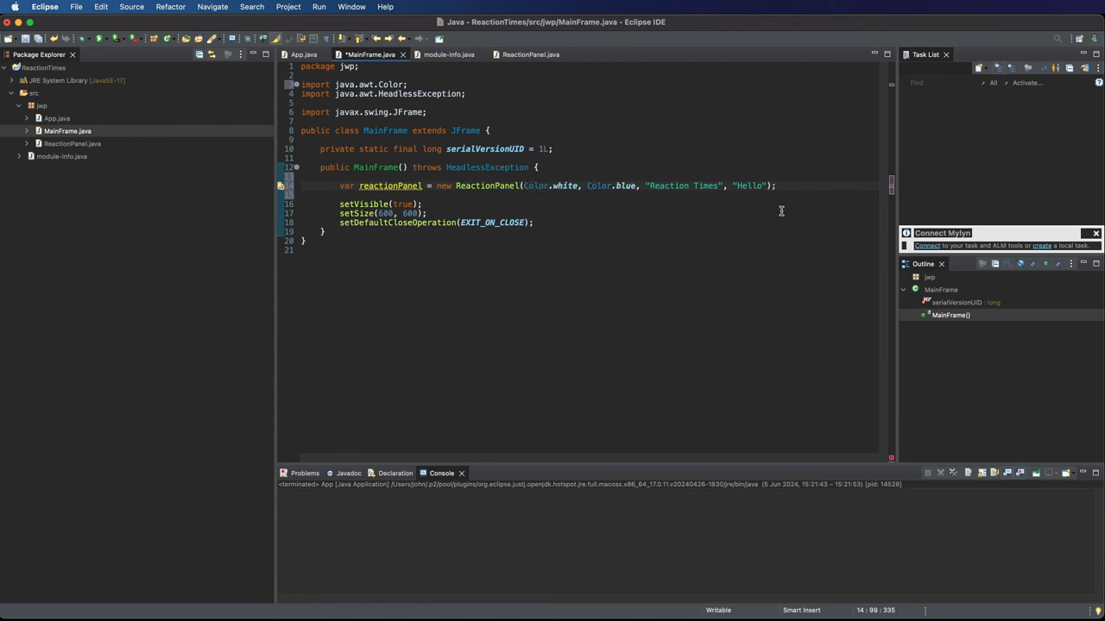
mouse_move(405, 232)
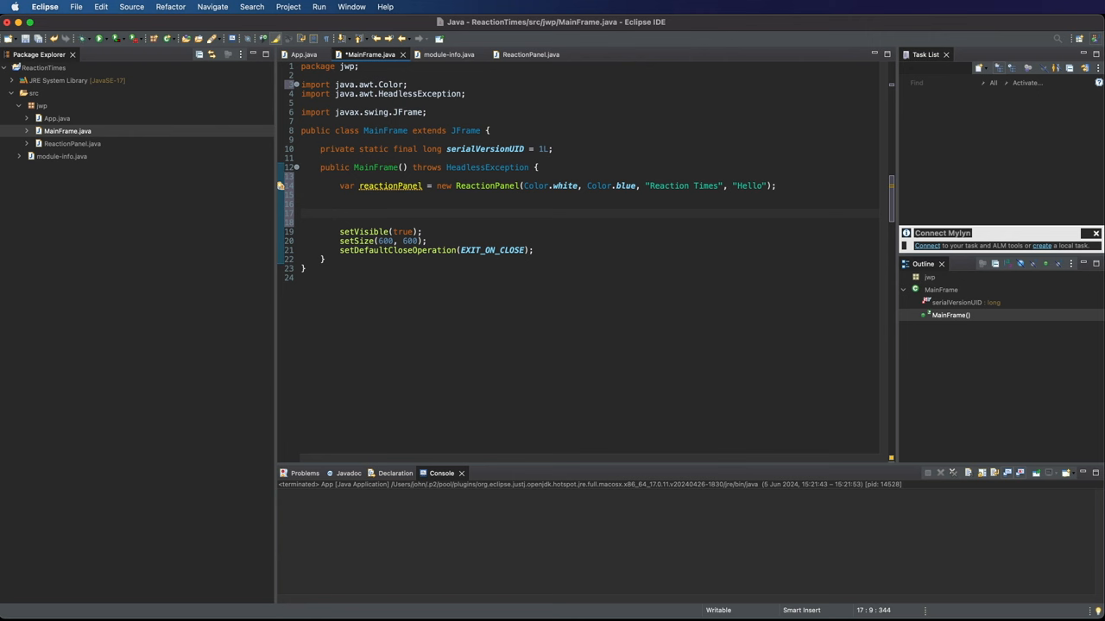
Call setLayout(new BorderLayout()) in MainFrame, importing java.awt.BorderLayout.
text(setLayout(getLayout());)
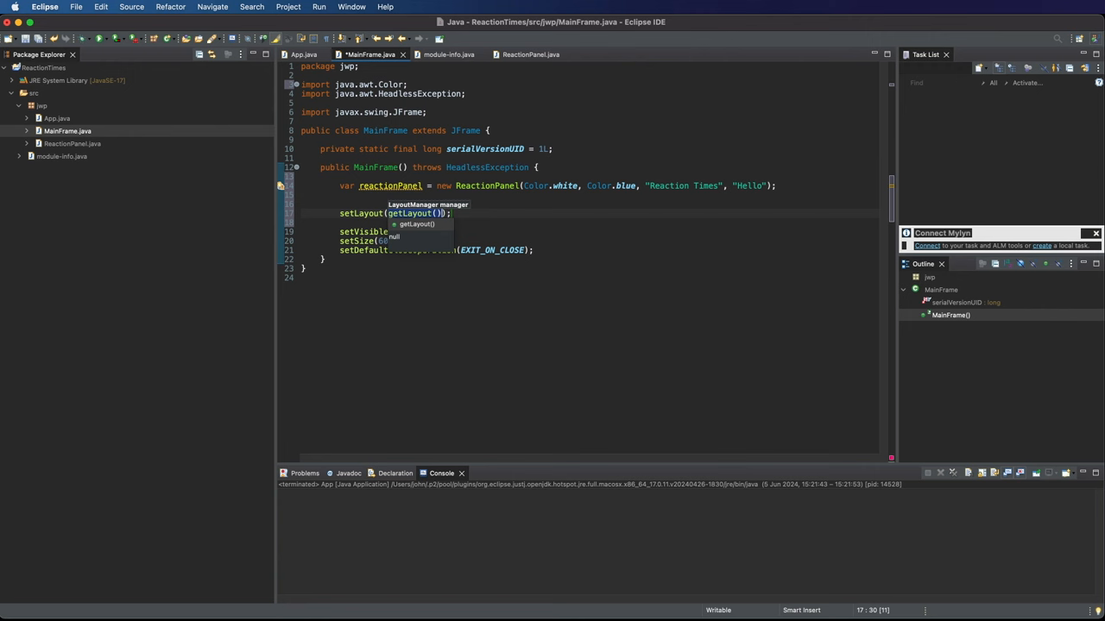
text(new Border)
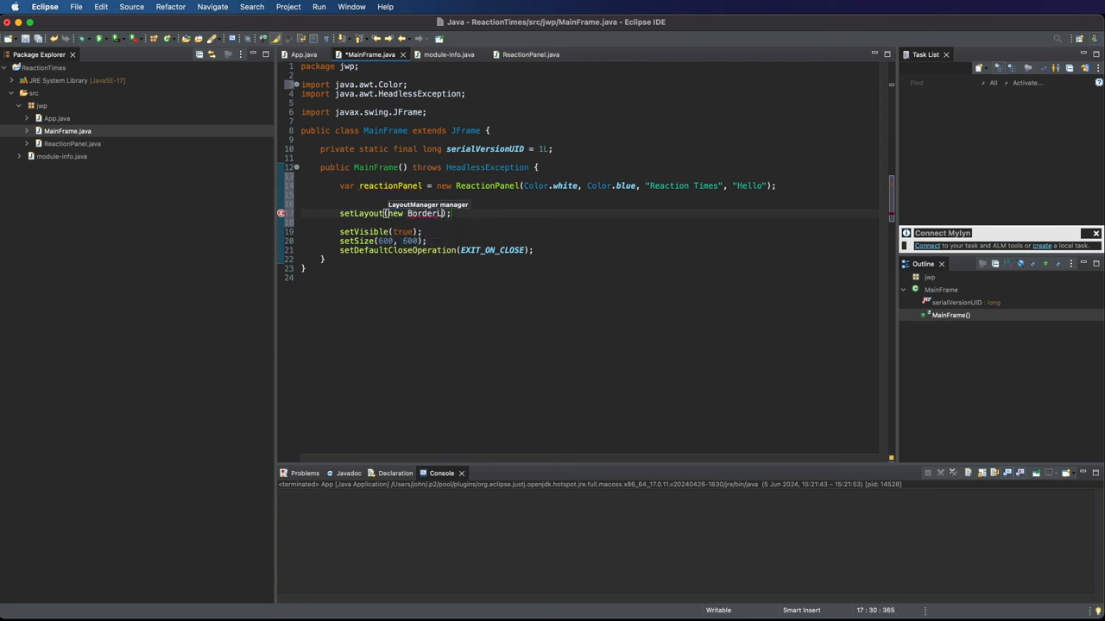
text(ayout)
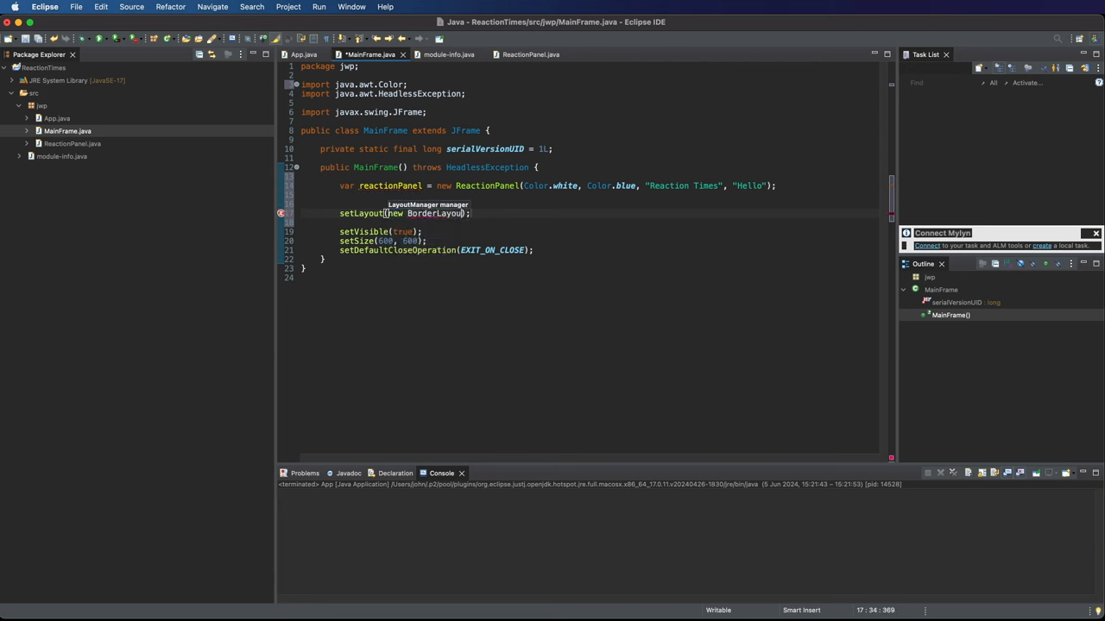
text(())
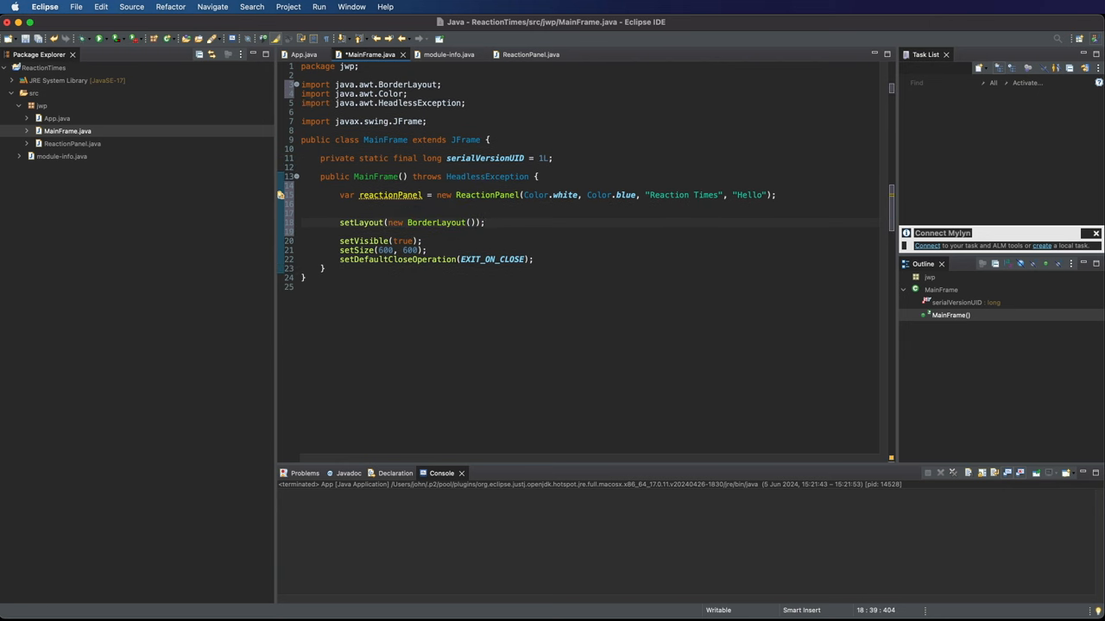
Add reactionPanel at BorderLayout.CENTER in MainFrame's constructor and save.
text(add()
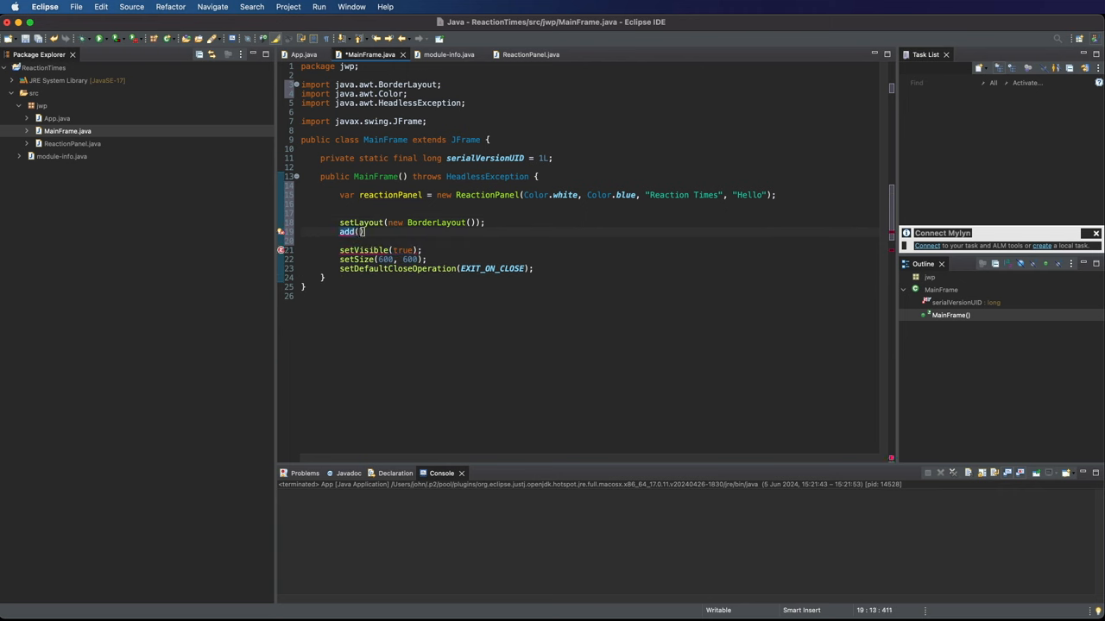
text(reactionPanel,)
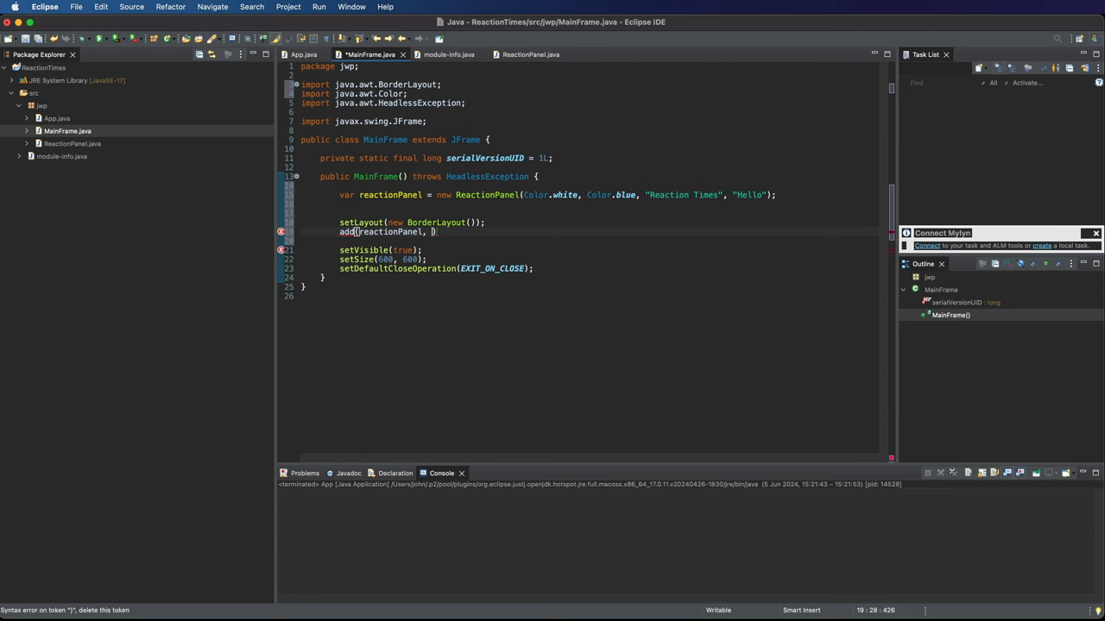
text(BorderLa)
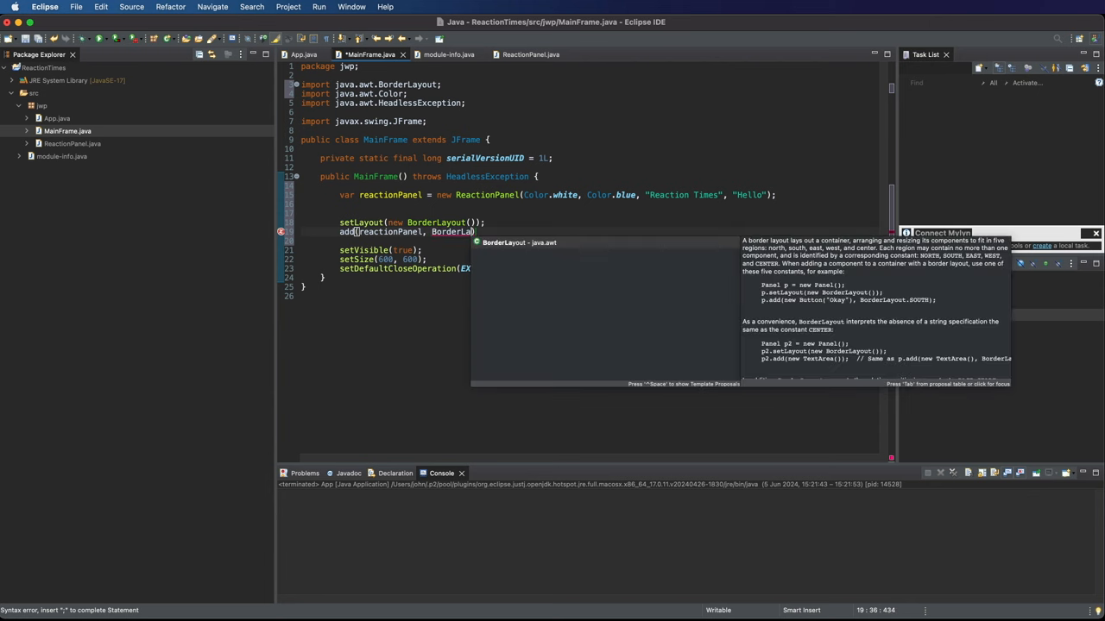
text(.)
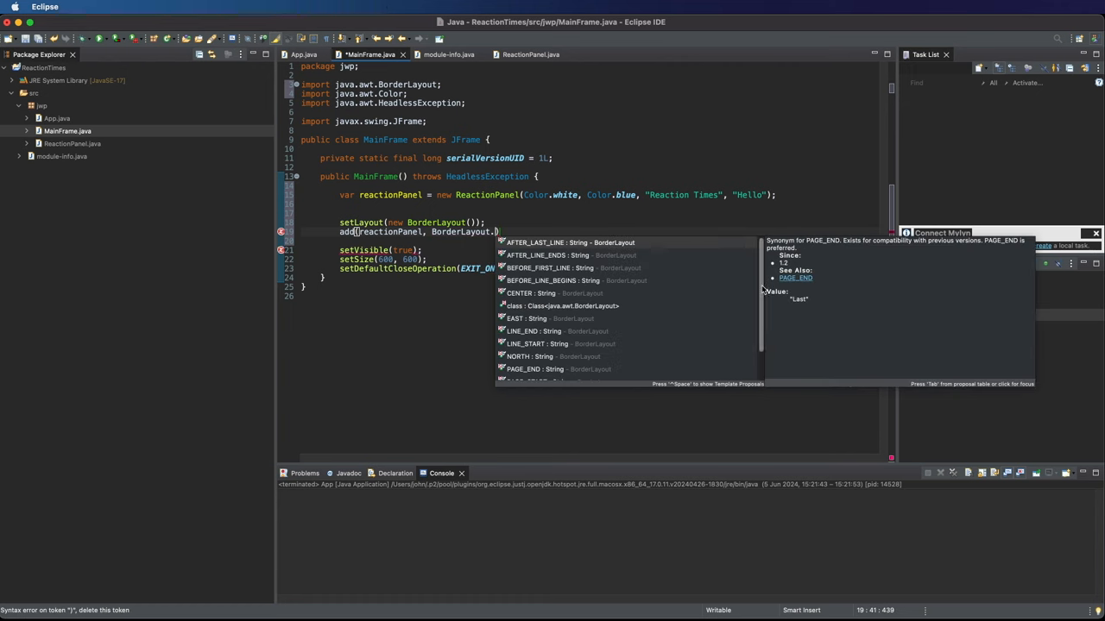
scroll(down, 3)
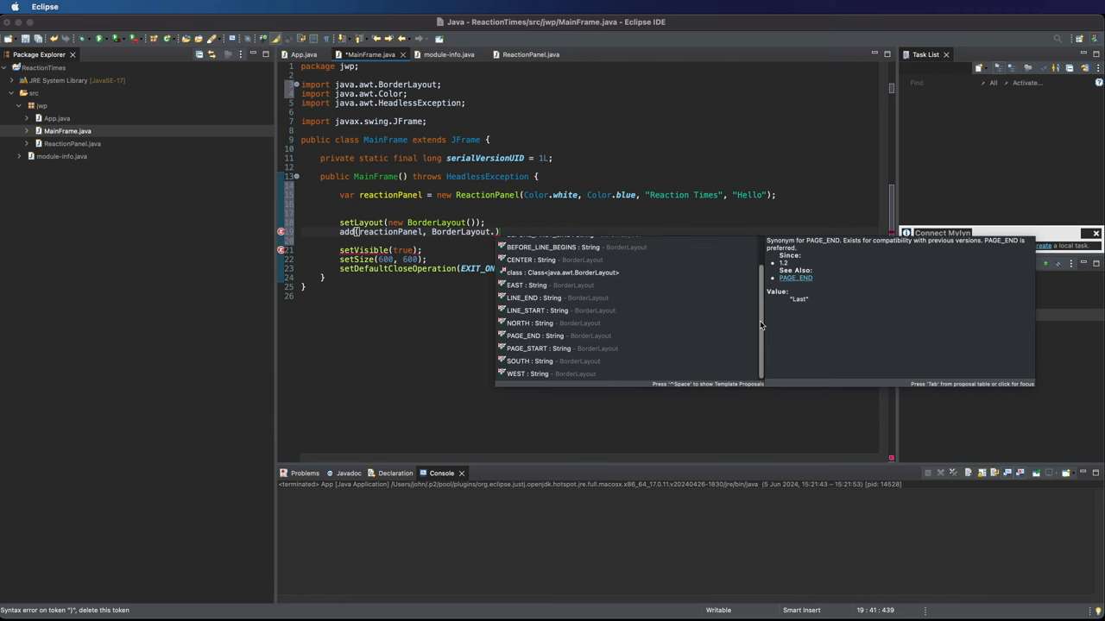
mouse_move(522, 259)
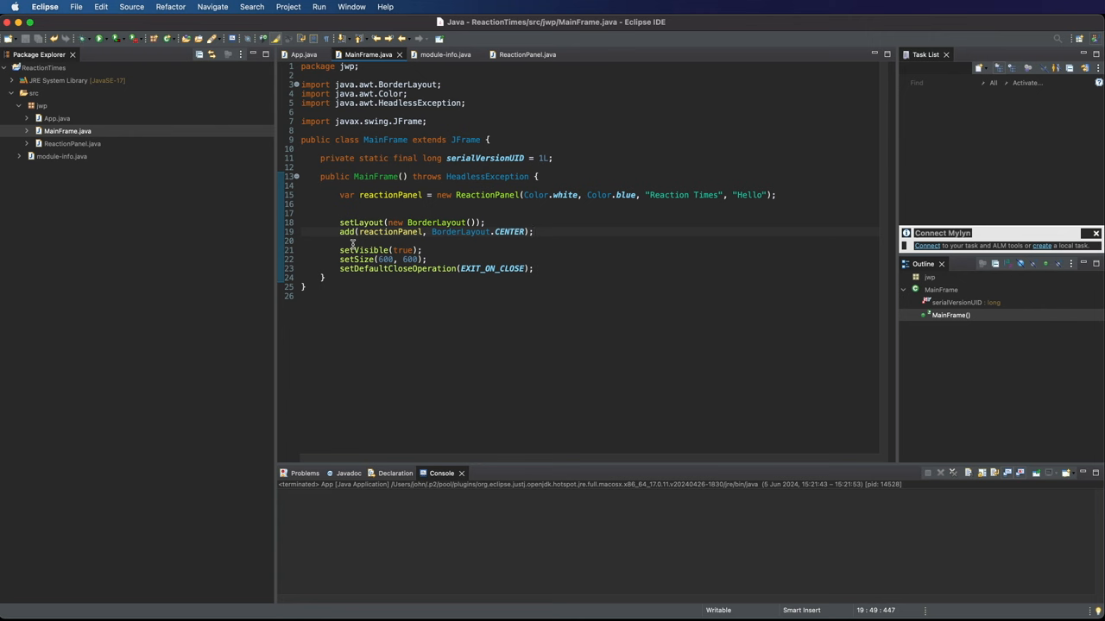
click(535, 232)
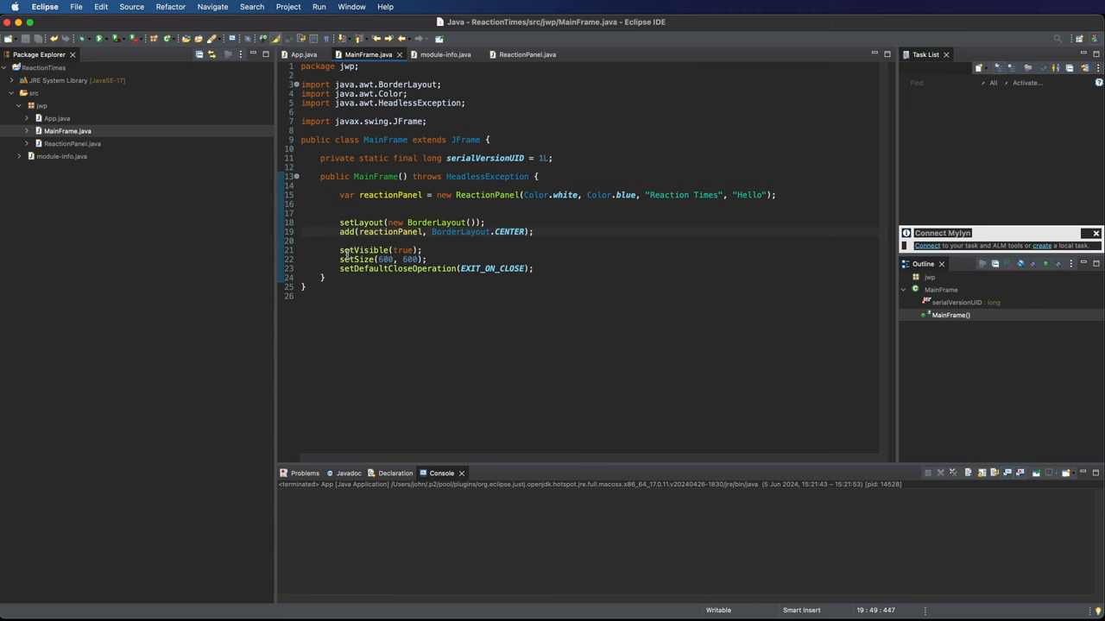
click(57, 117)
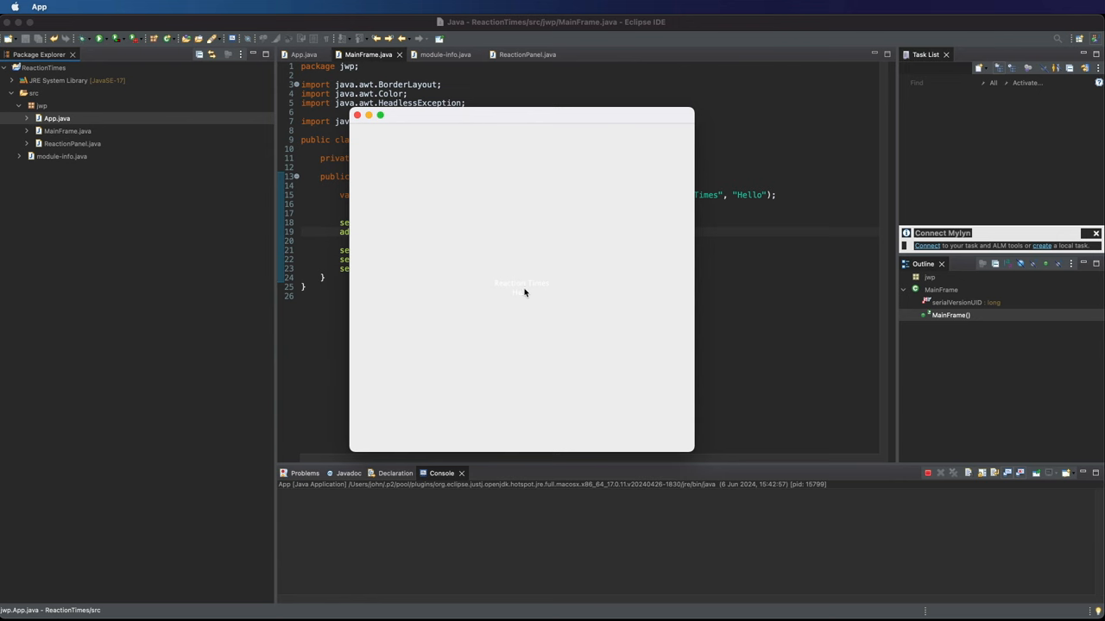
mouse_move(511, 276)
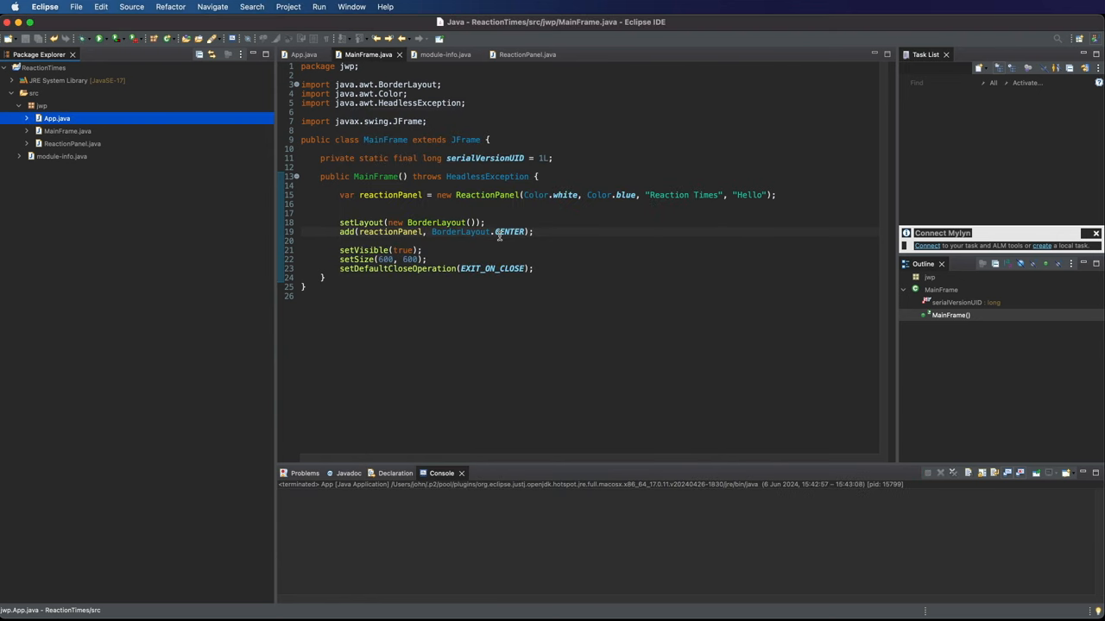
Switch to ReactionPanel.java and start a new line at the top of its constructor.
click(526, 53)
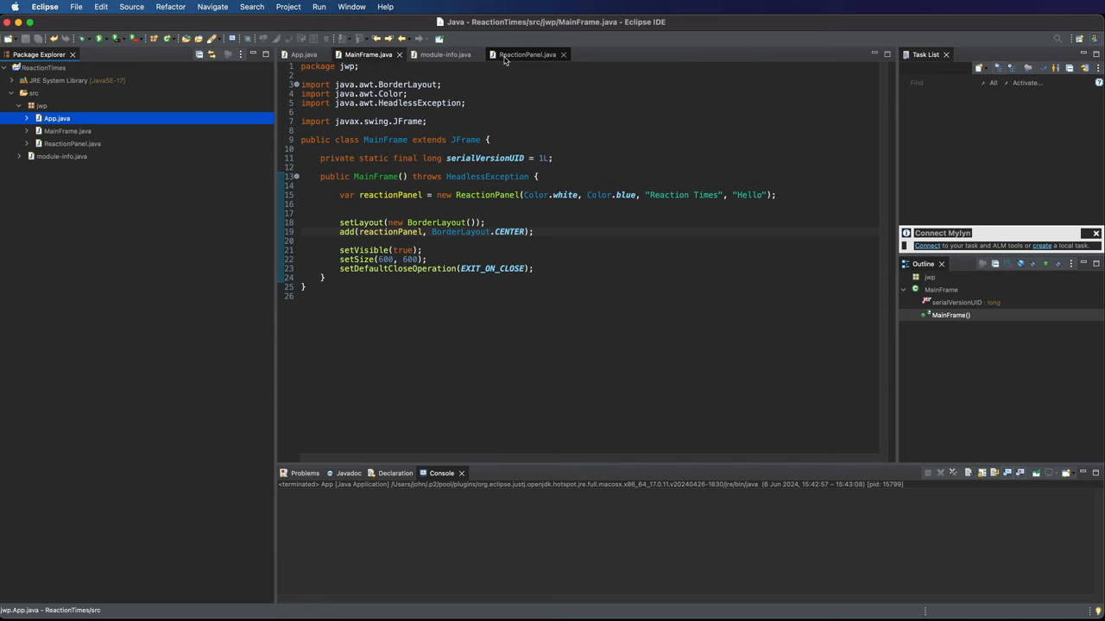
click(526, 54)
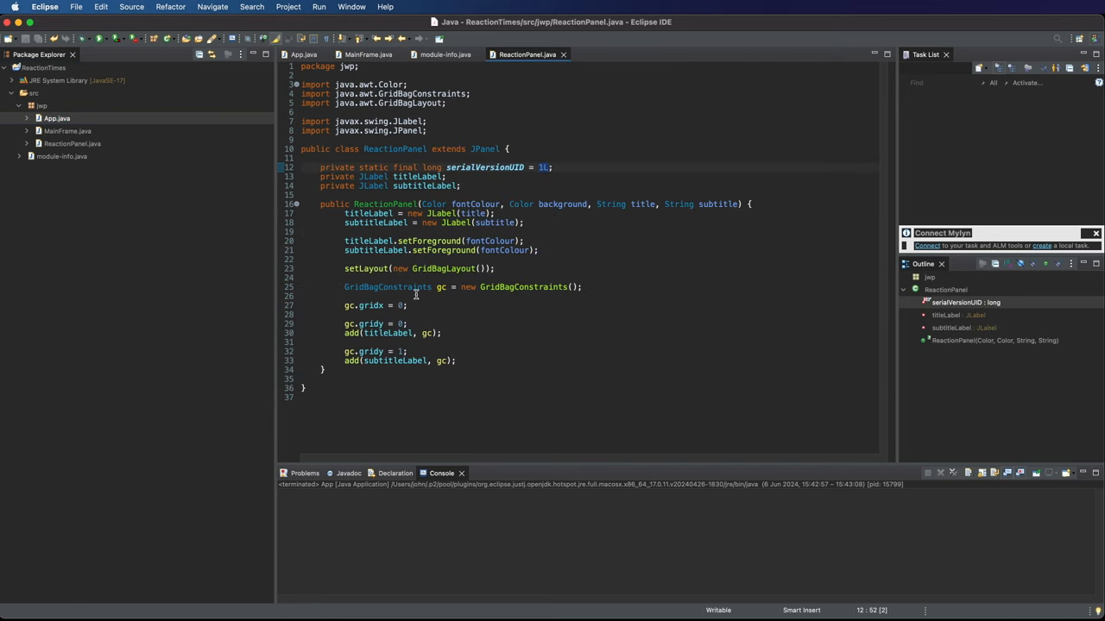
click(540, 250)
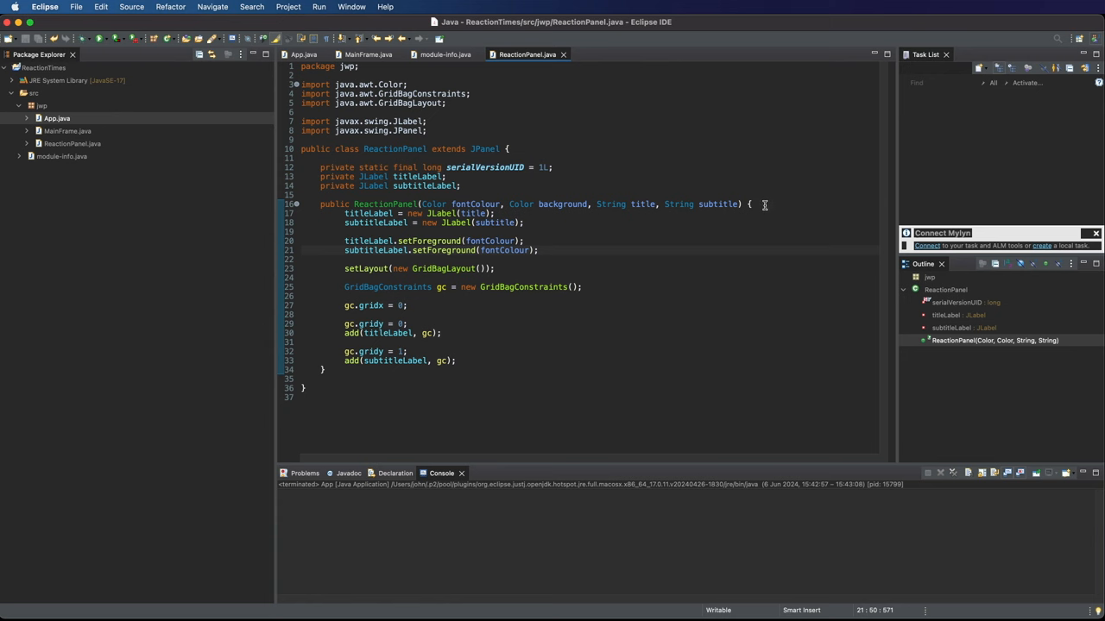
key(Return)
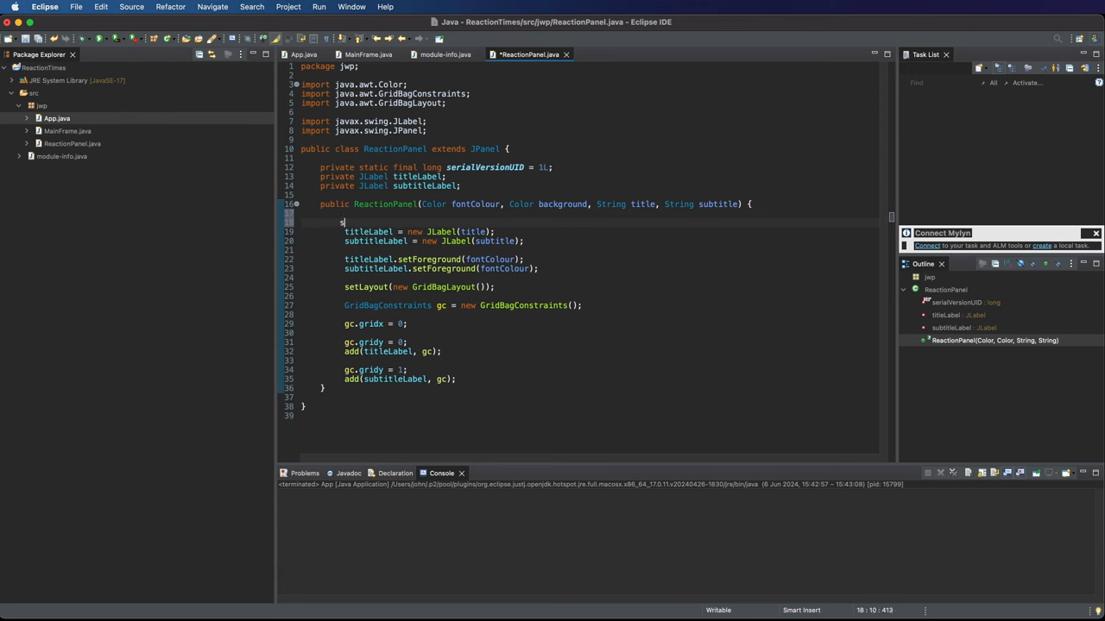
Enter setBackground(background); as the constructor's first statement.
text(setBackground)
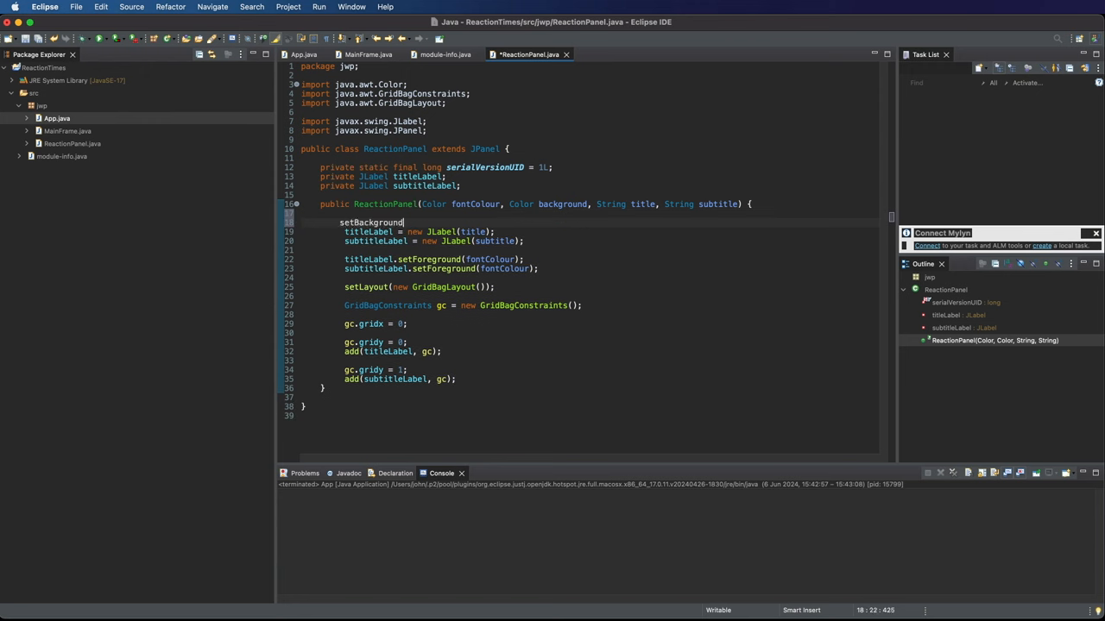
text(()
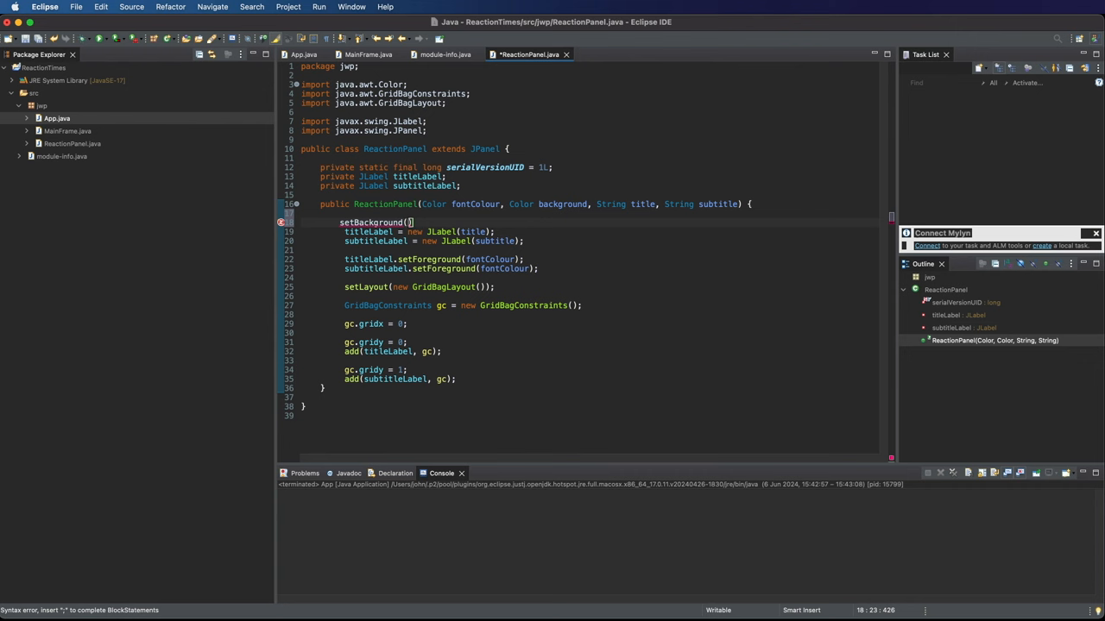
text(background)
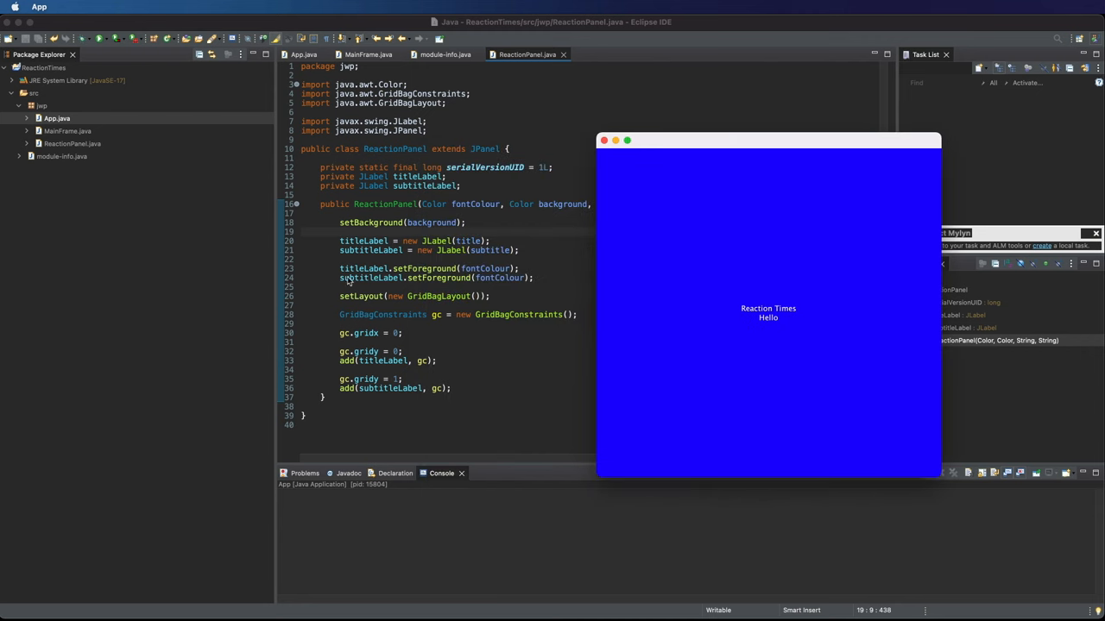
mouse_move(369, 275)
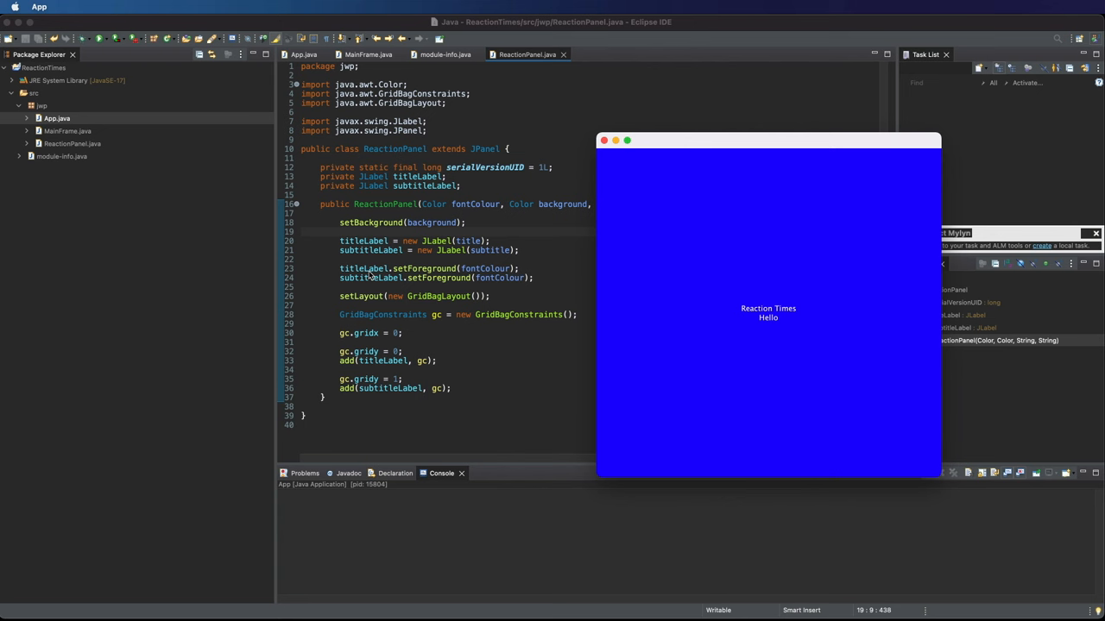
mouse_move(397, 273)
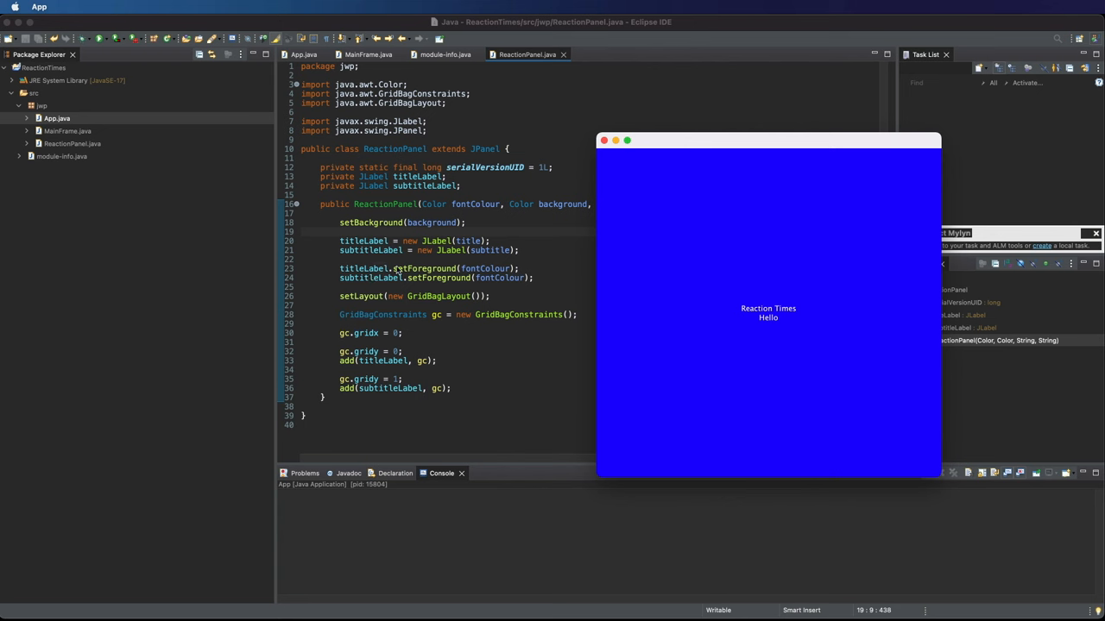
mouse_move(436, 276)
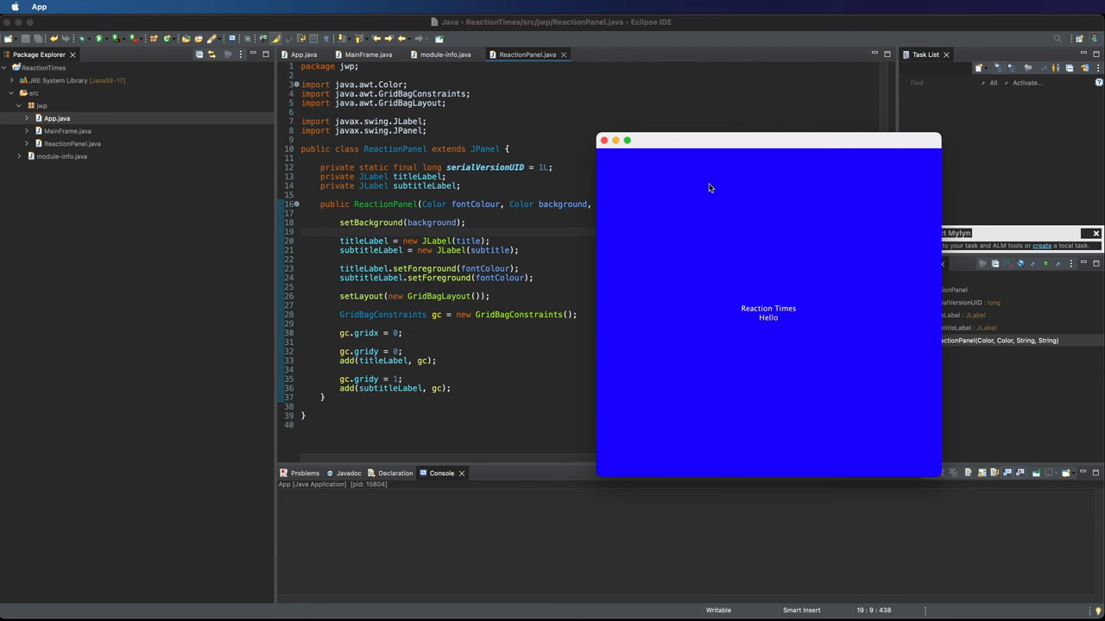
mouse_move(836, 257)
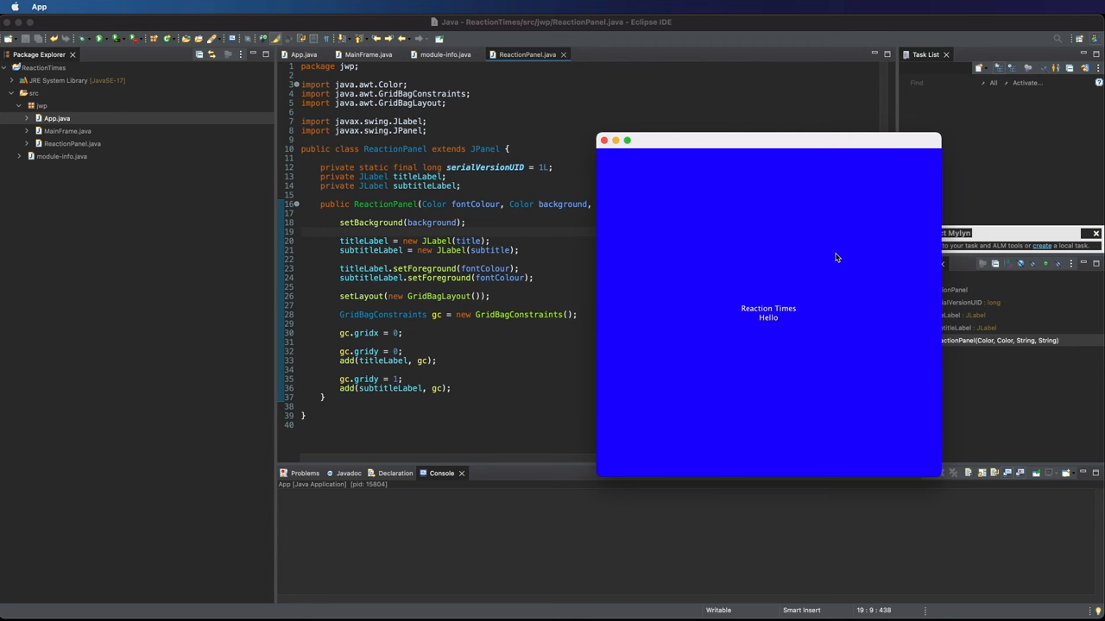
mouse_move(745, 311)
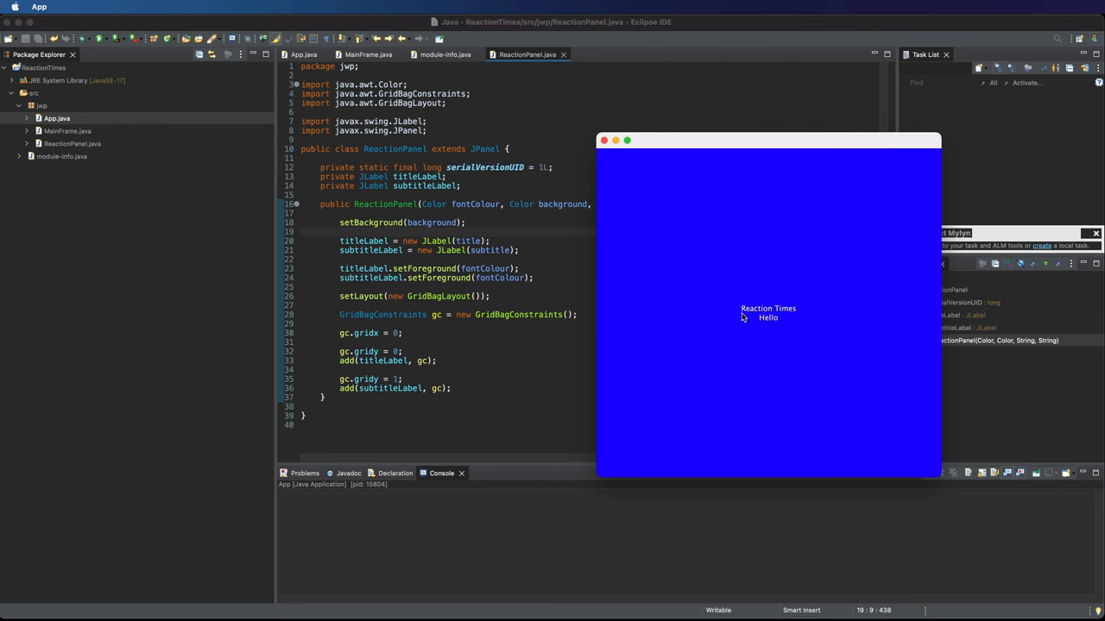
mouse_move(818, 312)
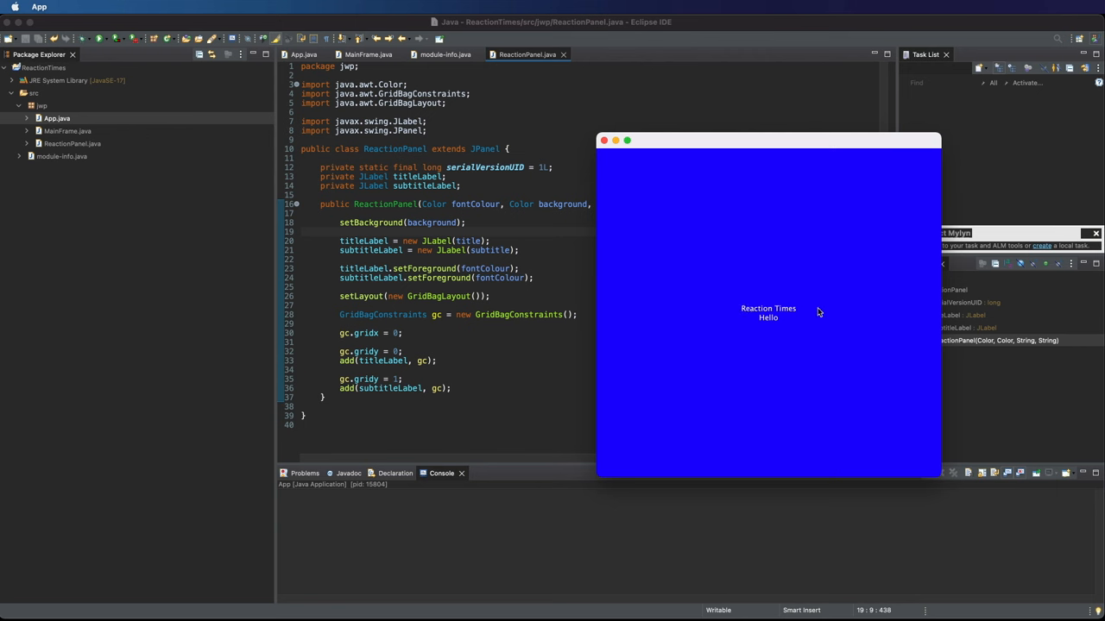
mouse_move(760, 328)
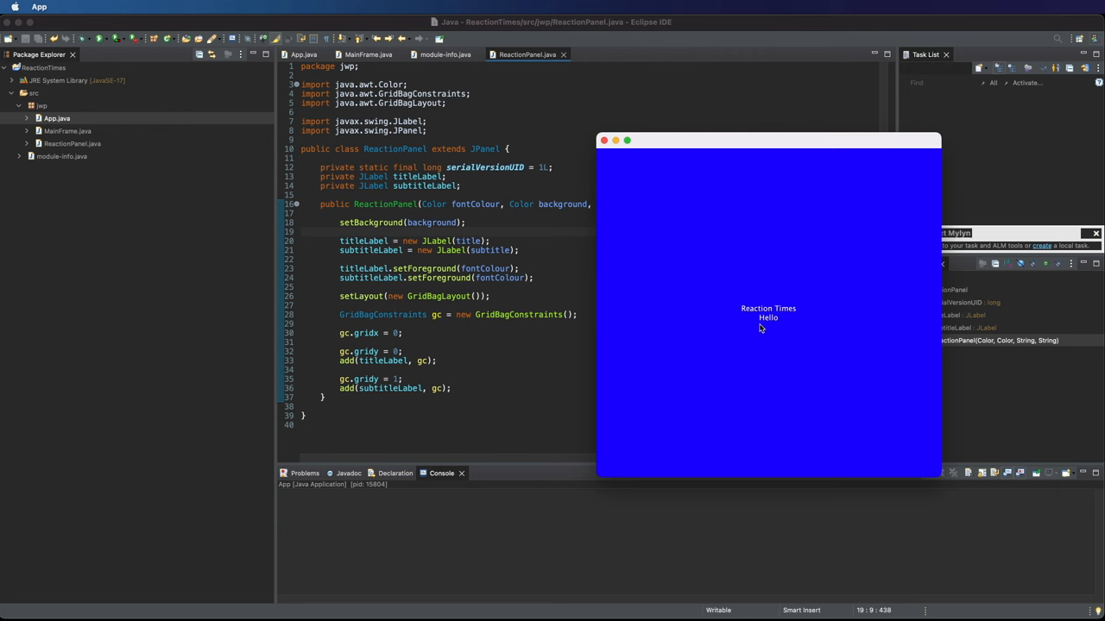
mouse_move(794, 314)
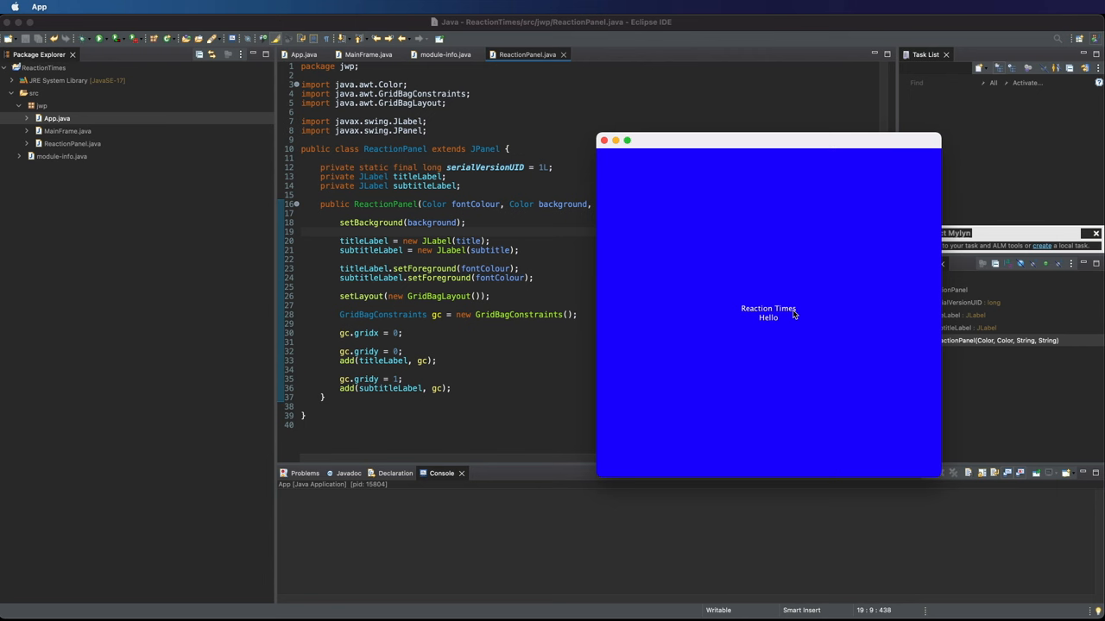
mouse_move(763, 314)
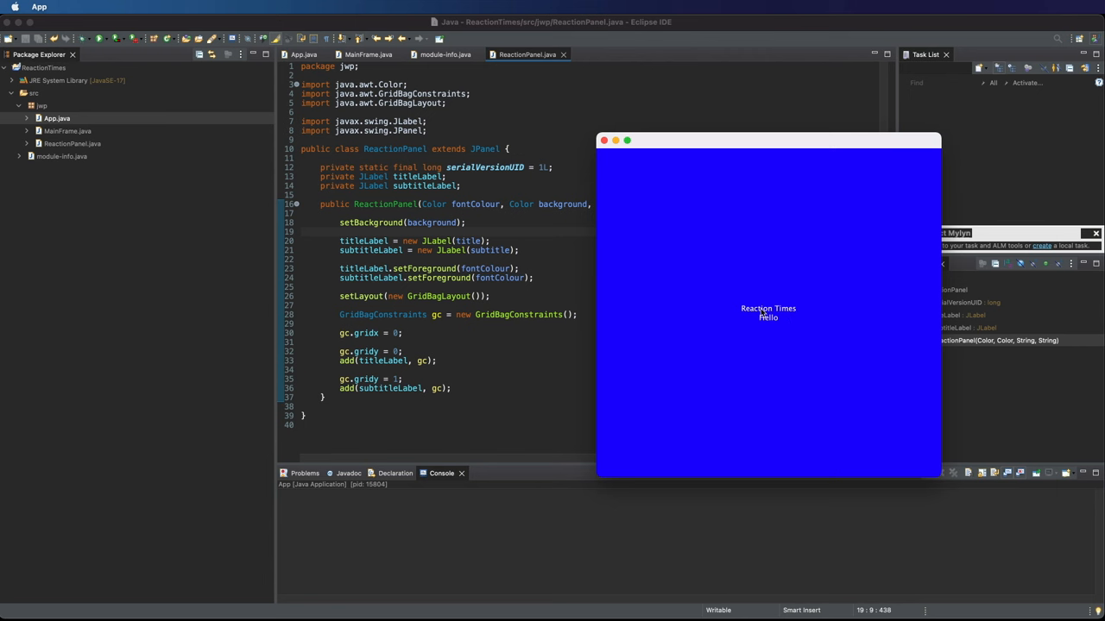
mouse_move(628, 217)
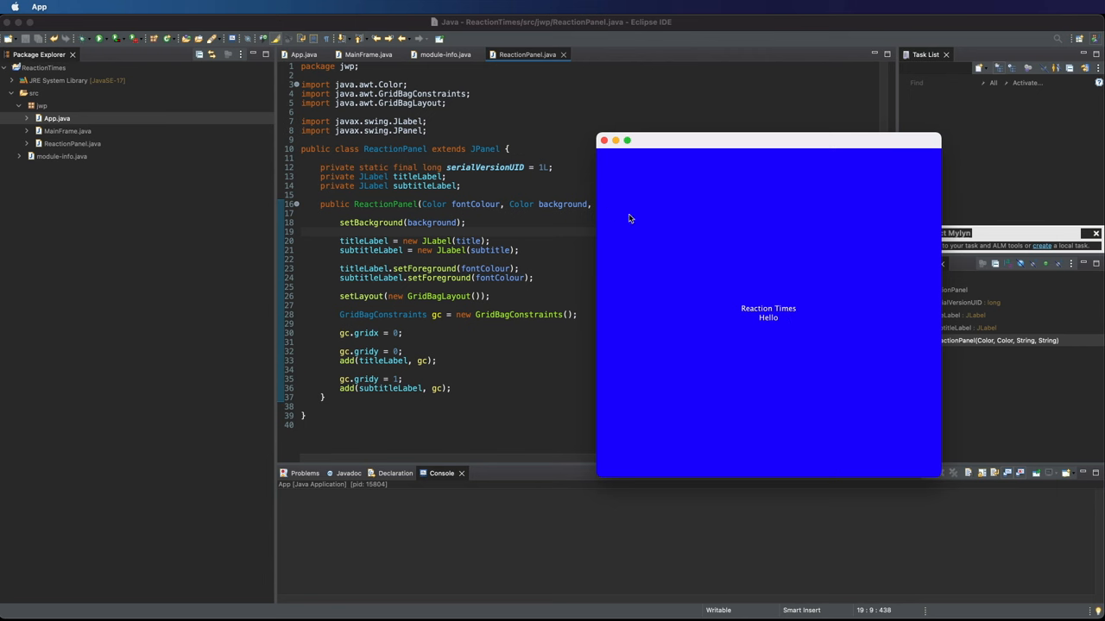
mouse_move(749, 283)
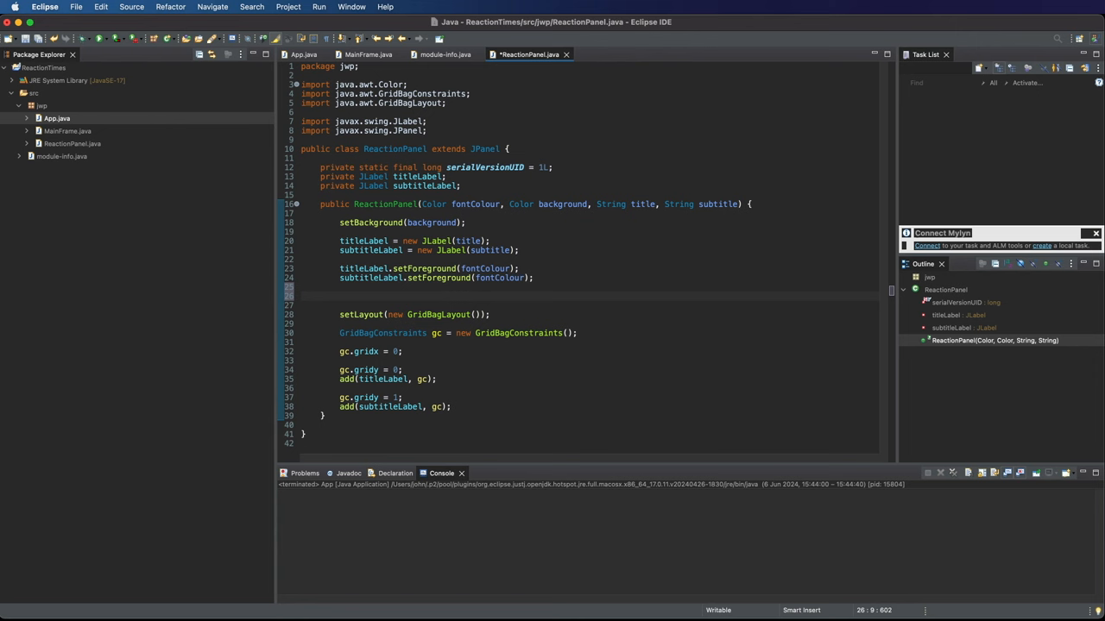
Create titleFont as new Font("Arial", Font.BOLD, 32).
text(Fon)
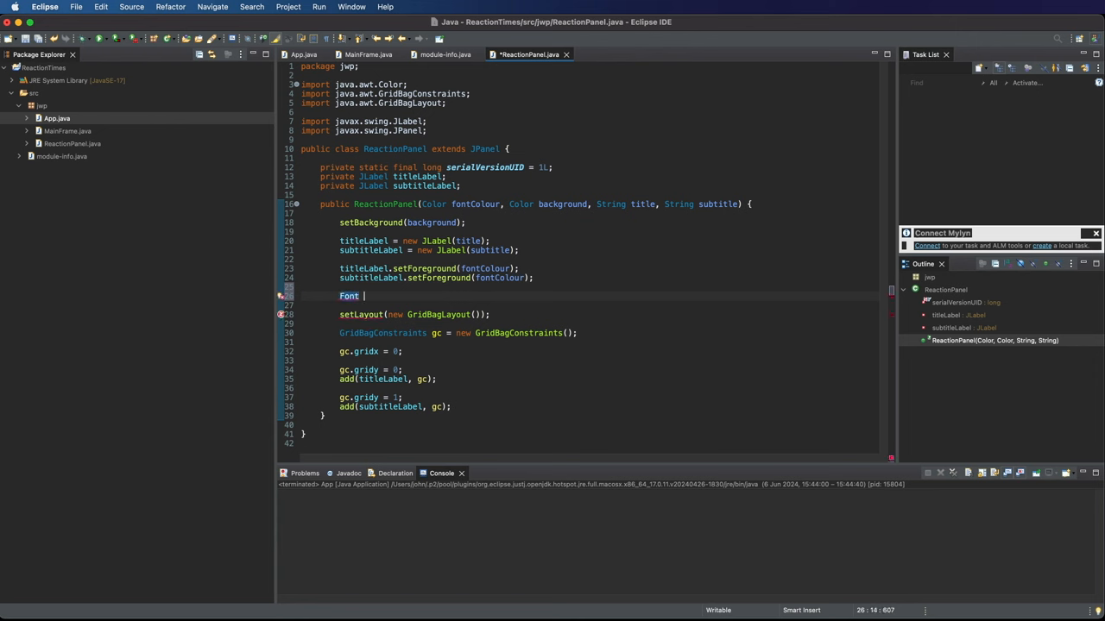
text(titleFont)
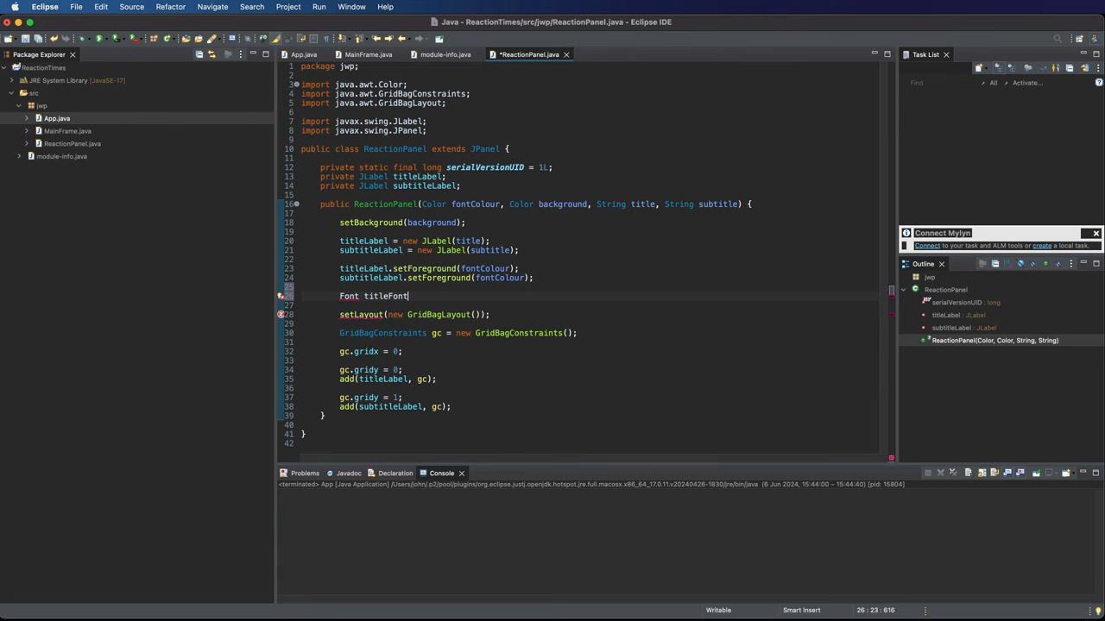
text(= new)
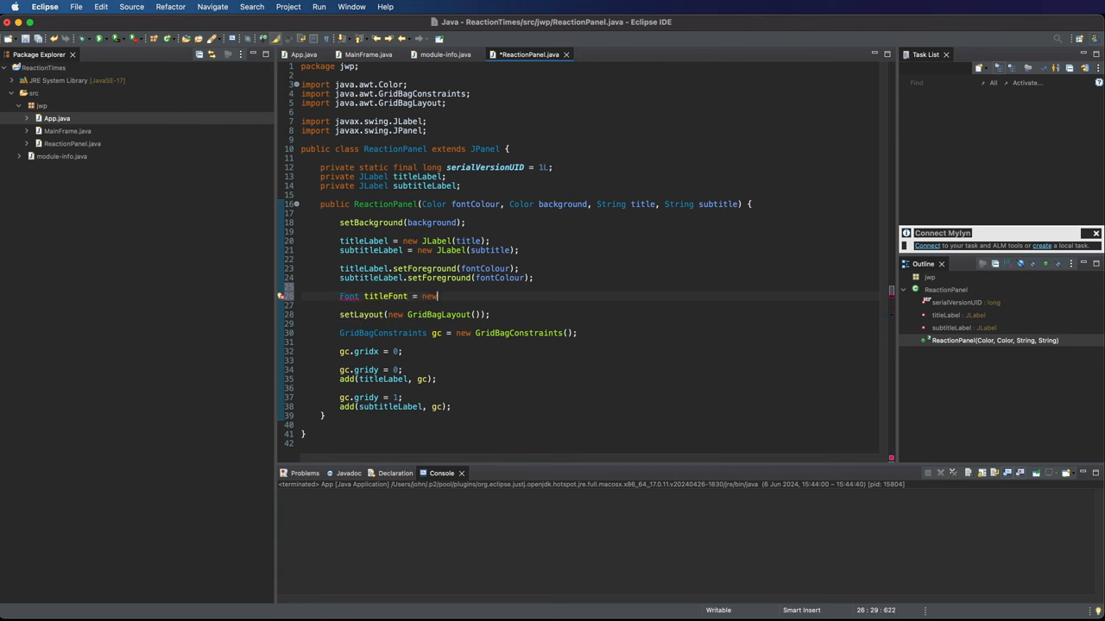
text(Font(")
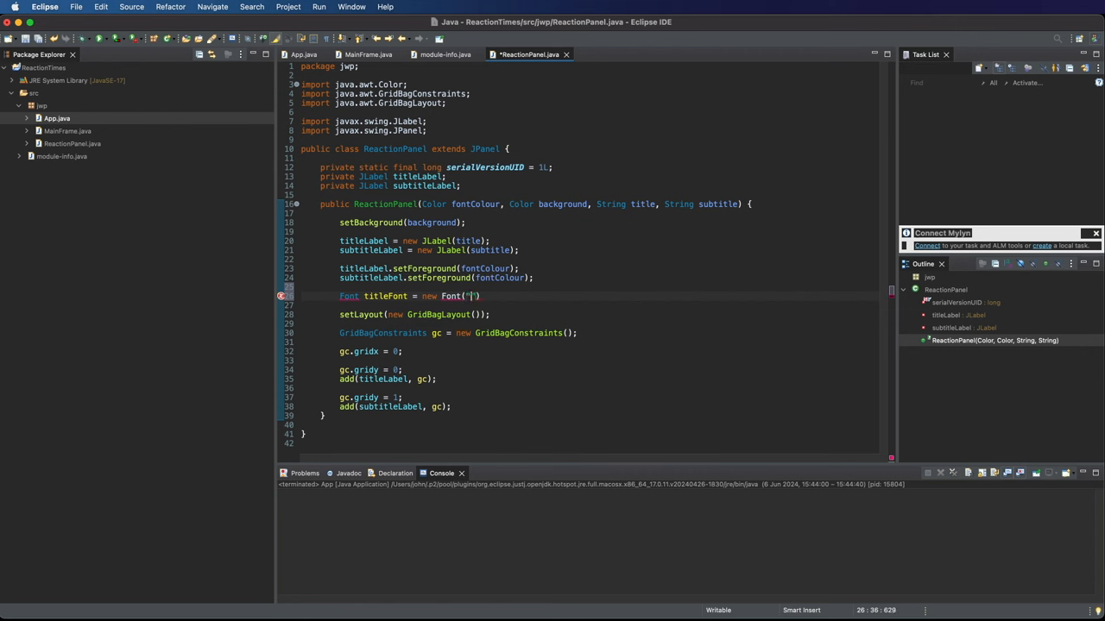
text(Arial)
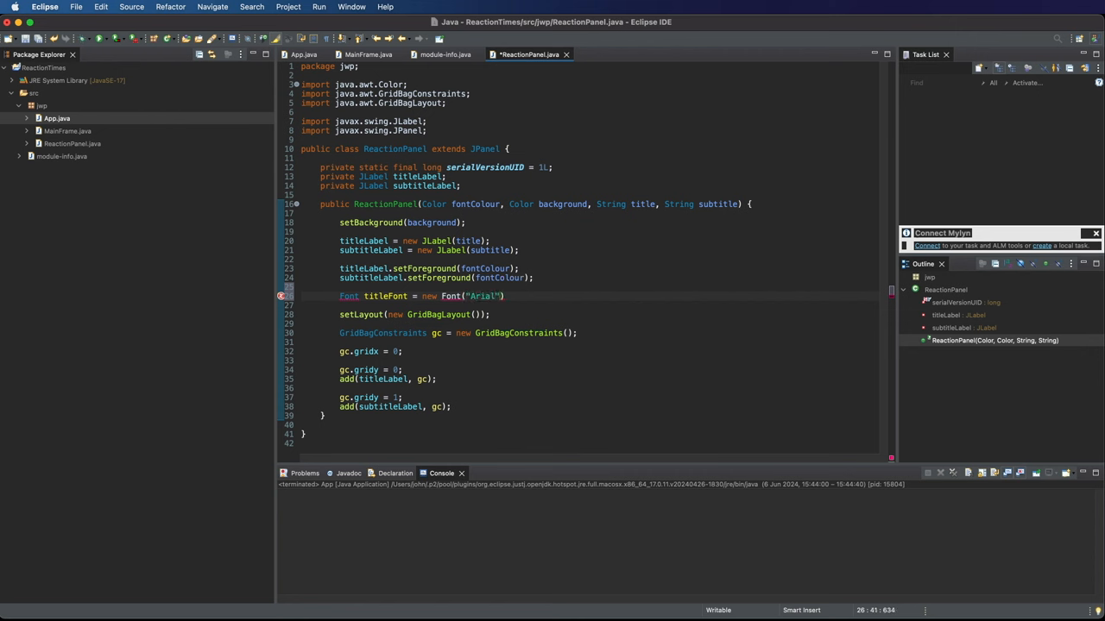
text(, Font.BOLD)
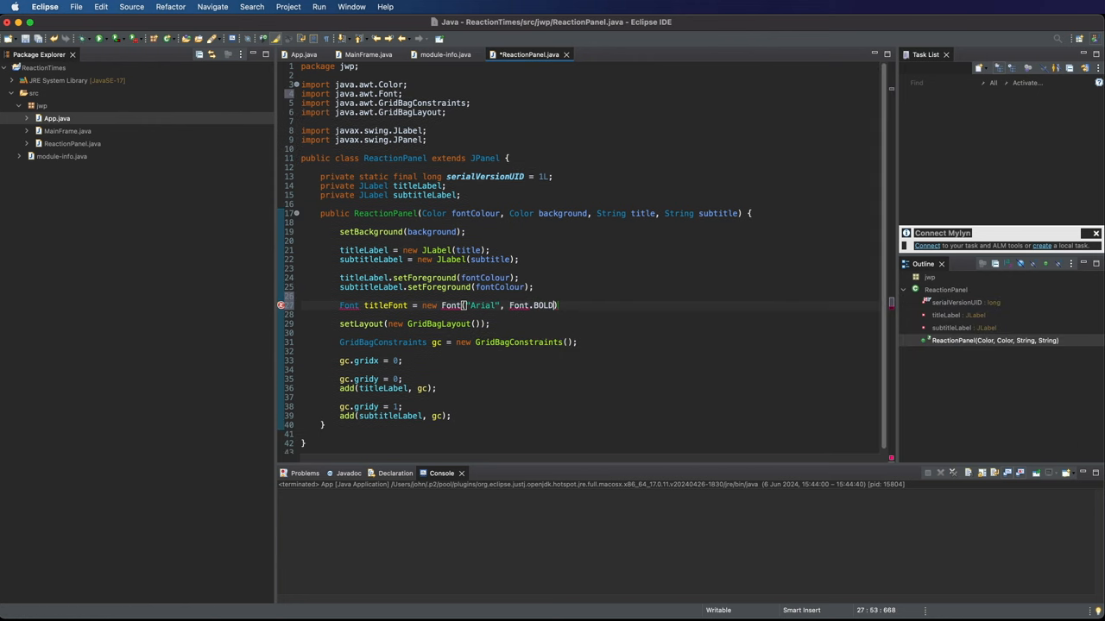
text(, 3)
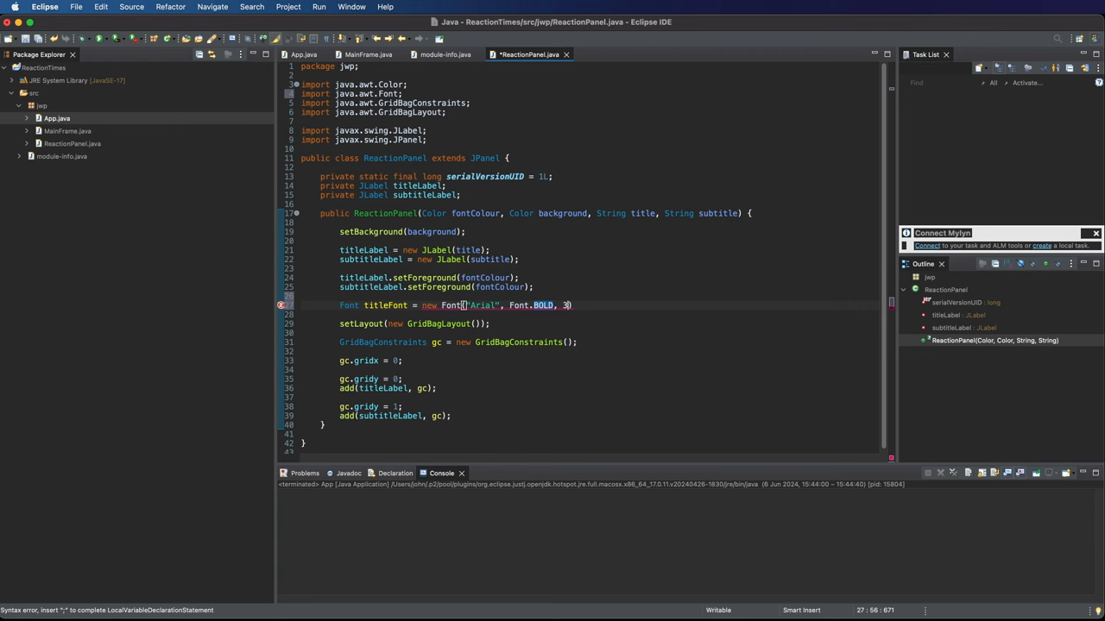
text(2)
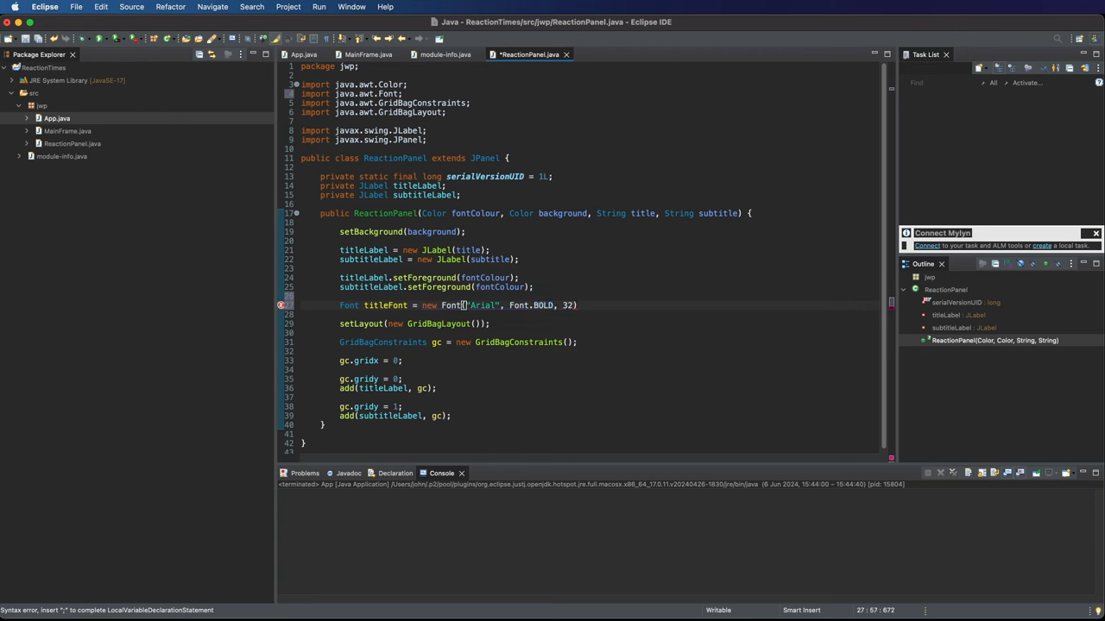
text(;)
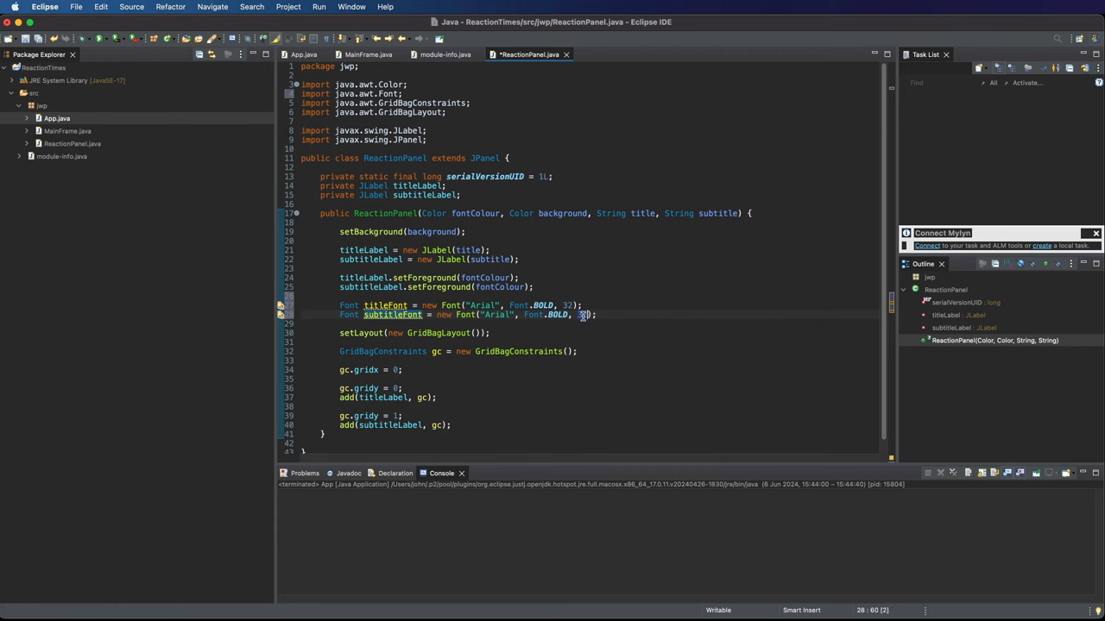
Create subtitleFont as bold 24-point Arial and set the fonts on titleLabel and subtitleLabel.
text(24)
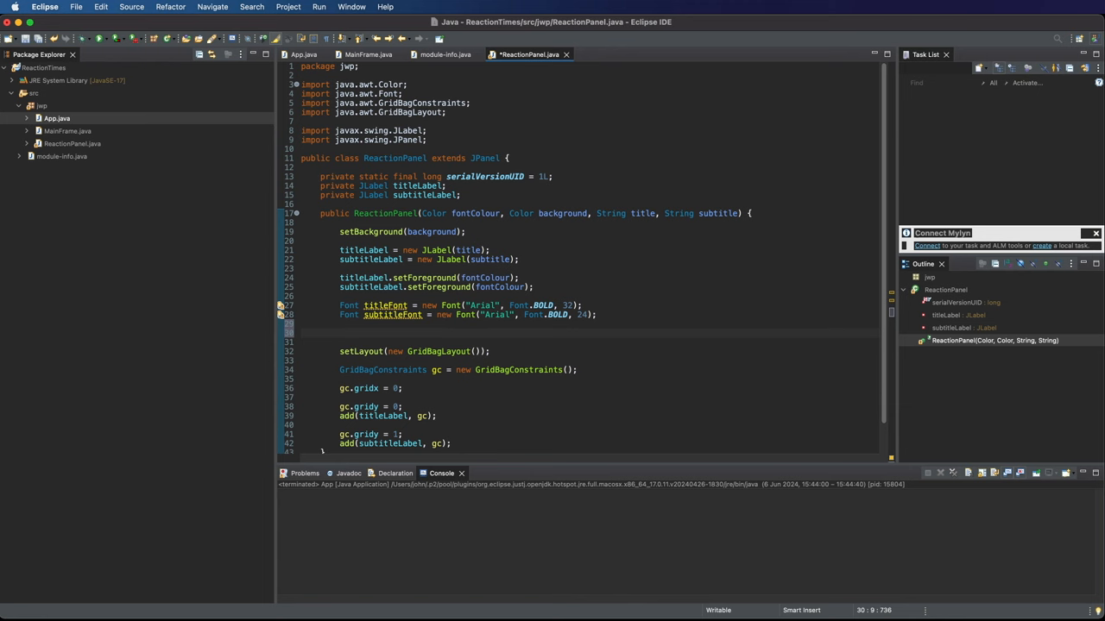
text(titleLabel.setFont(titleFont);)
click(607, 342)
text(subtitleLabel.setFont(subtitleFont);)
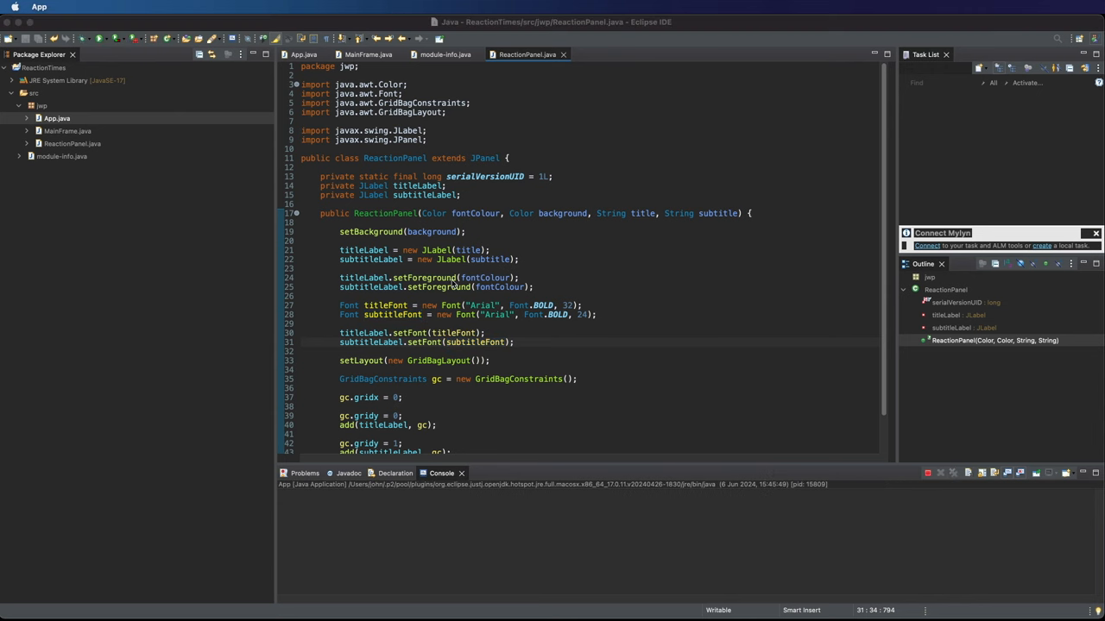
click(97, 38)
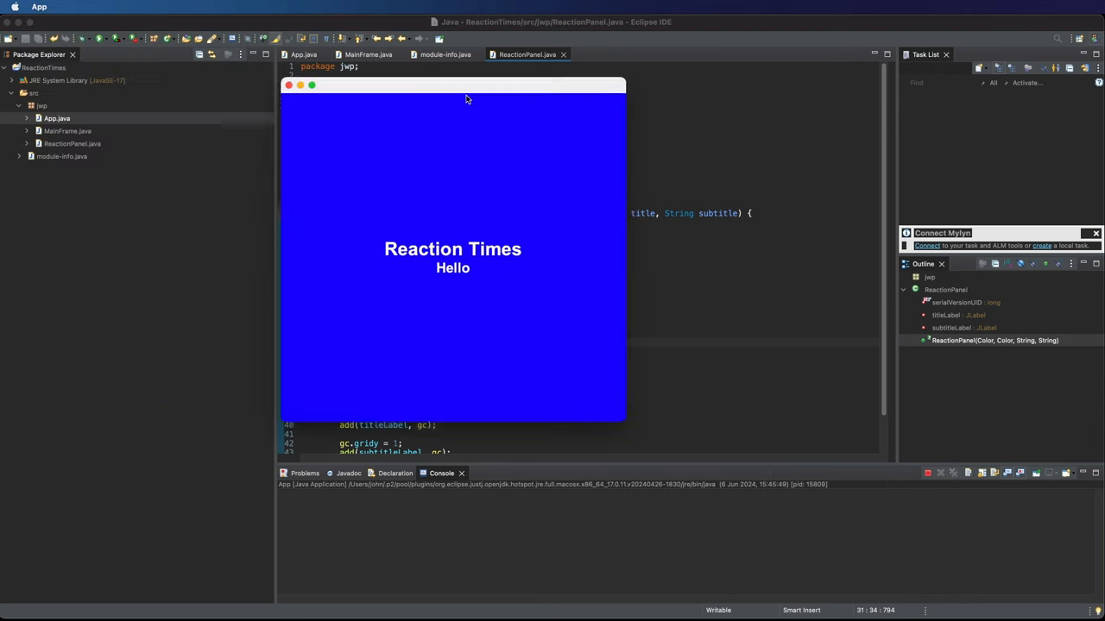
drag(453, 84, 507, 94)
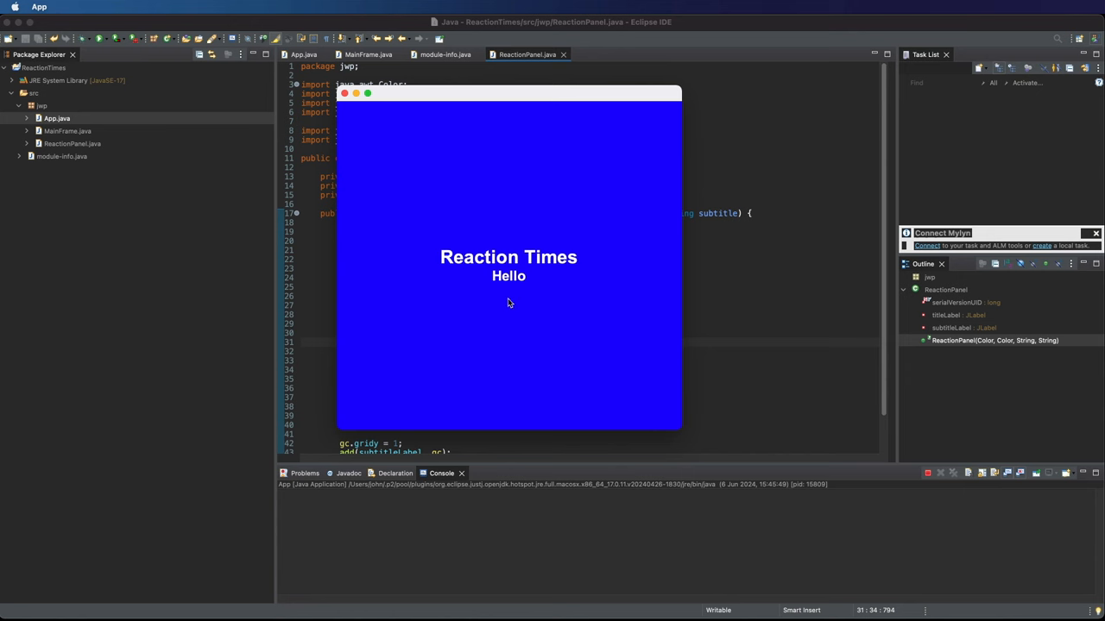
mouse_move(528, 259)
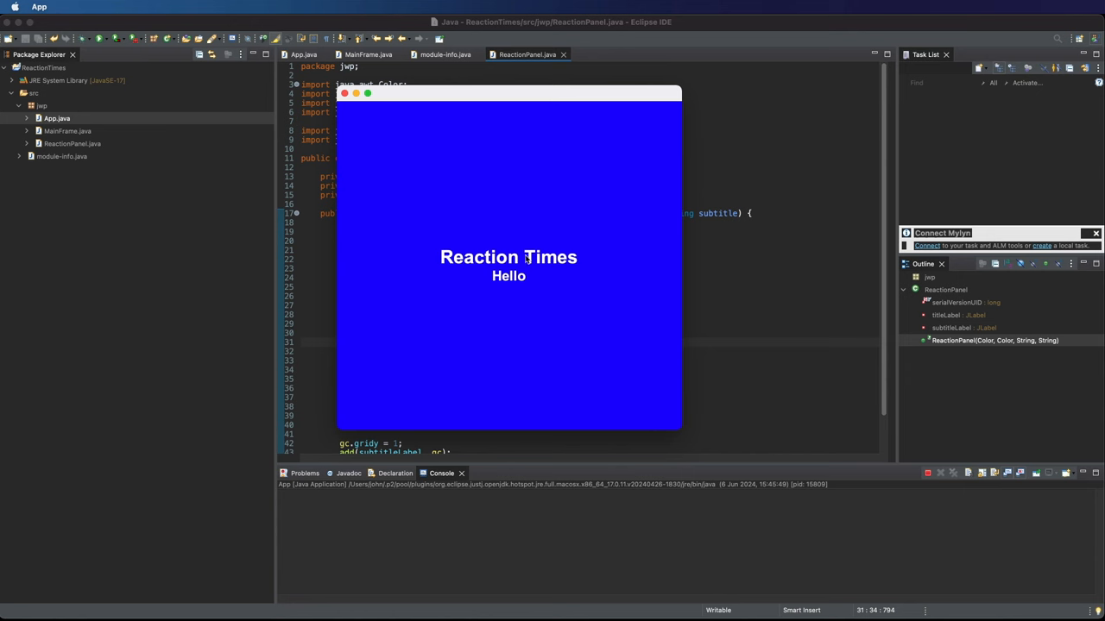
mouse_move(521, 292)
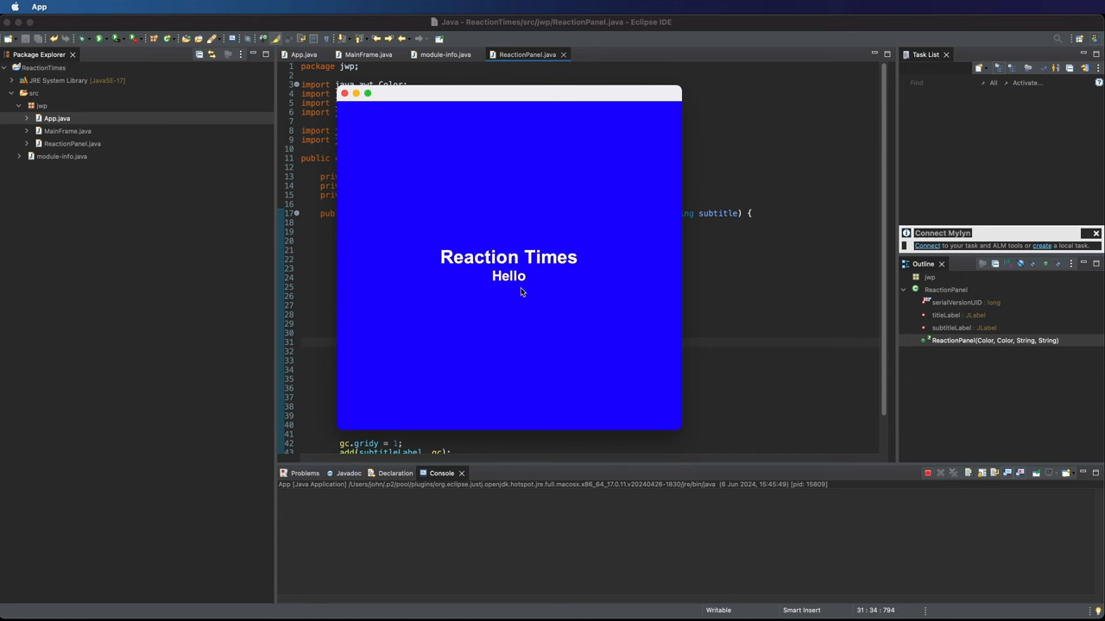
mouse_move(514, 283)
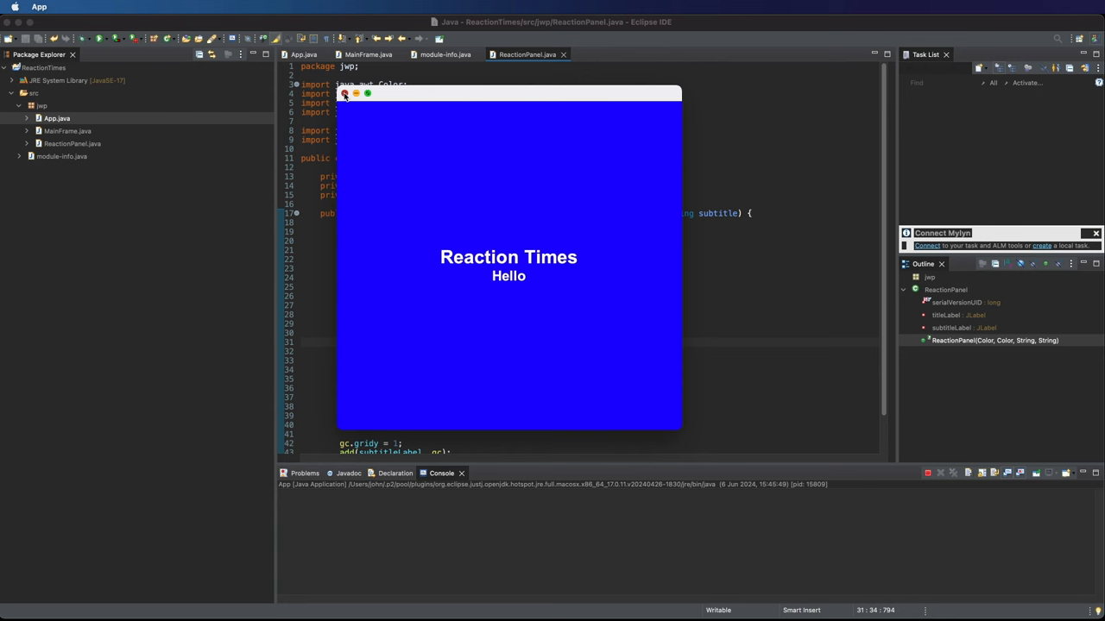
click(345, 93)
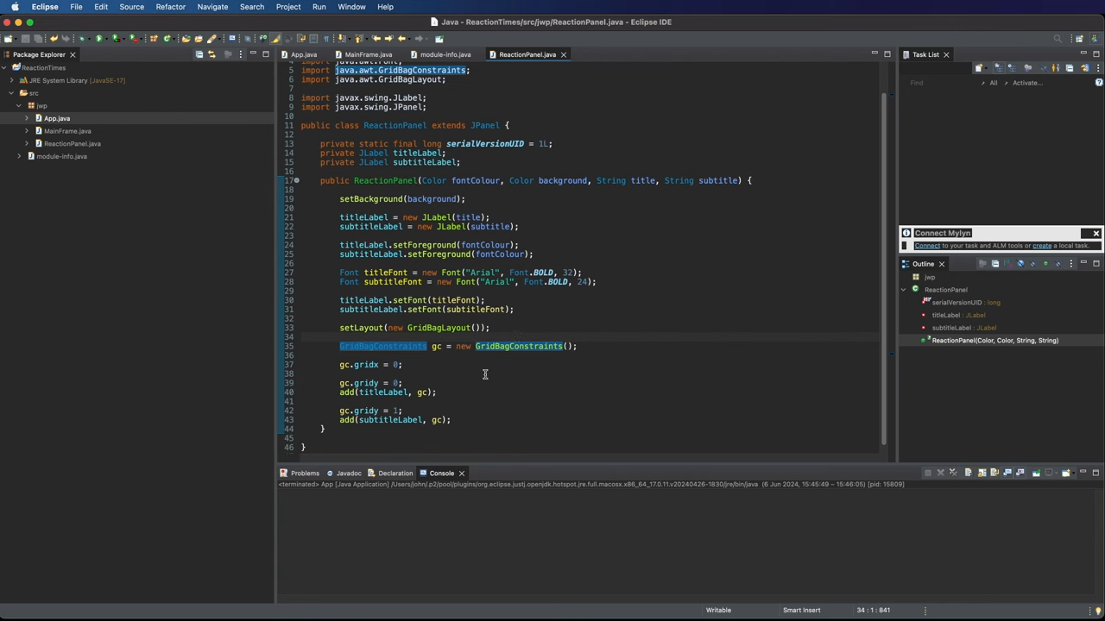
mouse_move(345, 371)
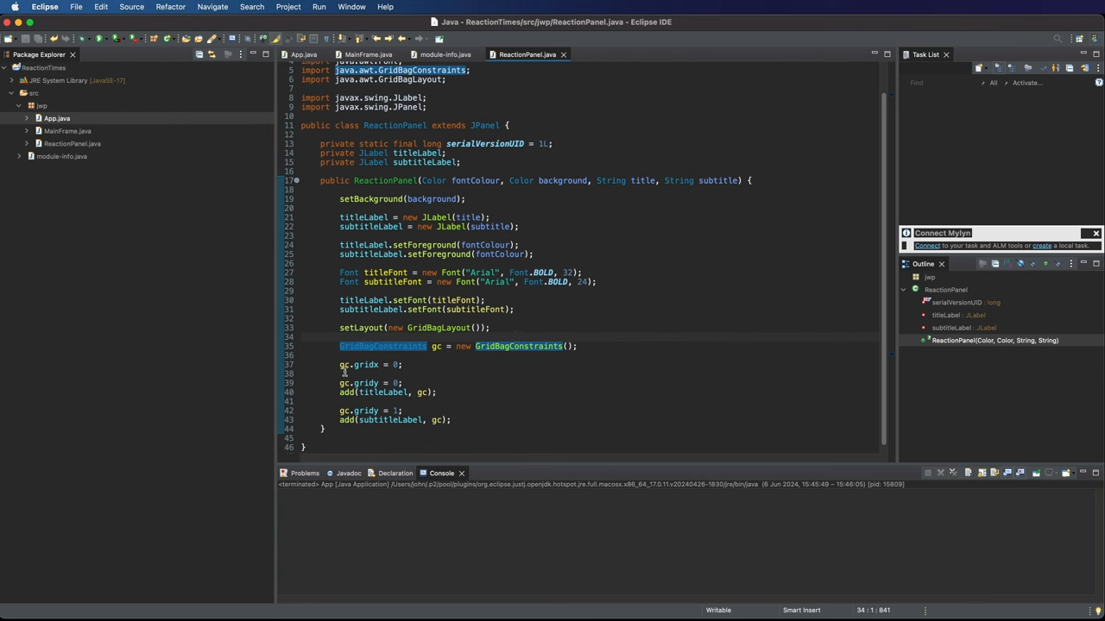
mouse_move(363, 397)
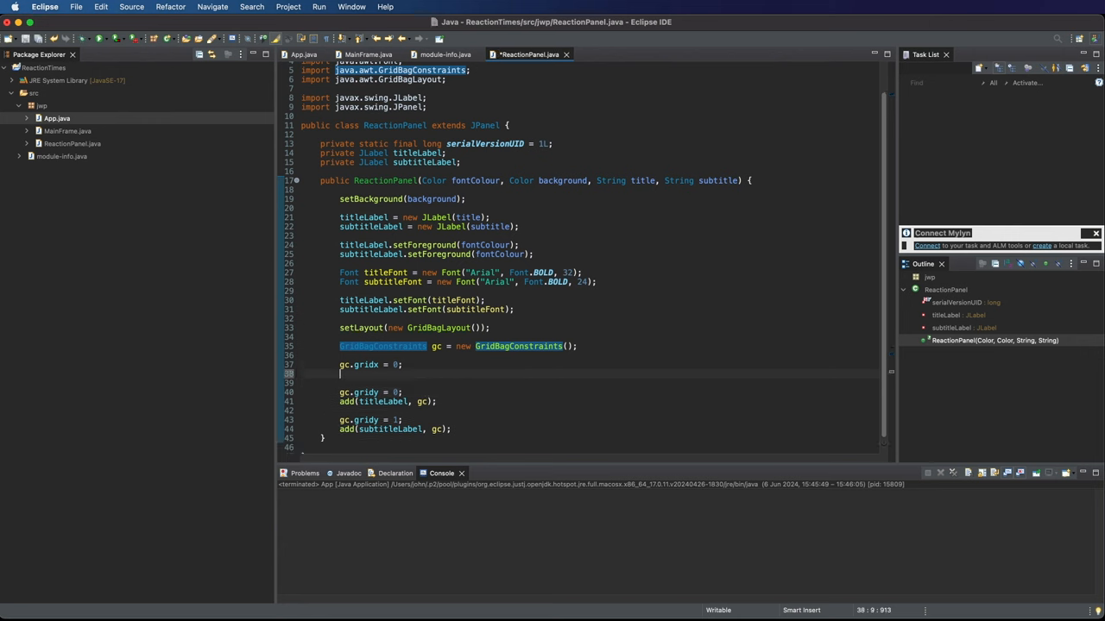
Set gc.ipady = 30 on the grid constraints before the labels are added.
text(gc.)
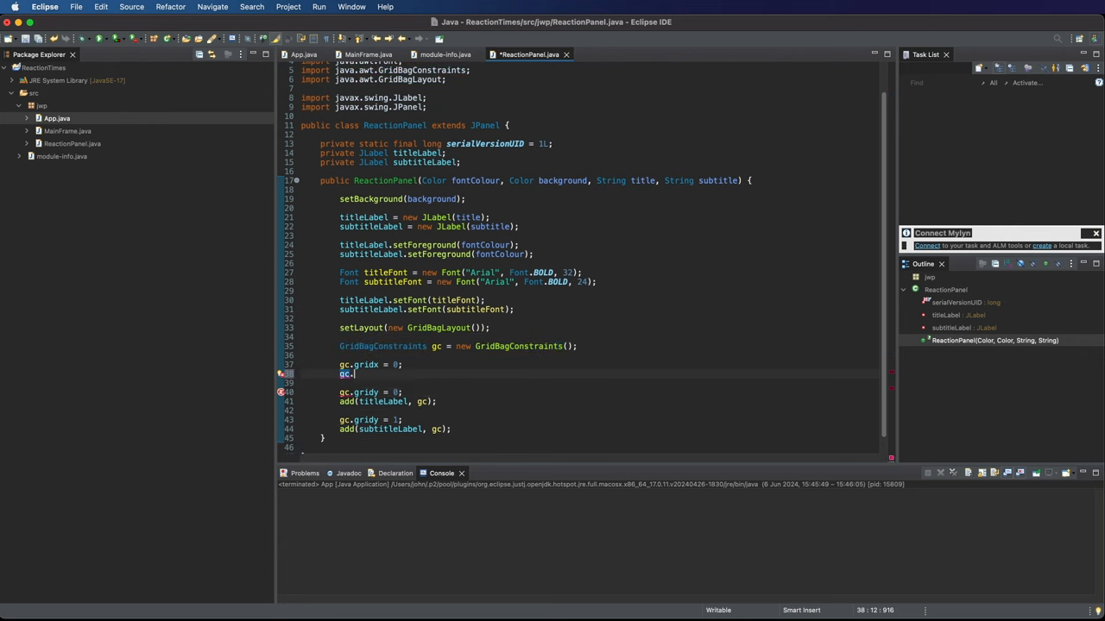
text(pady)
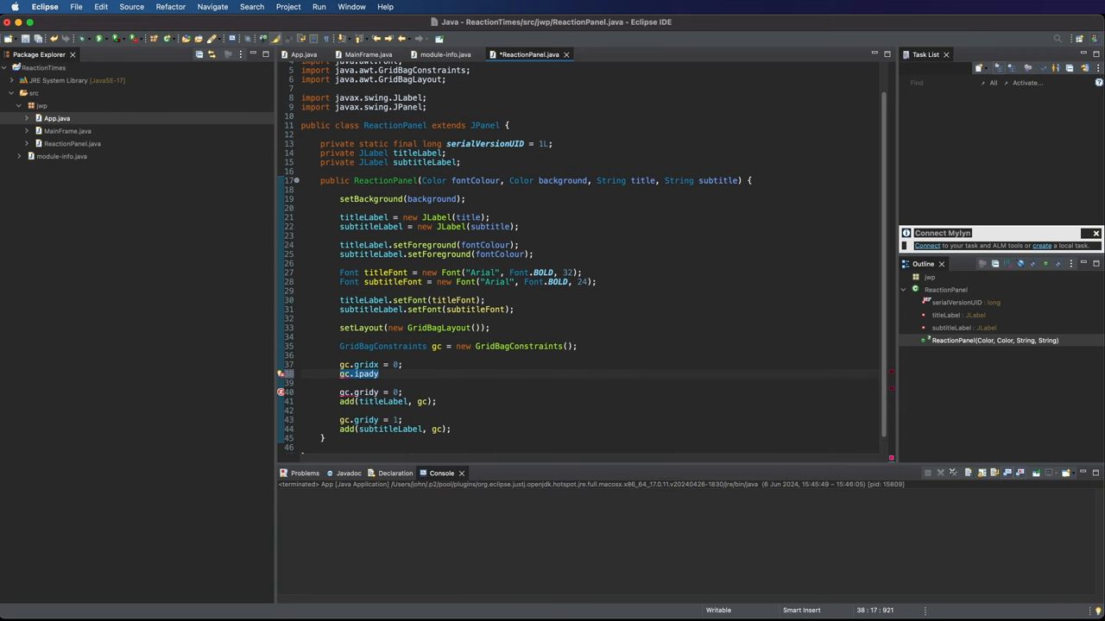
text(30;)
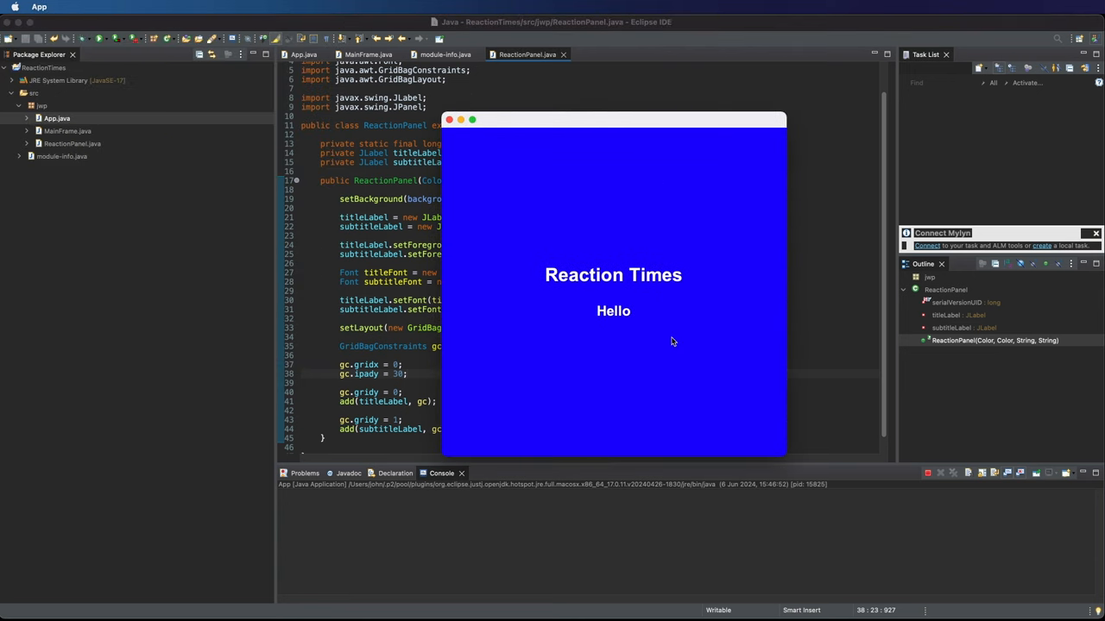
mouse_move(653, 358)
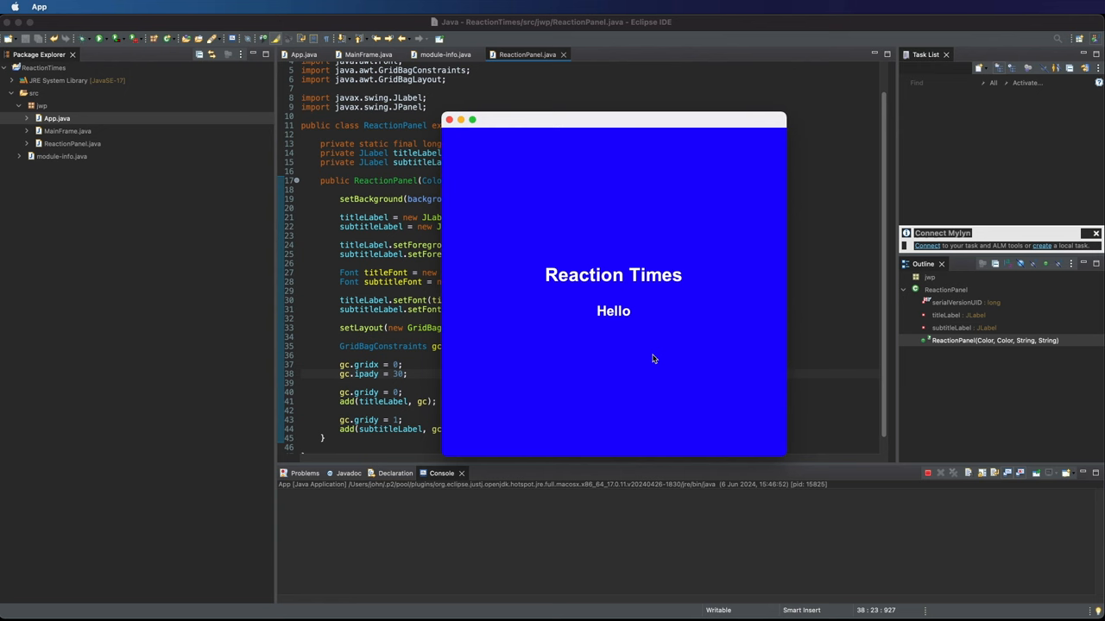
mouse_move(583, 280)
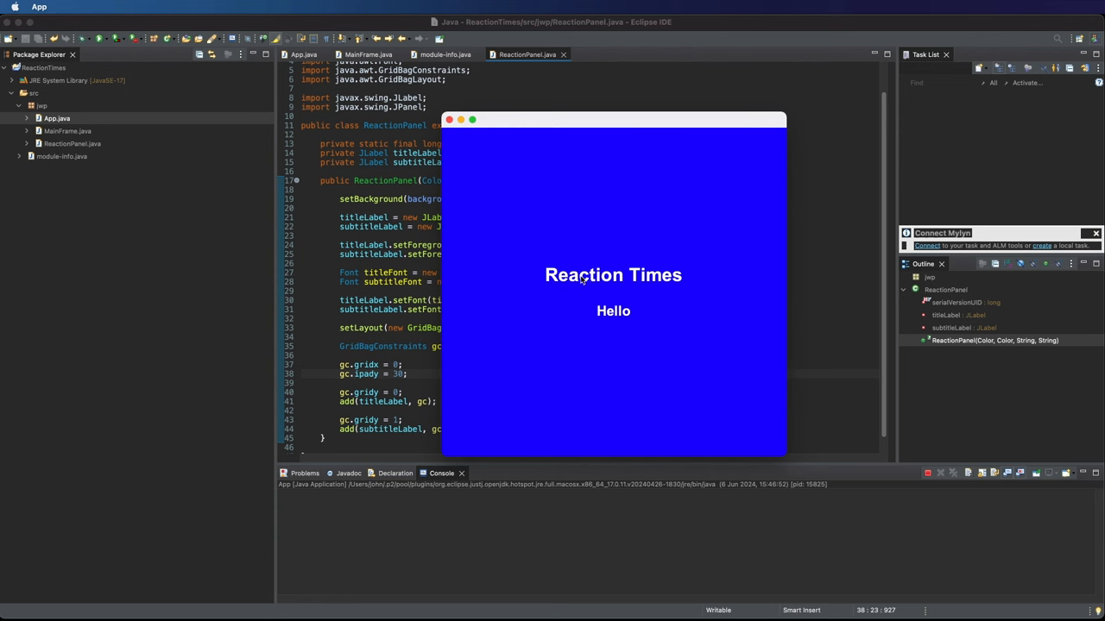
mouse_move(630, 331)
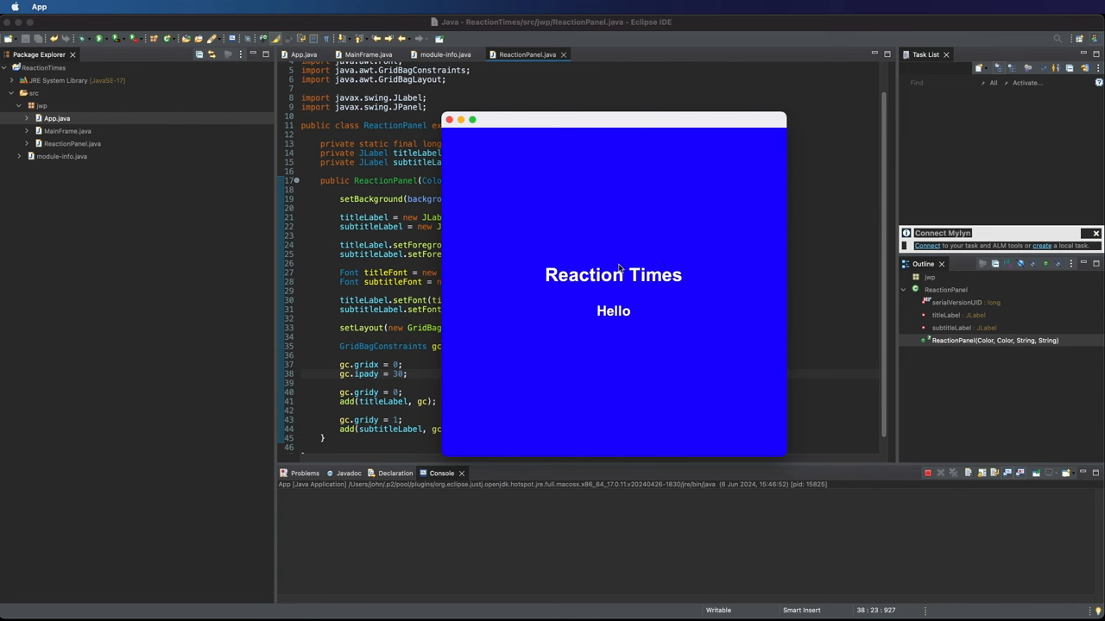
mouse_move(611, 292)
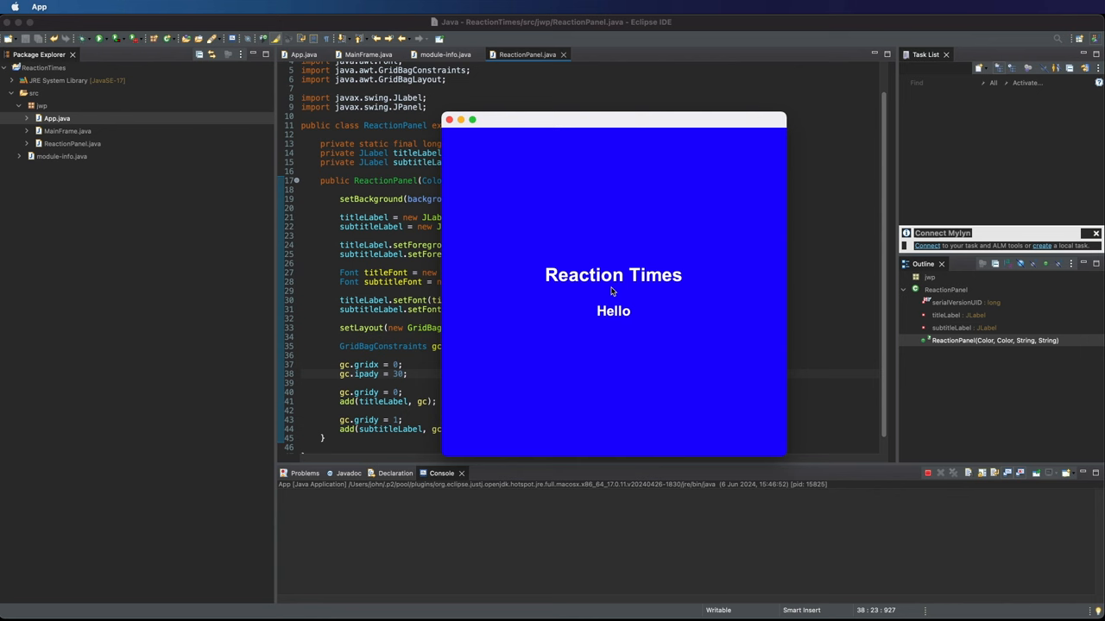
mouse_move(611, 291)
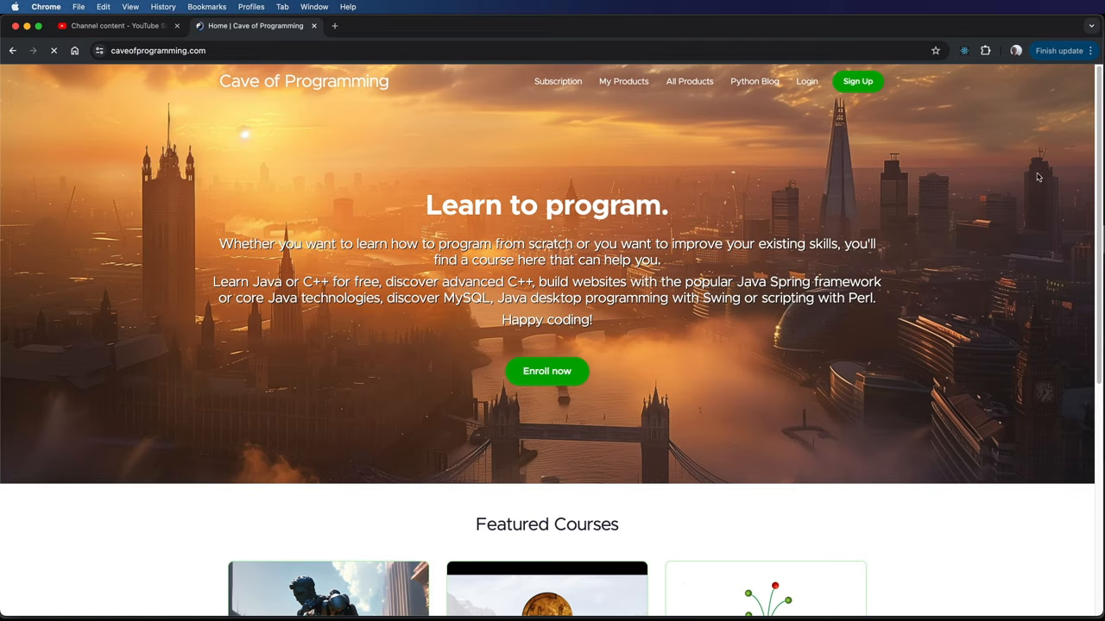
Scroll the Cave of Programming pages down to the Java Swing GUI programming course.
scroll(down, 3)
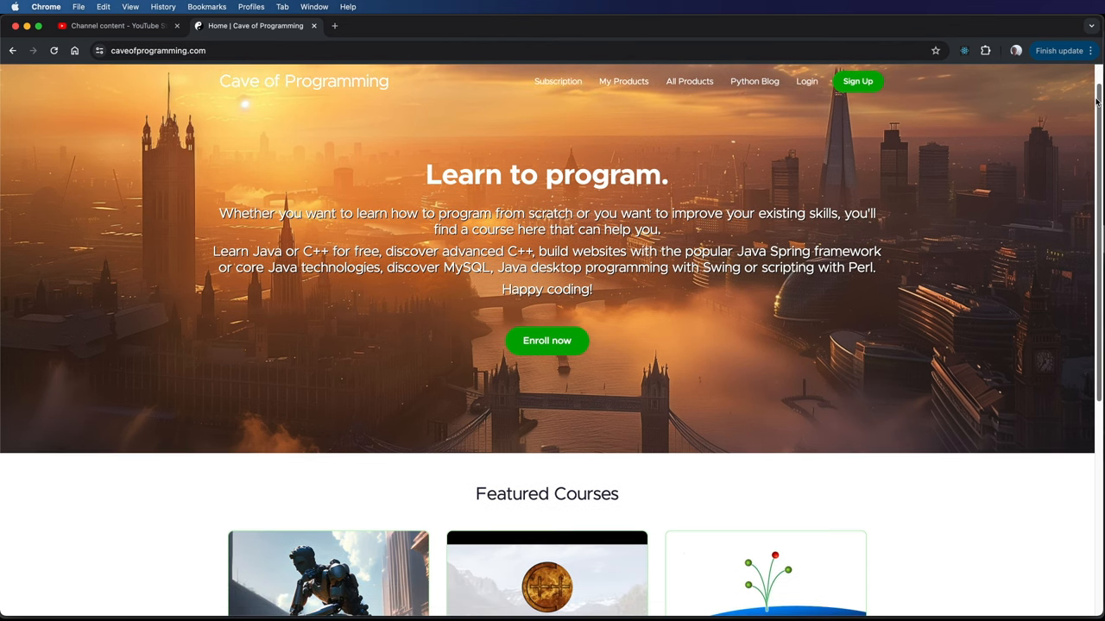
scroll(down, 3)
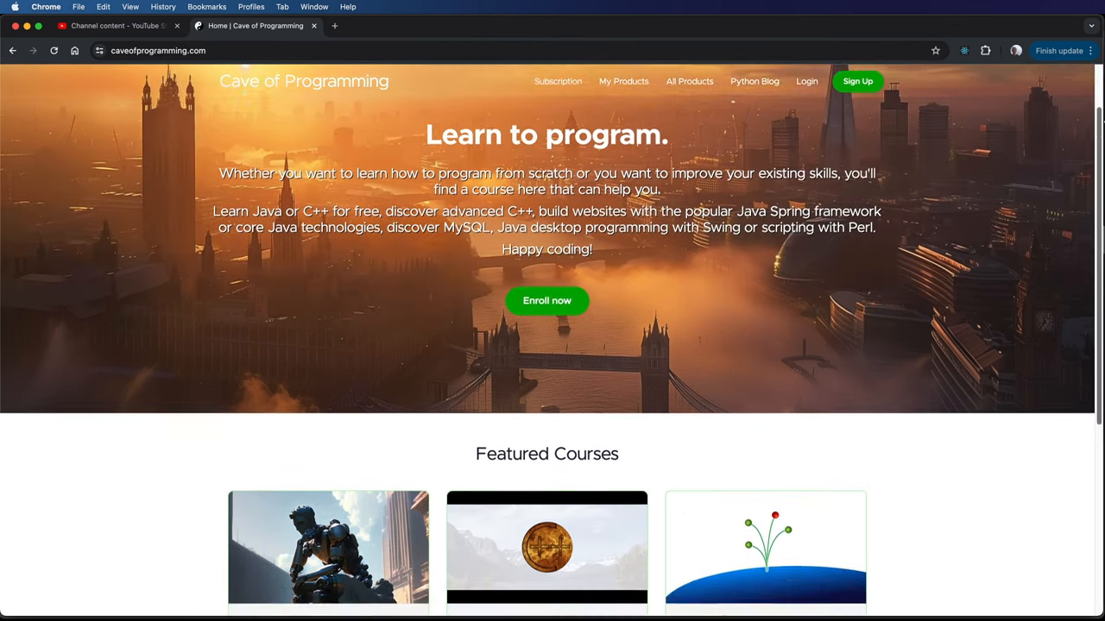
scroll(down, 3)
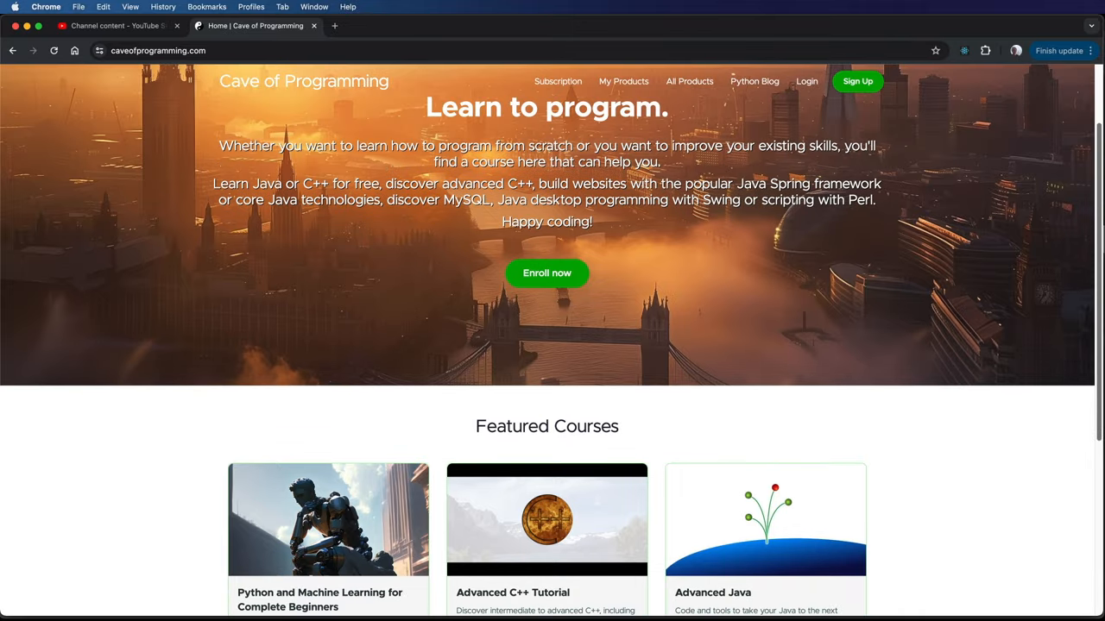
scroll(down, 3)
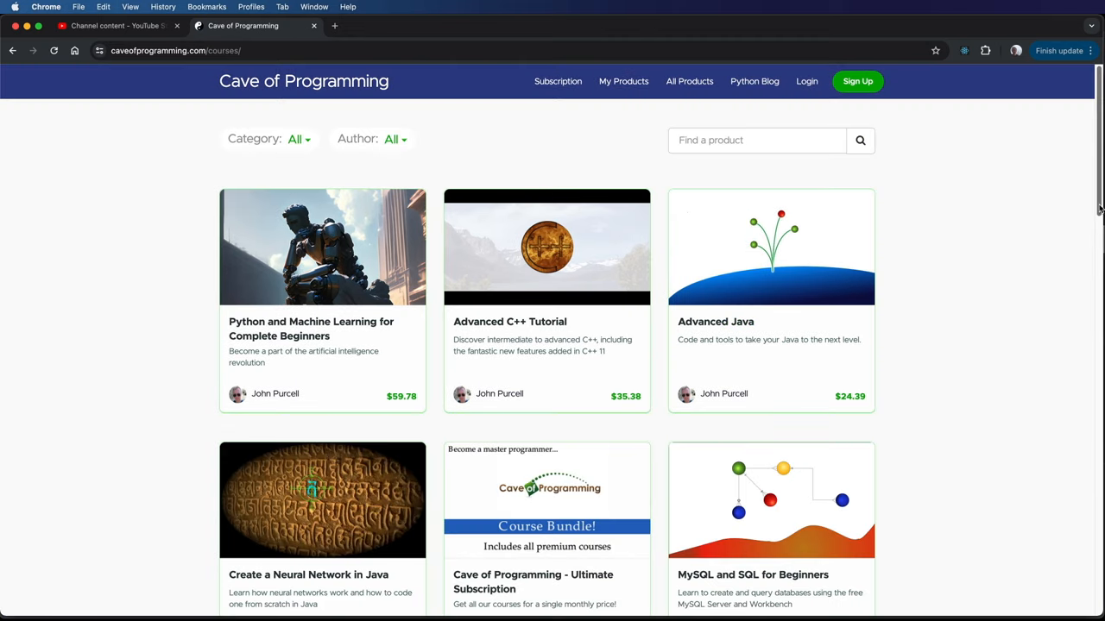
scroll(down, 3)
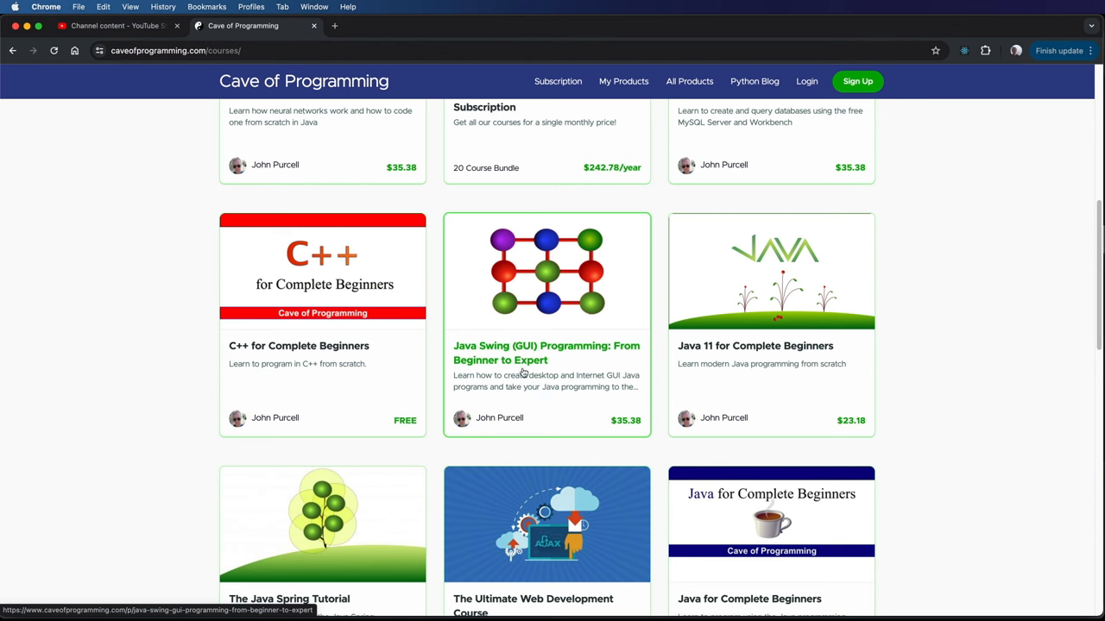
mouse_move(560, 252)
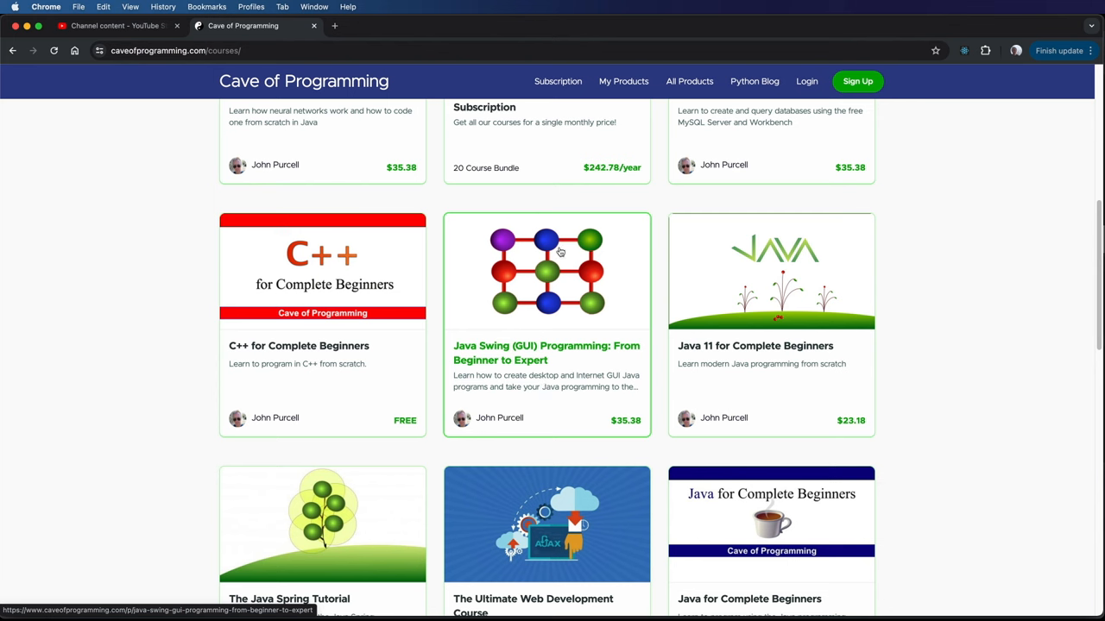
mouse_move(557, 279)
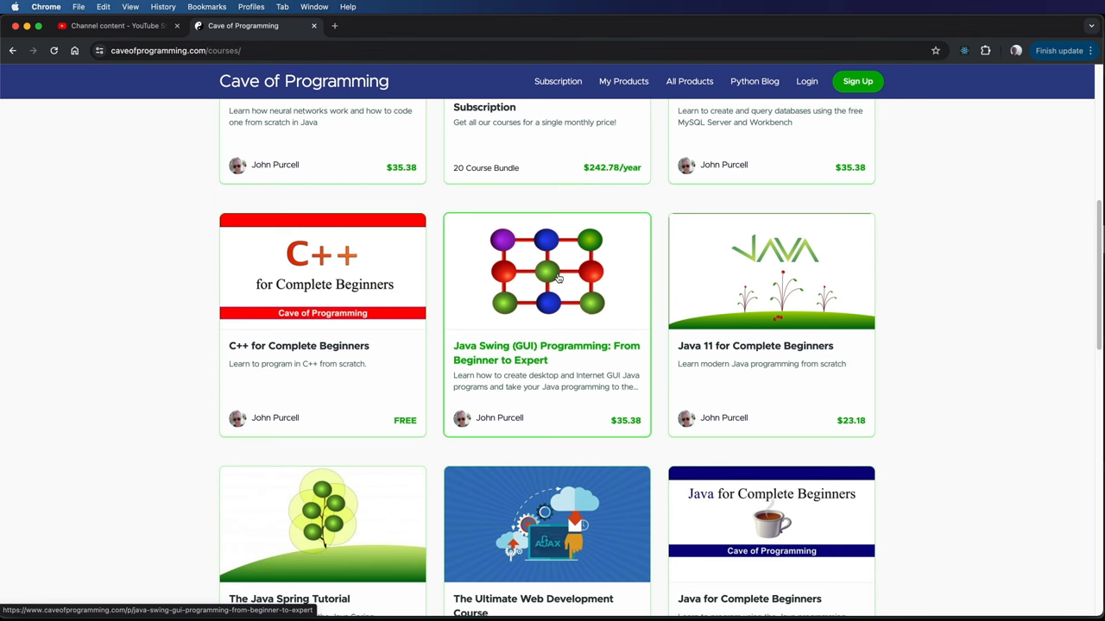
mouse_move(611, 542)
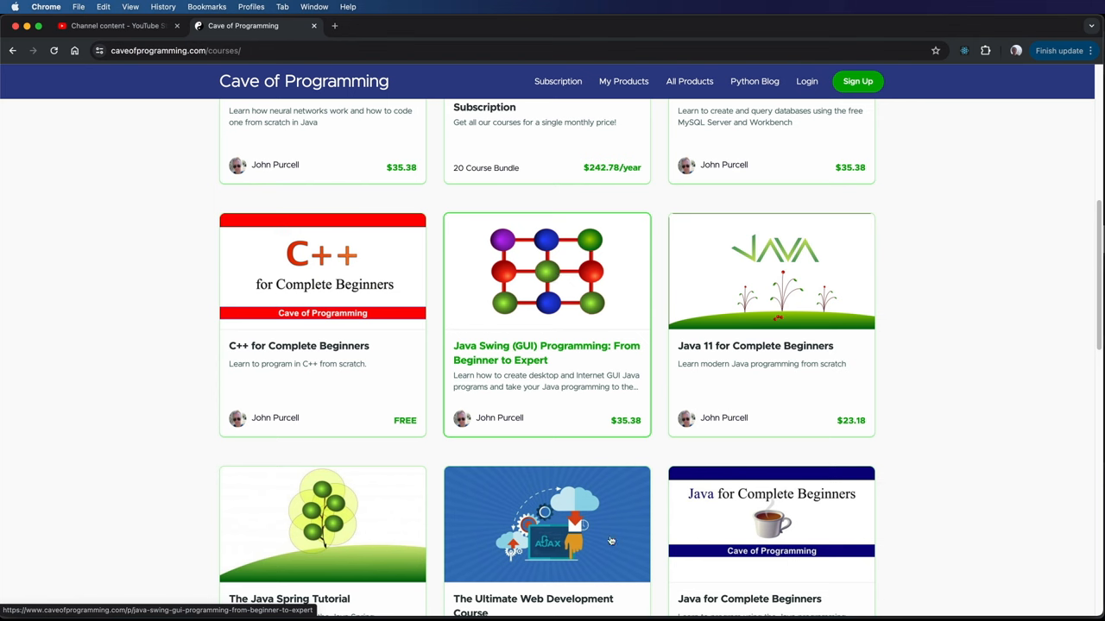